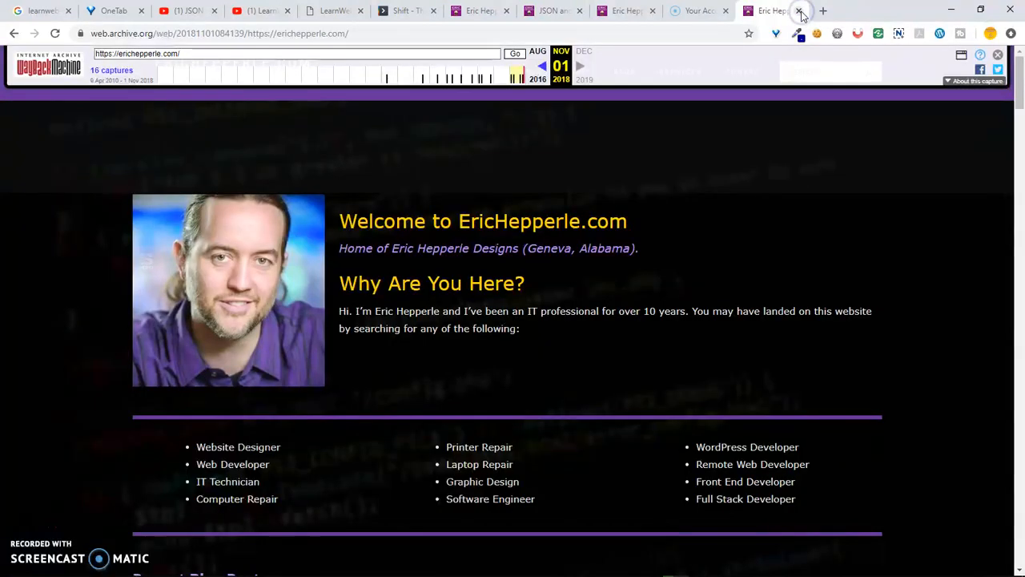
# - Scroll down the erichepperle.com Wayback page to reach the '16 captures' link
pyautogui.click(798, 9)
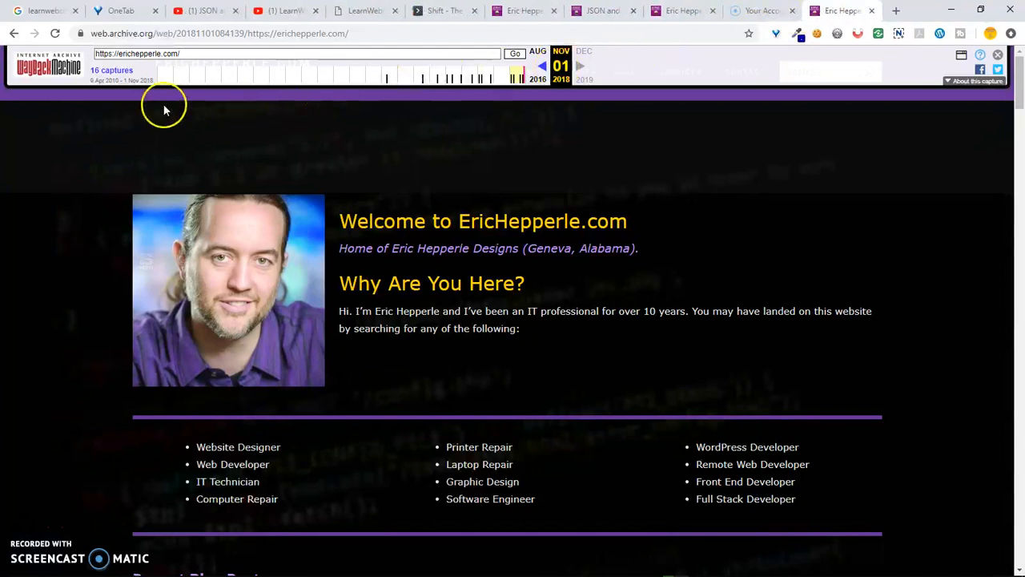
pyautogui.moveTo(410, 170)
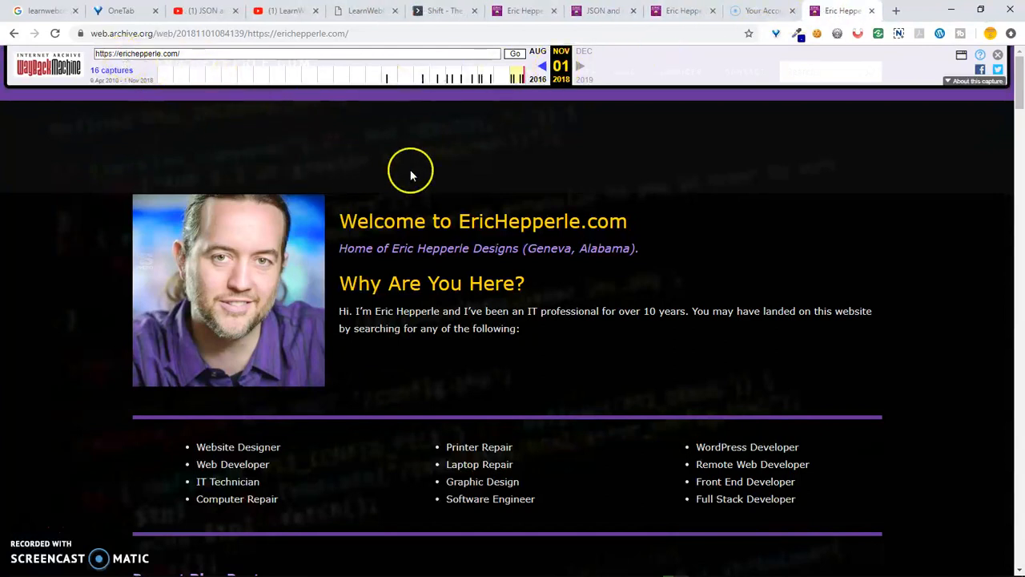
pyautogui.moveTo(455, 193)
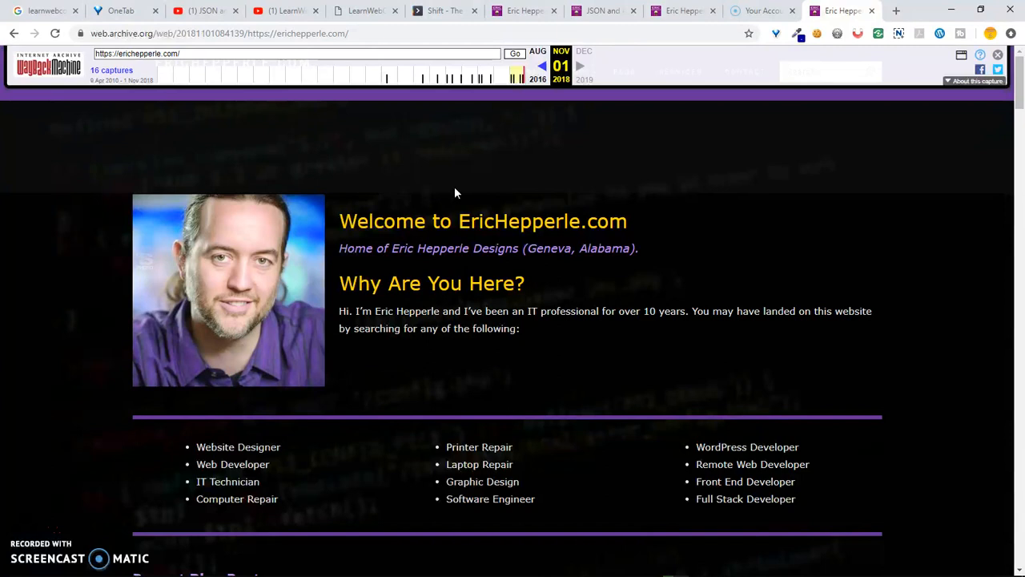
pyautogui.moveTo(1010, 131)
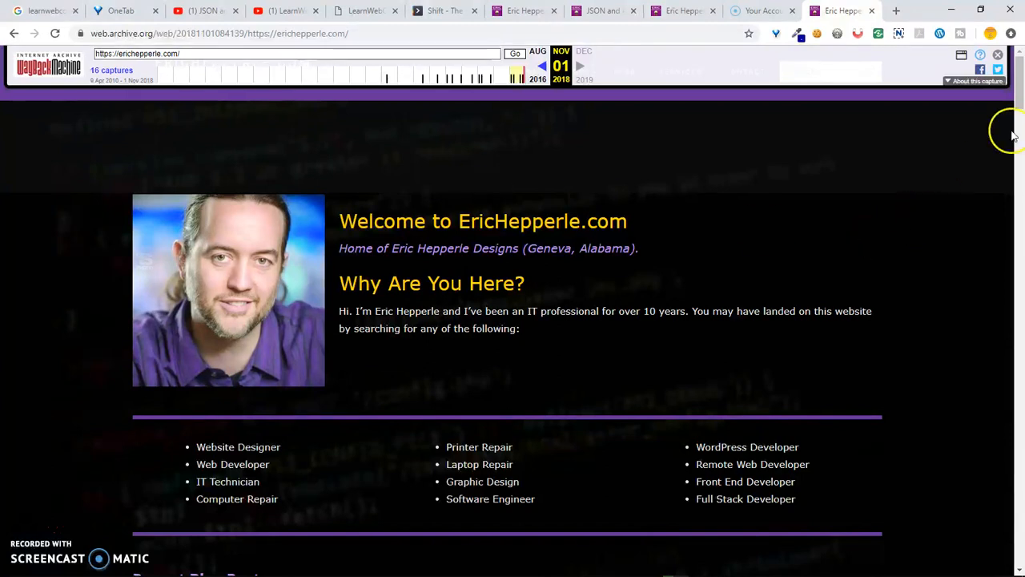
pyautogui.scroll(-3)
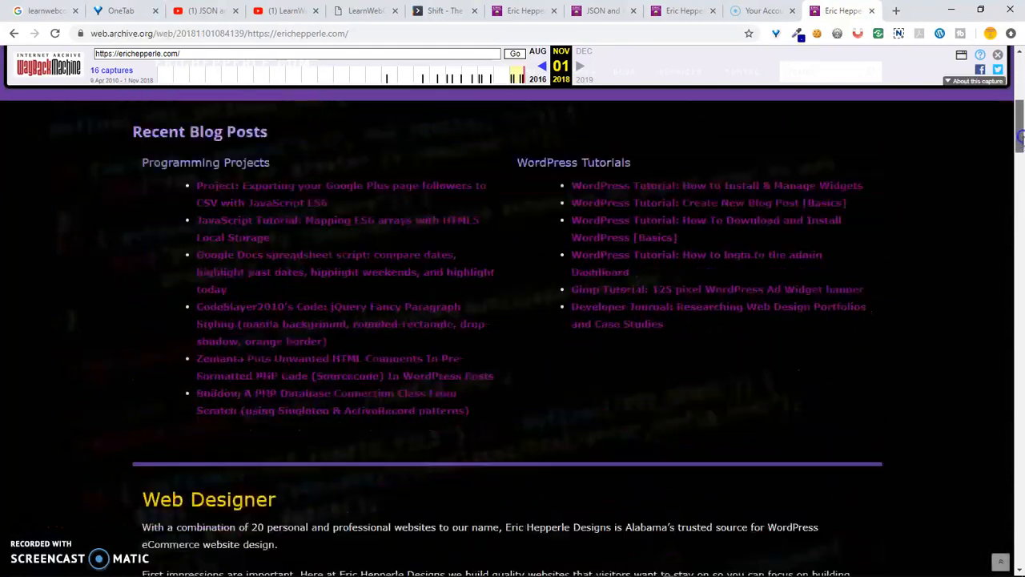
pyautogui.scroll(-3)
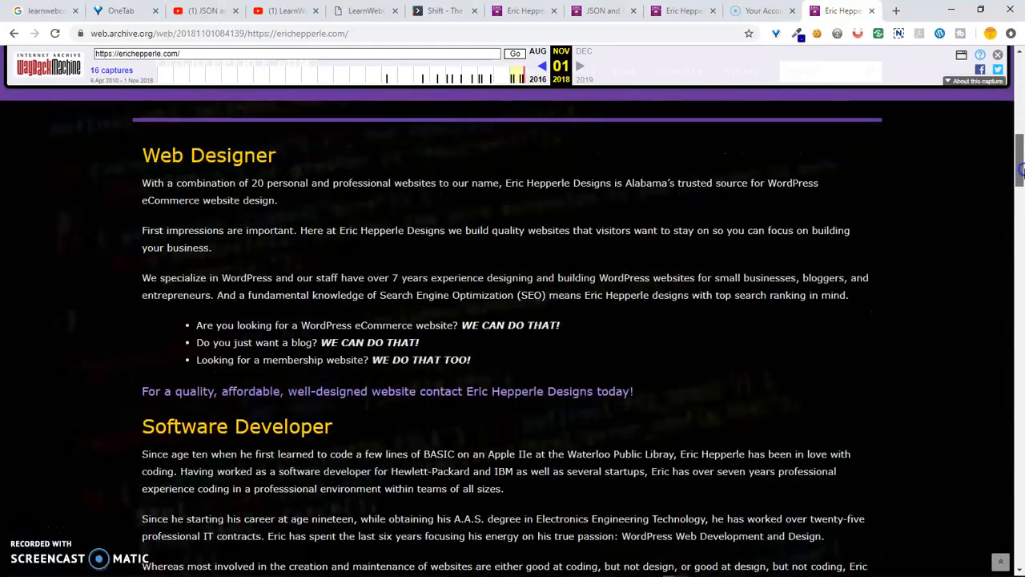
pyautogui.scroll(-3)
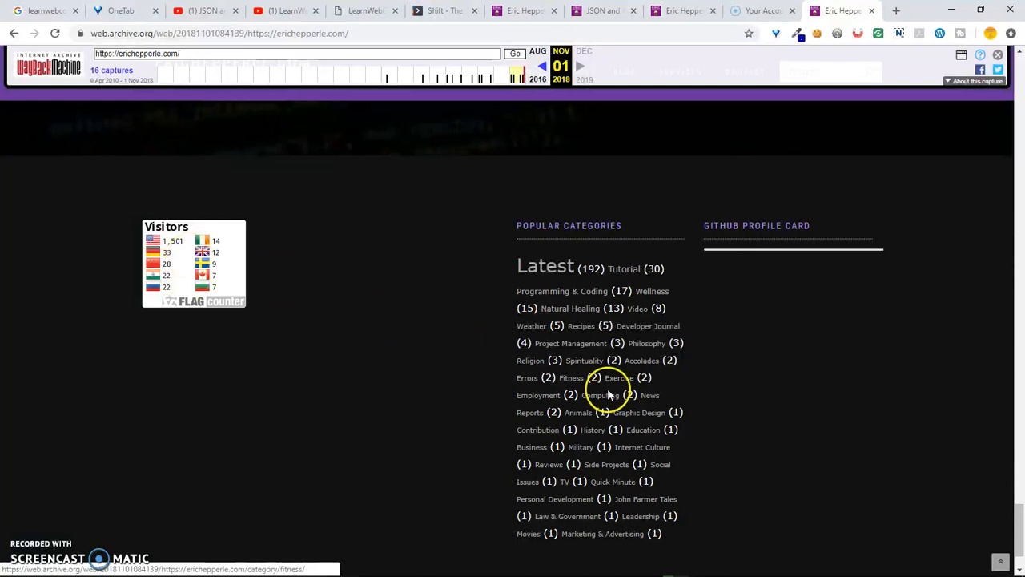
pyautogui.moveTo(1018, 403)
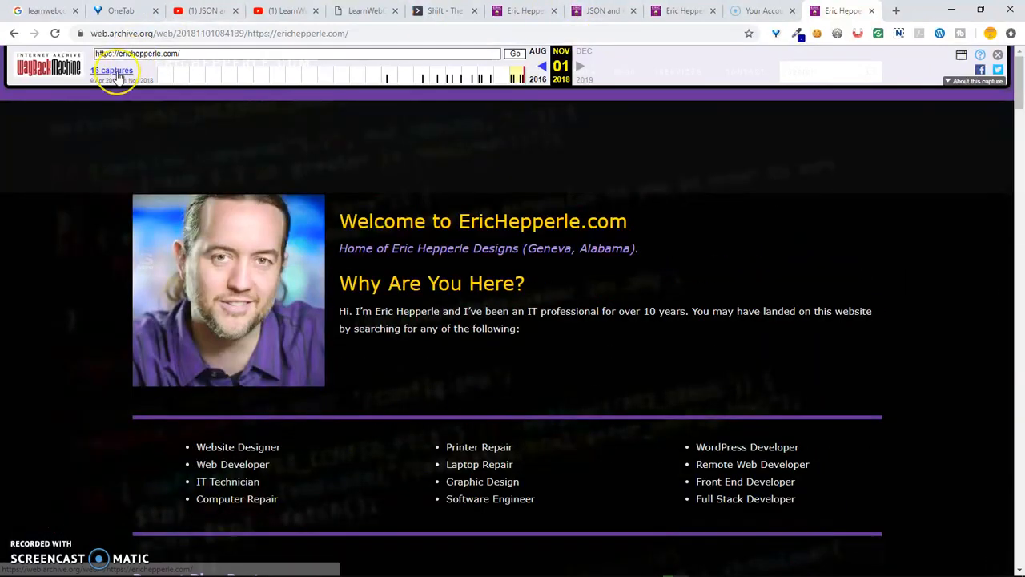
# - Show the 16-capture calendar (April 2010–November 2018) in a new tab, scrolled to 2018's dates
pyautogui.rightClick(111, 70)
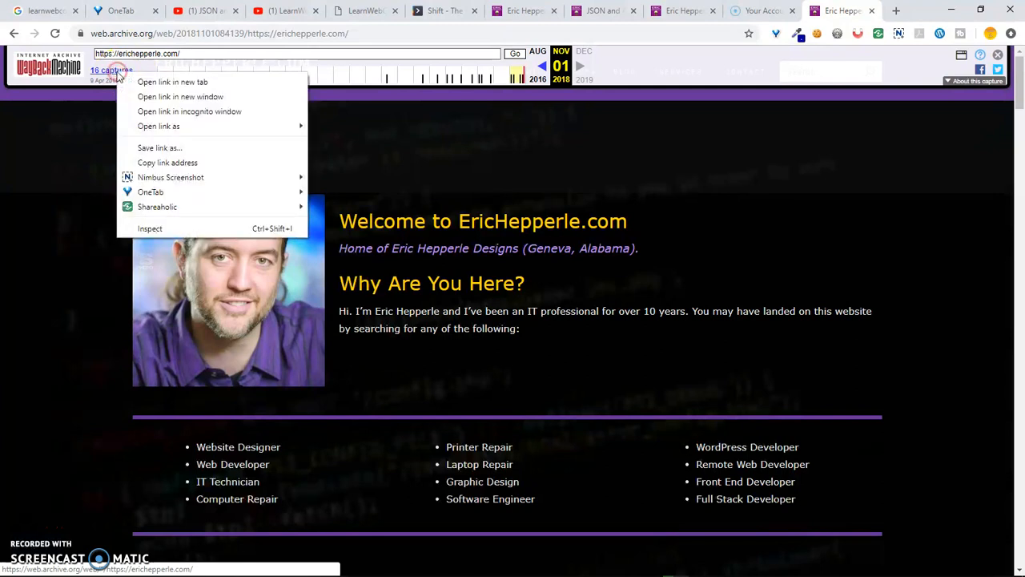
pyautogui.click(148, 74)
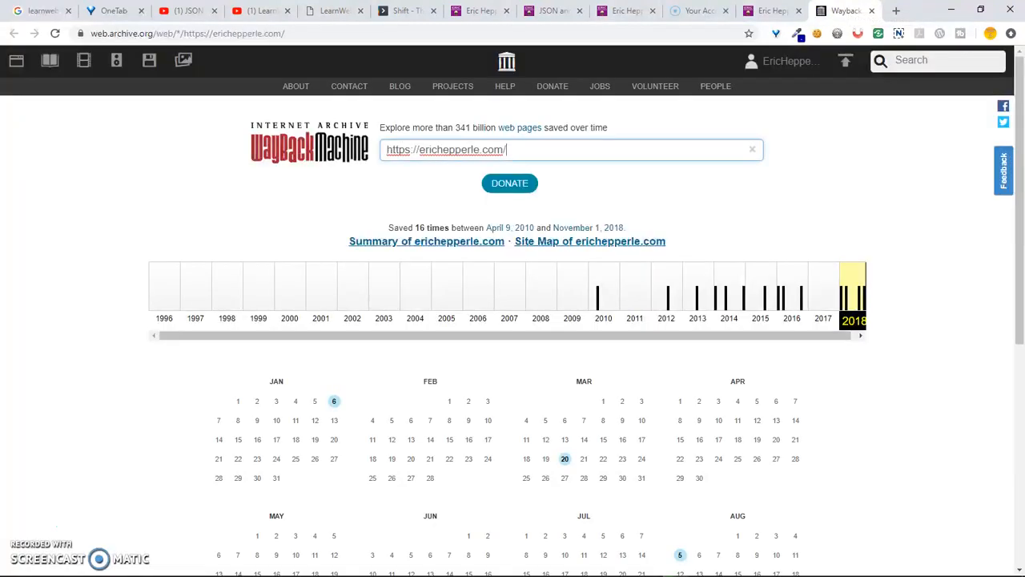
pyautogui.moveTo(987, 83)
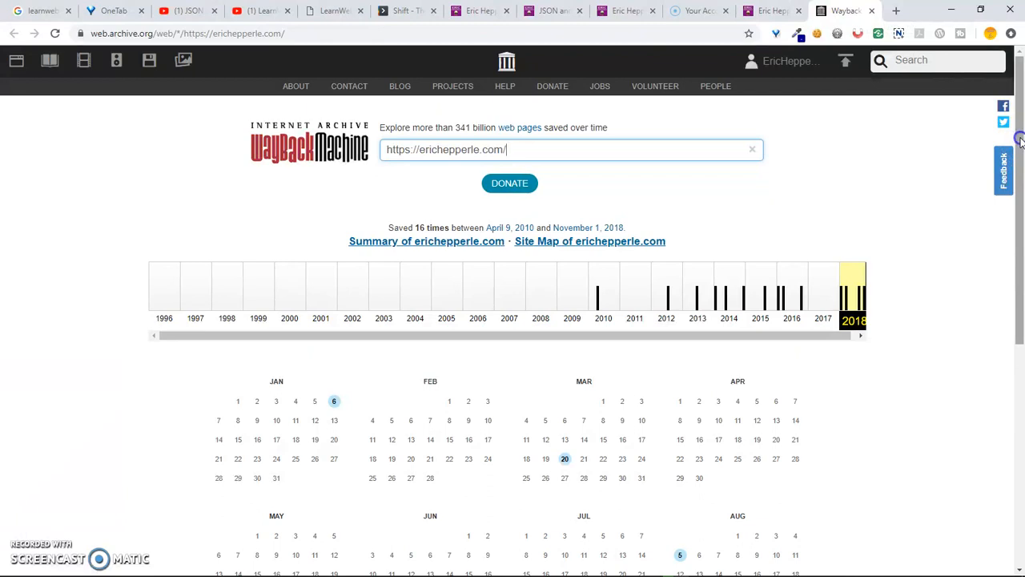
pyautogui.scroll(-3)
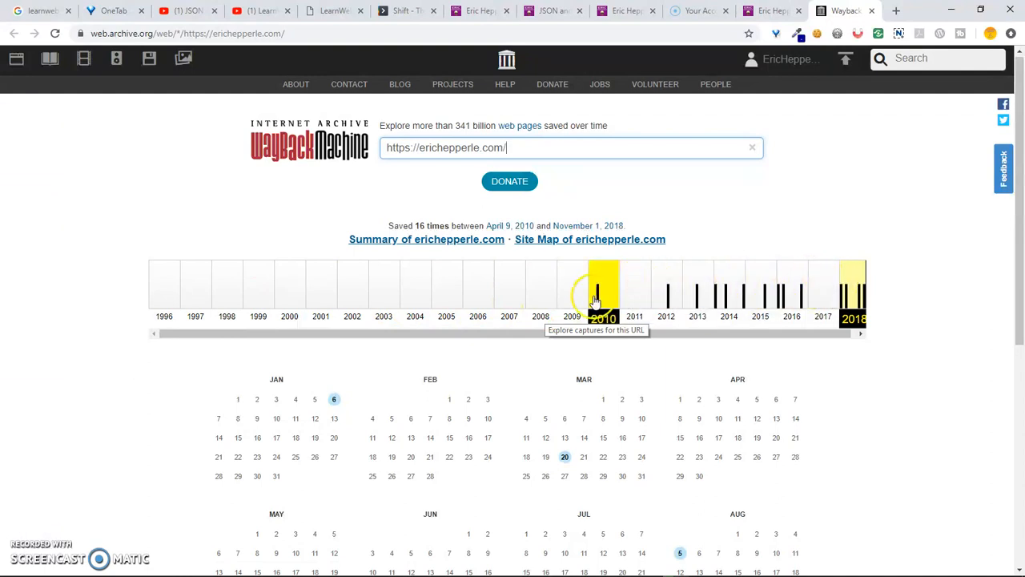
pyautogui.scroll(-3)
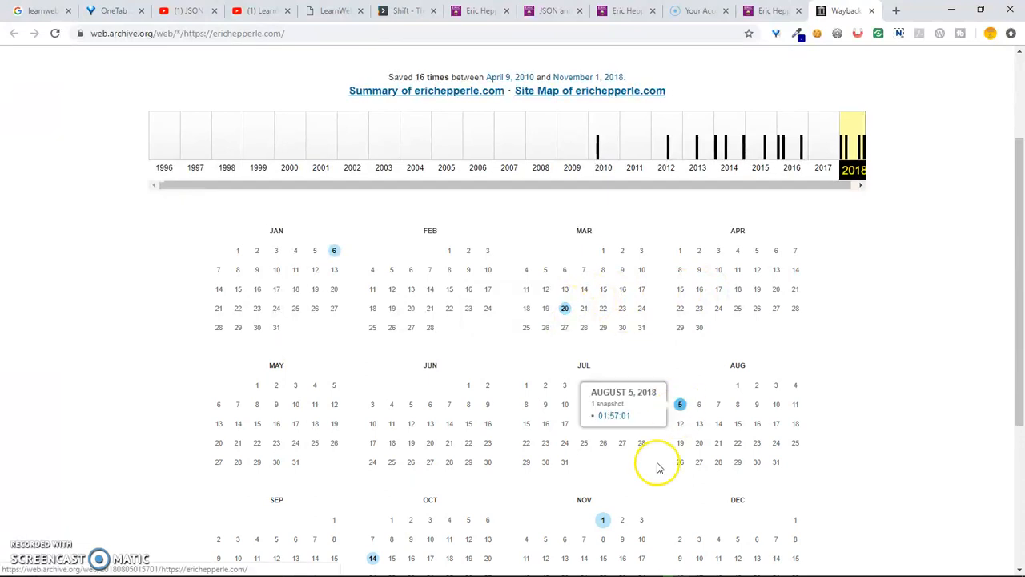
pyautogui.moveTo(333, 250)
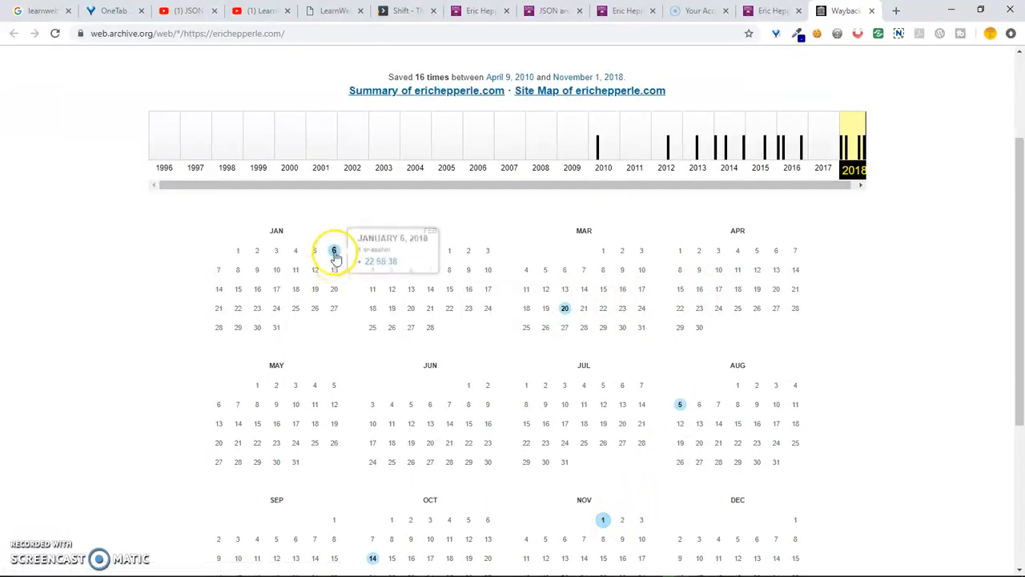
pyautogui.moveTo(601, 145)
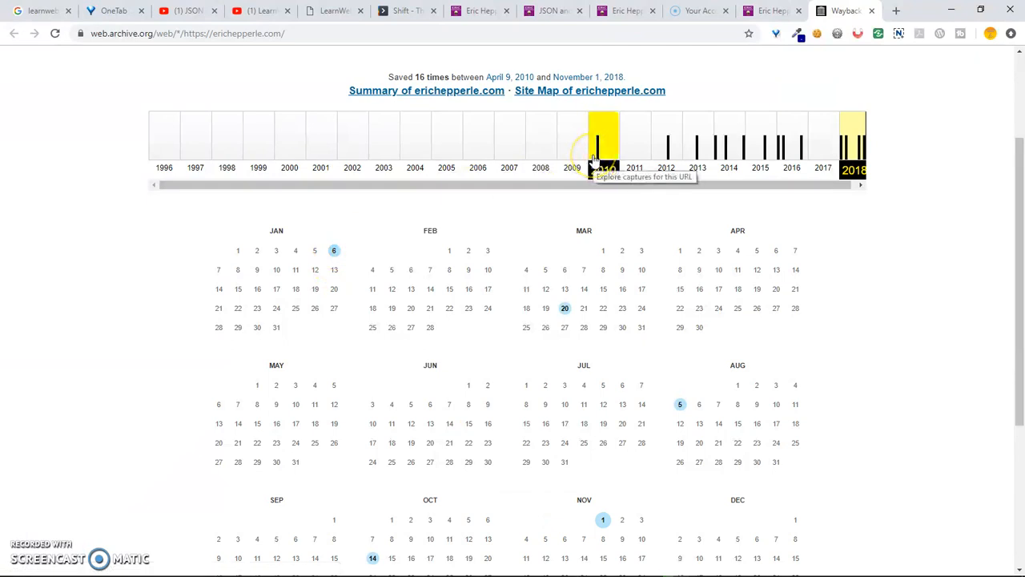
# - Switch the calendar to 2010 and choose the April 9, 2010 capture
pyautogui.click(602, 145)
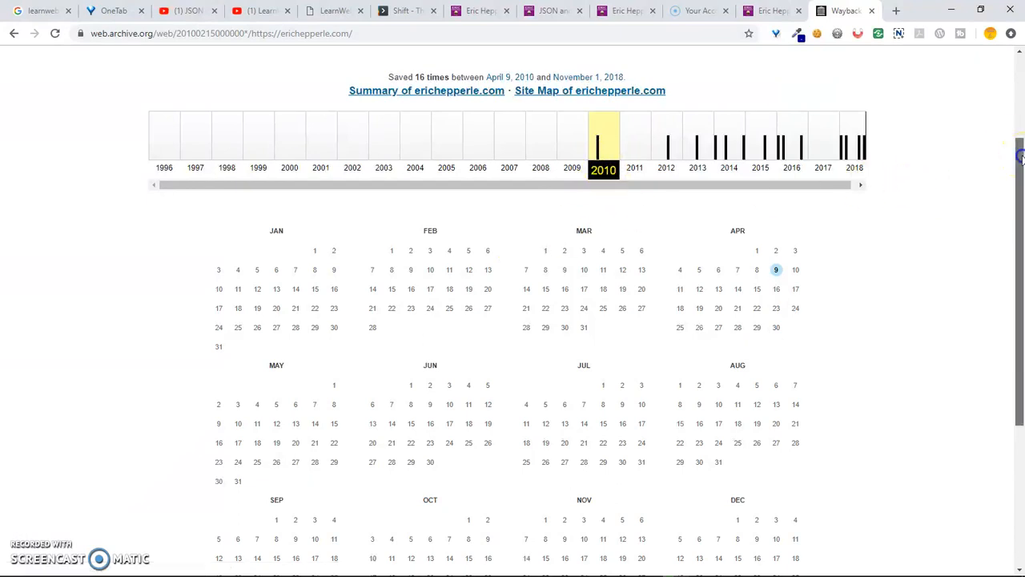
pyautogui.scroll(-3)
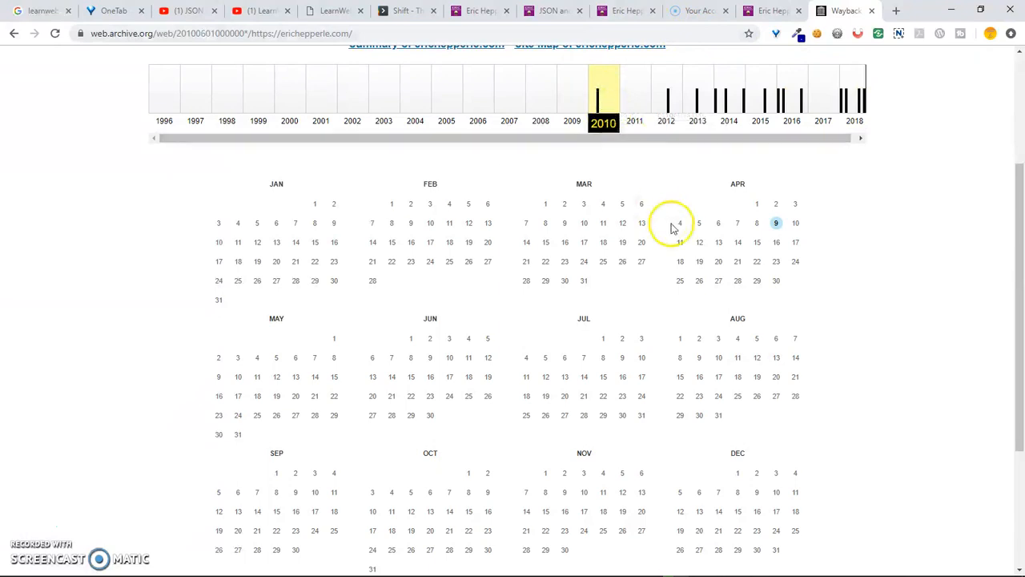
pyautogui.moveTo(776, 223)
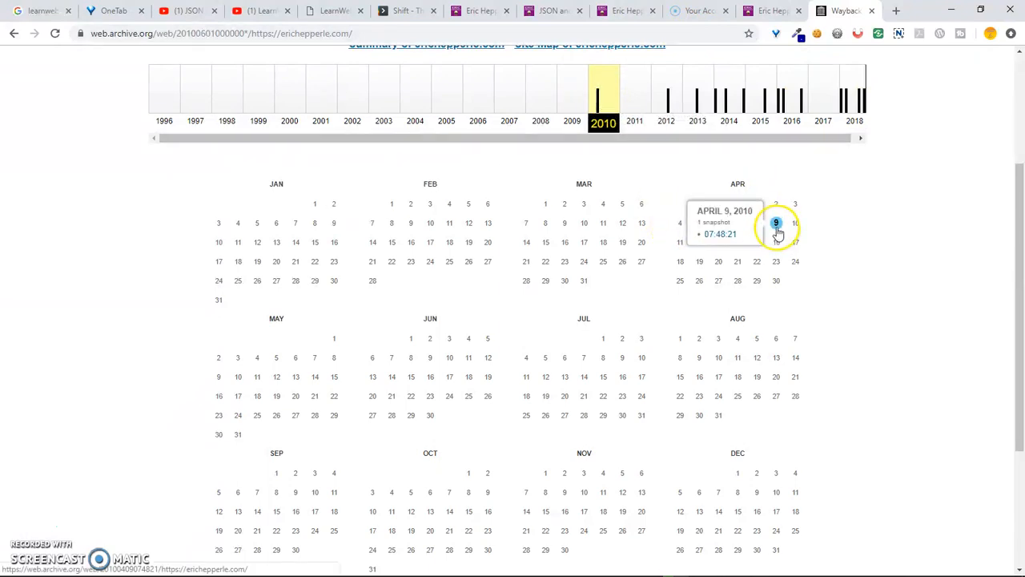
pyautogui.click(776, 222)
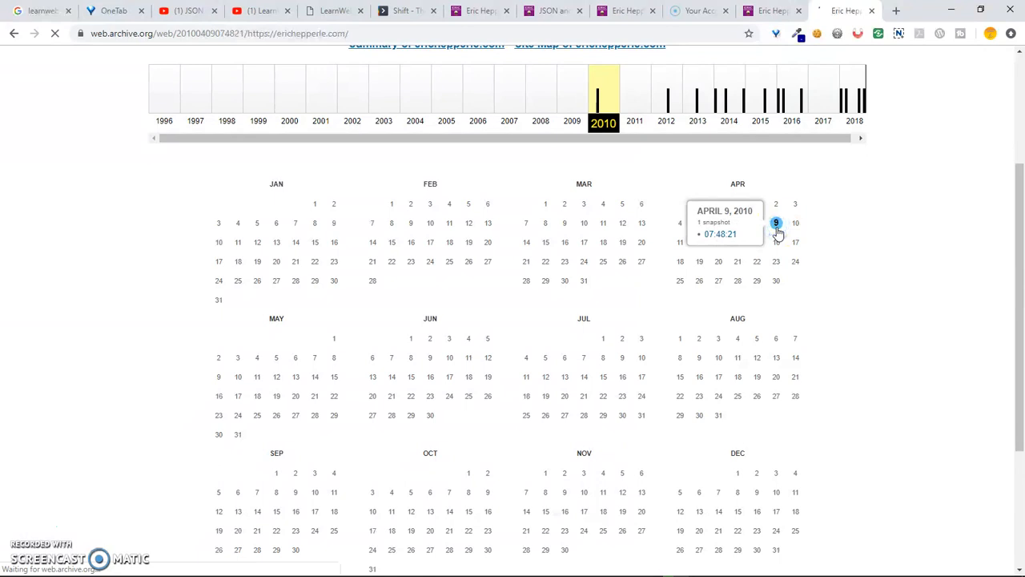
# - Browse the yellow April 9, 2010 snapshot, then follow Kristobal's Social Networking Site link from a new Wayback tab
pyautogui.click(776, 223)
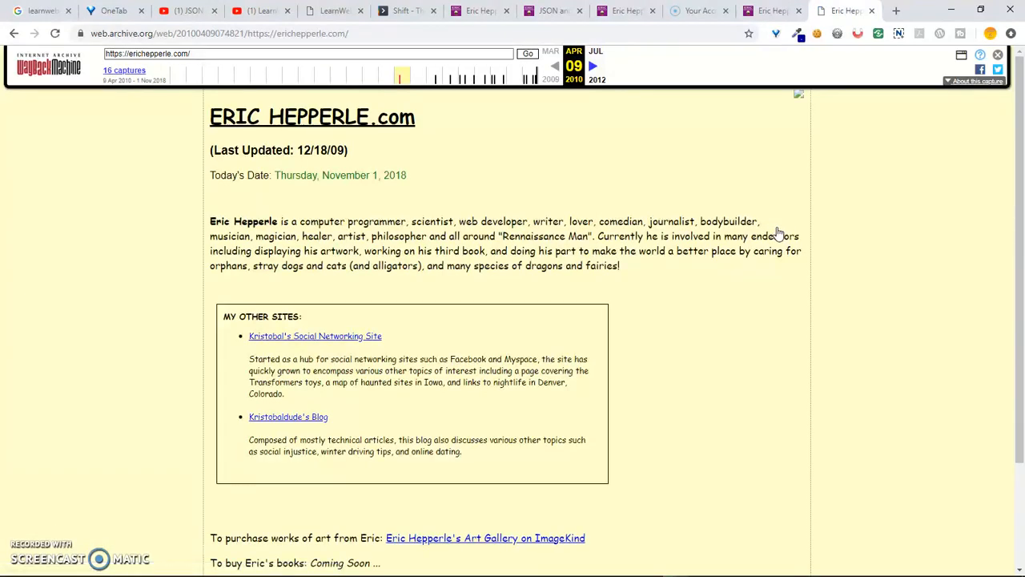
pyautogui.scroll(-3)
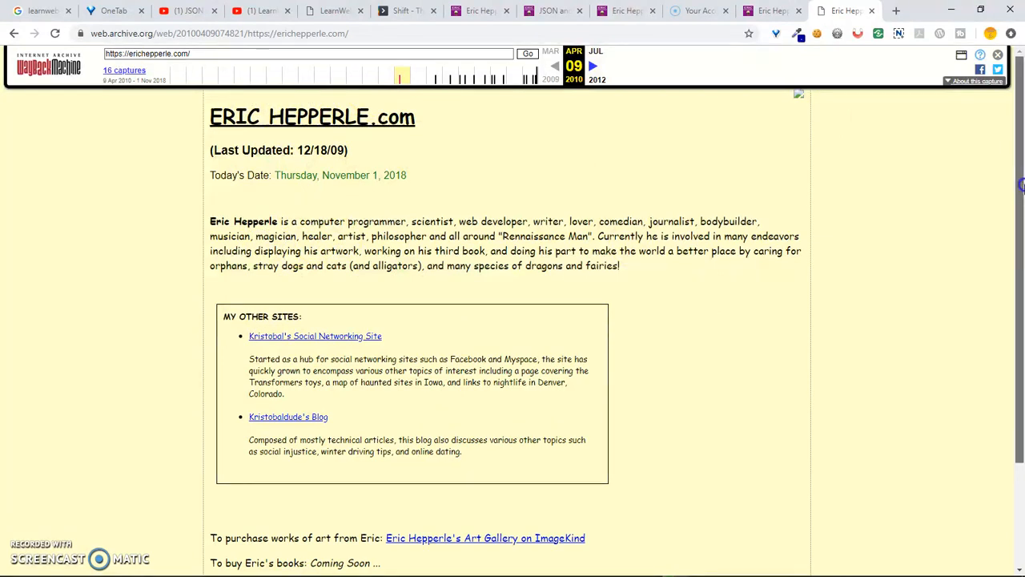
pyautogui.scroll(-3)
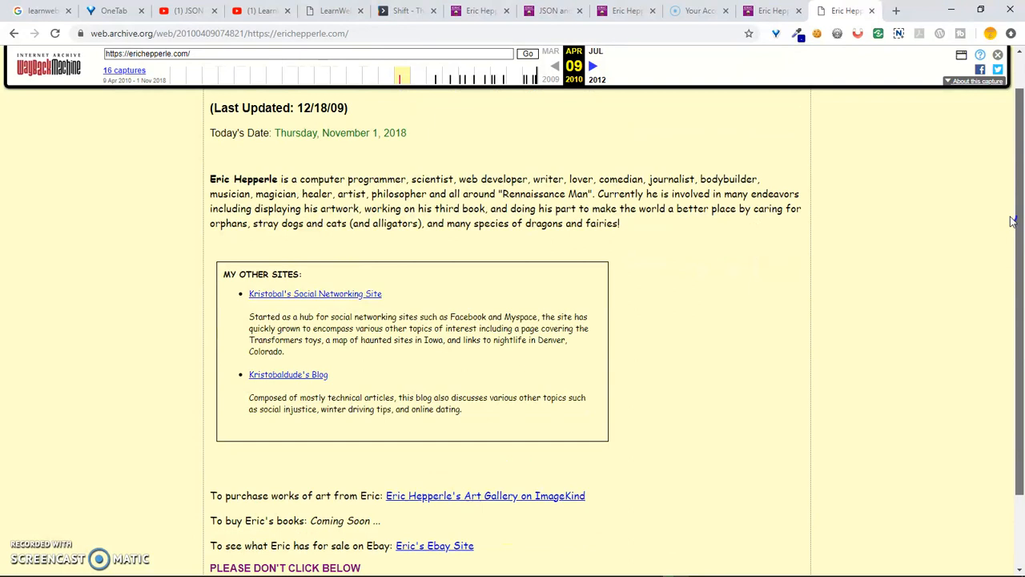
pyautogui.scroll(-3)
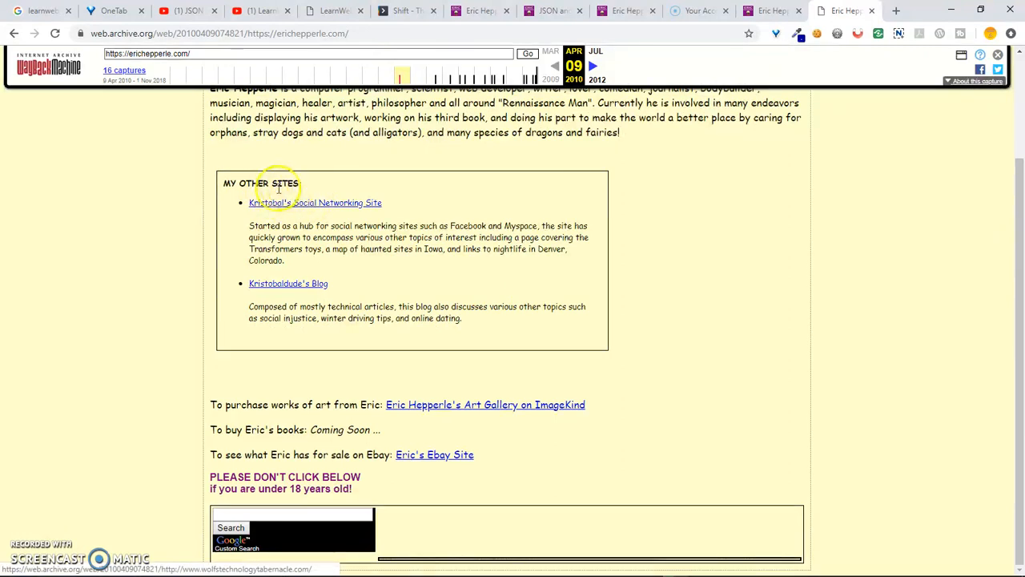
pyautogui.moveTo(359, 207)
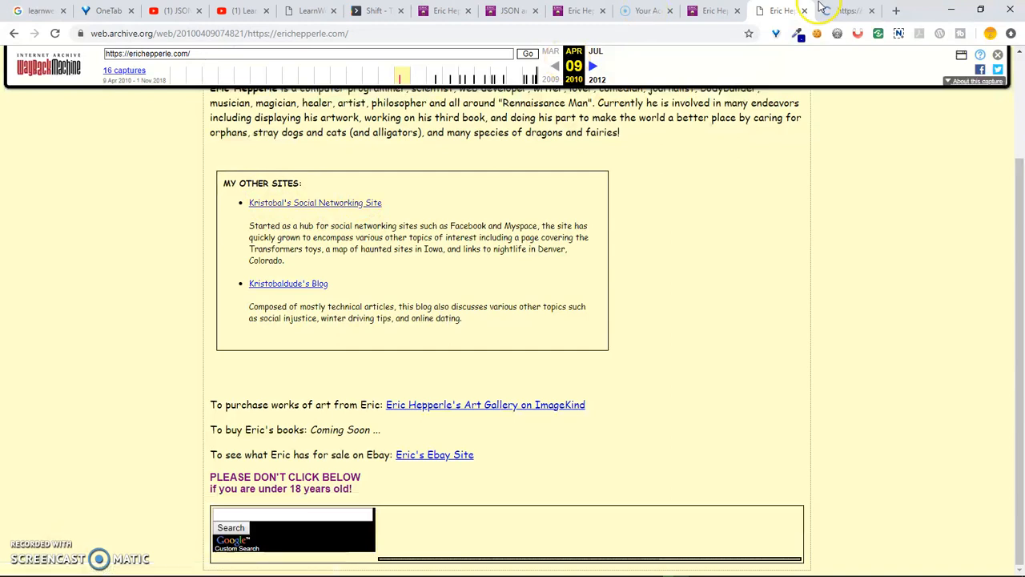
pyautogui.click(314, 202)
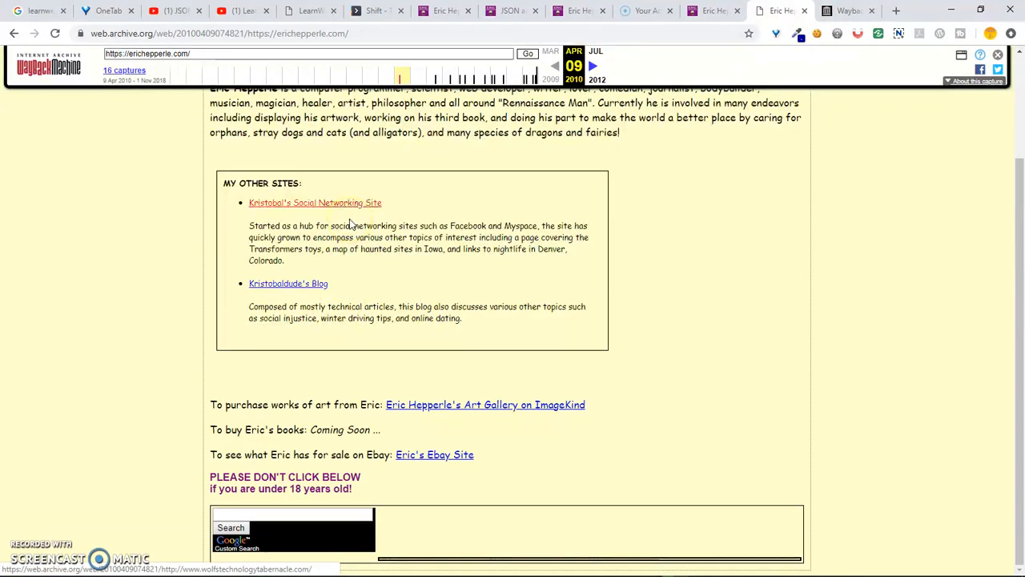
pyautogui.click(314, 202)
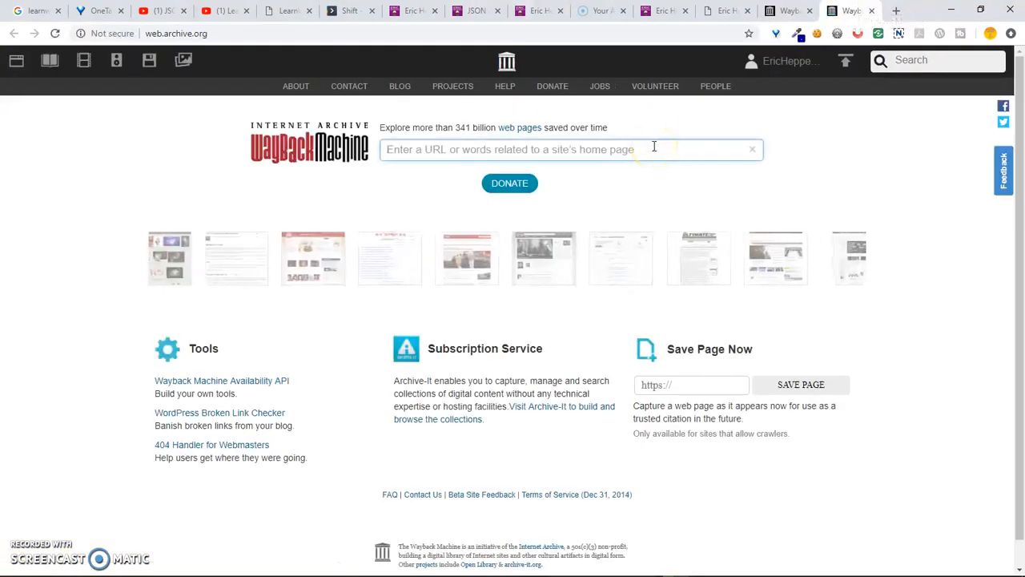
# - Search the Wayback Machine for "wolf's technology" and look through the unrelated results
pyautogui.write('wold')
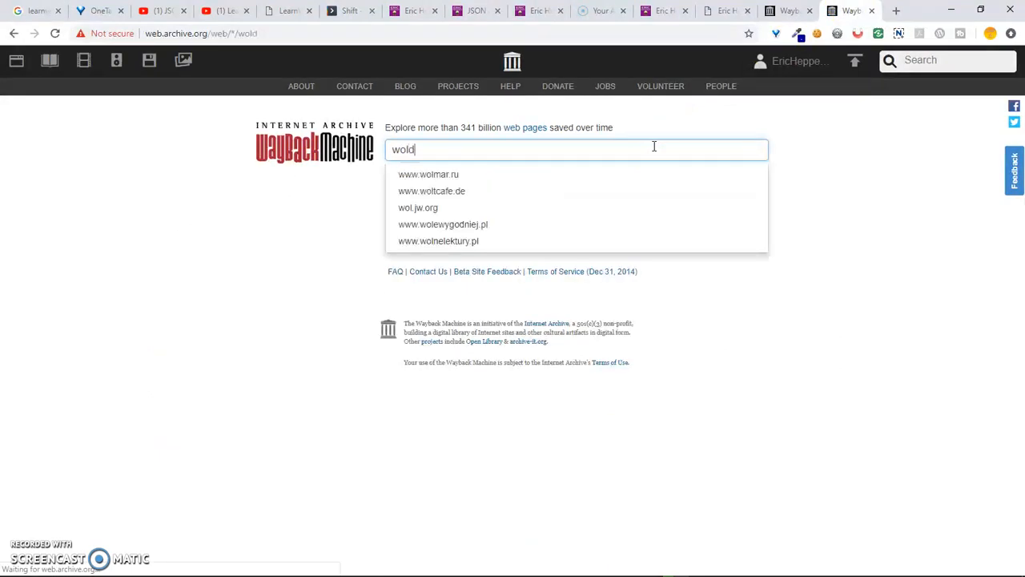
pyautogui.write("wolf's technology tabernacle")
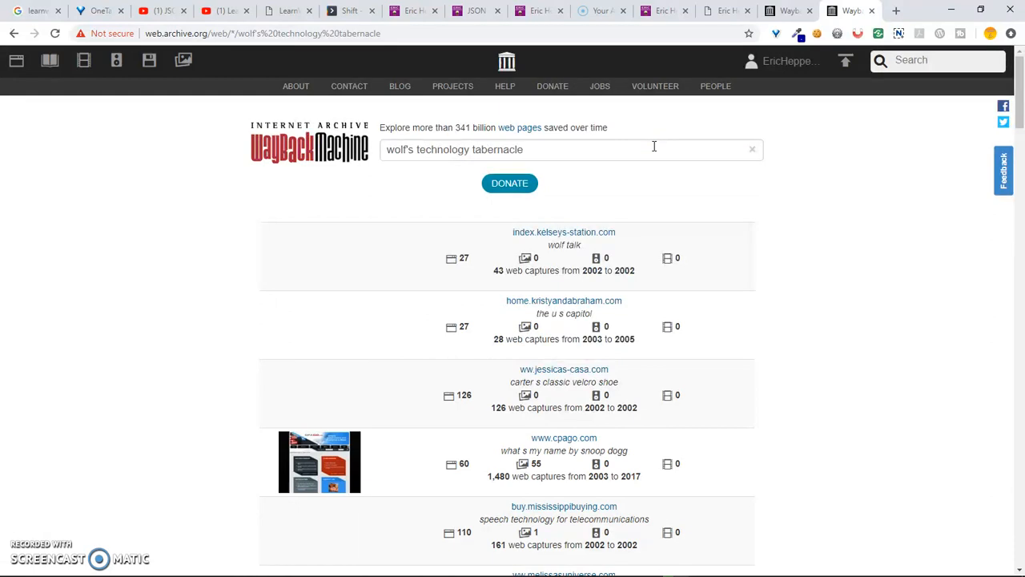
pyautogui.moveTo(745, 168)
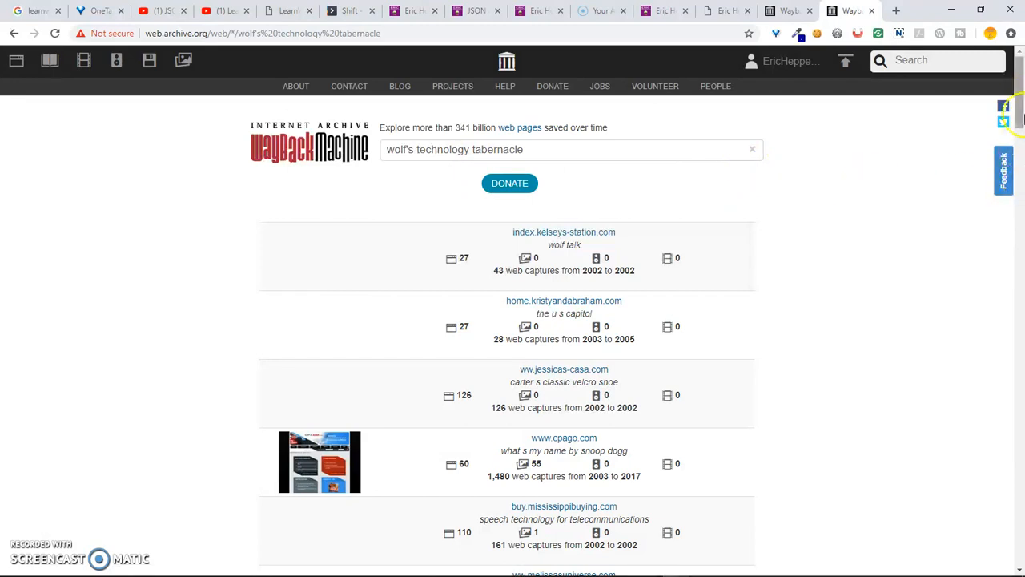
pyautogui.scroll(-3)
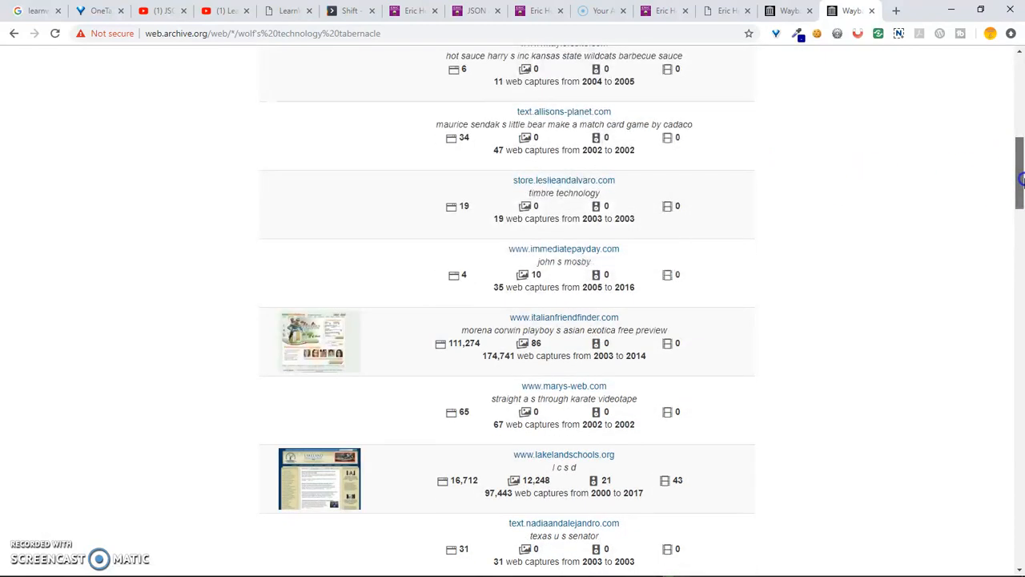
pyautogui.scroll(-3)
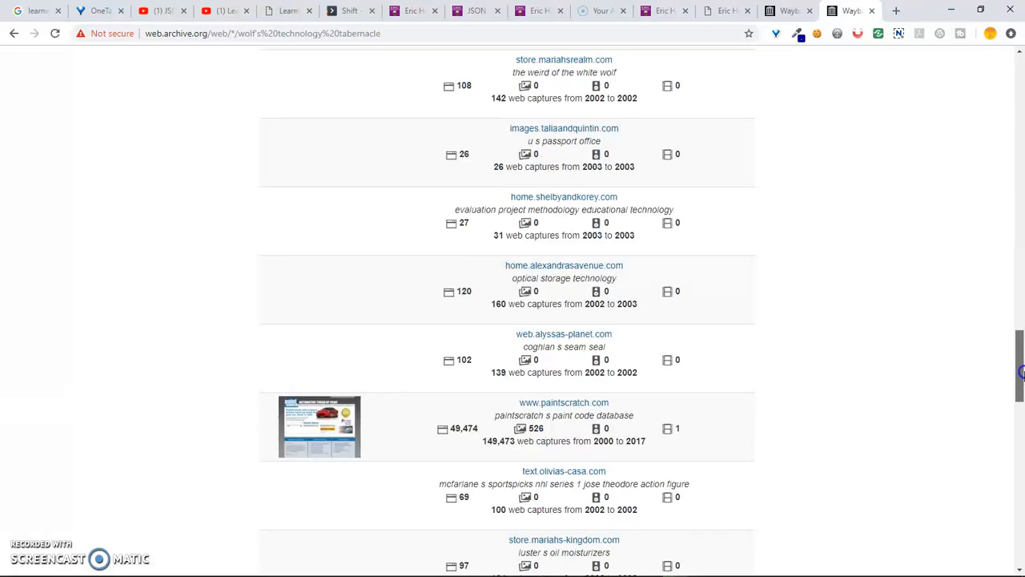
pyautogui.scroll(3)
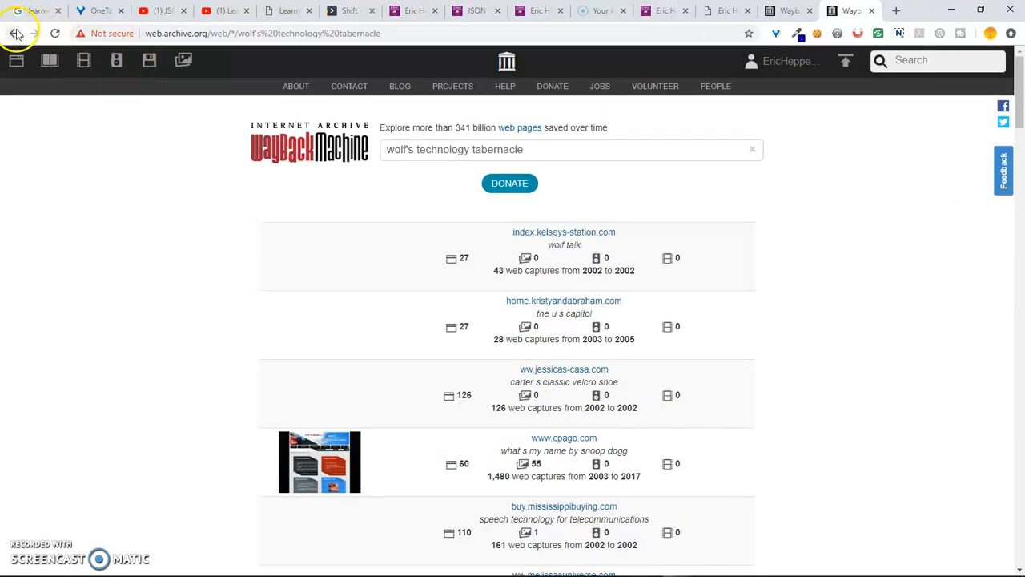
# - Step back to the Wayback Machine home page and switch to the OneTab saved-tabs list
pyautogui.click(16, 32)
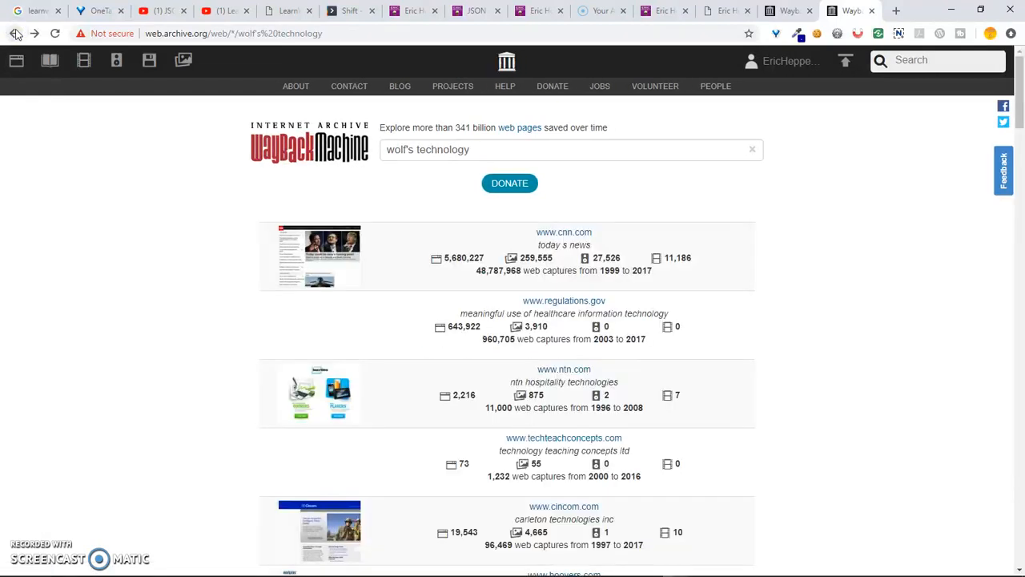
pyautogui.click(16, 32)
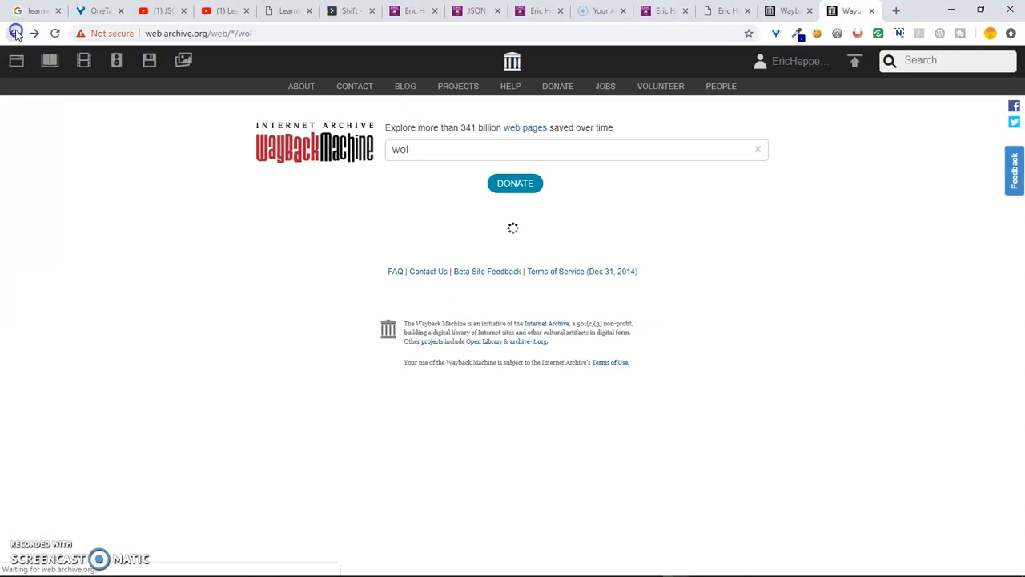
pyautogui.click(16, 32)
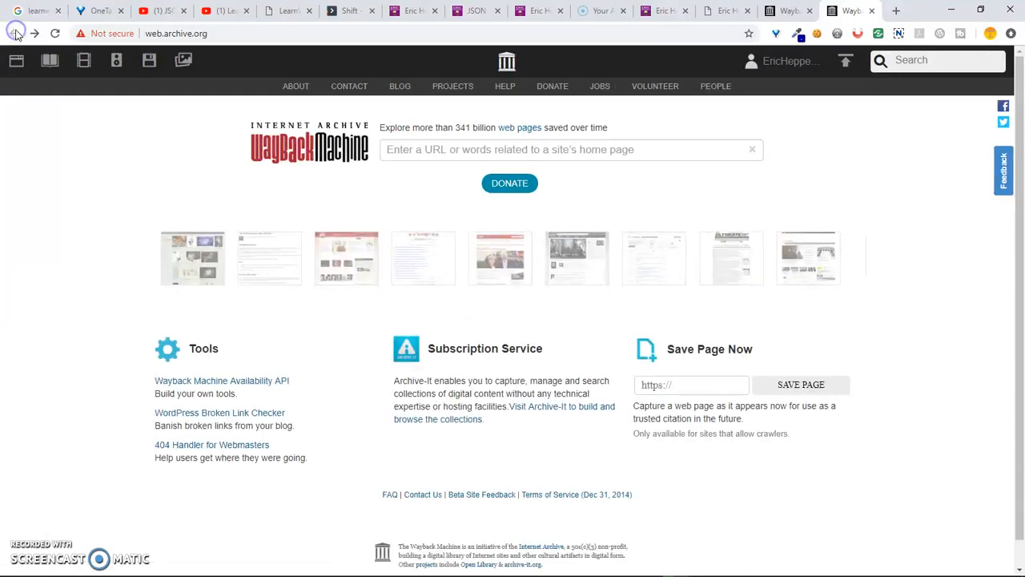
pyautogui.click(98, 10)
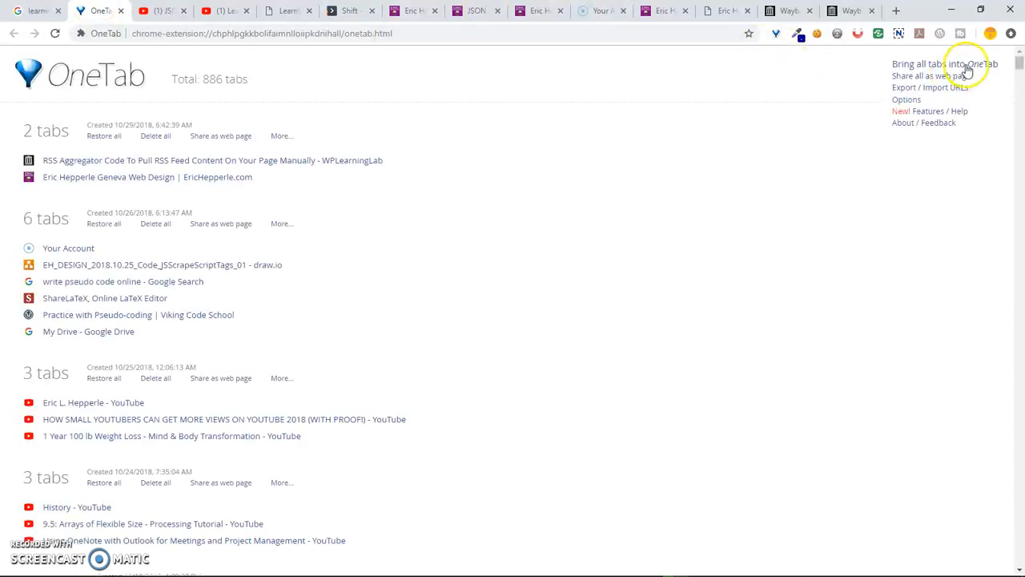
# - Switch to the OneTab page listing all 886 saved tabs
pyautogui.click(853, 10)
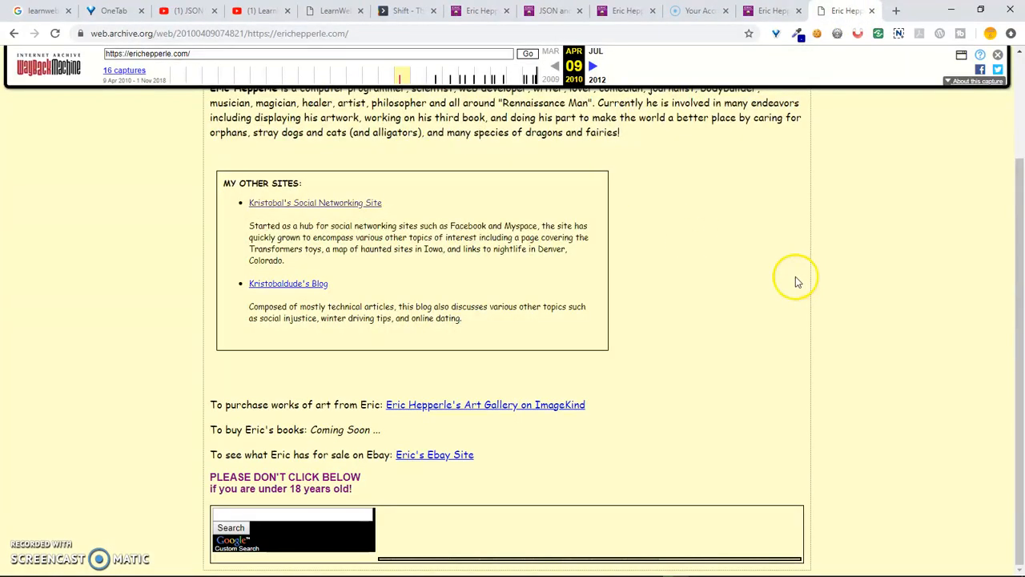
pyautogui.click(288, 282)
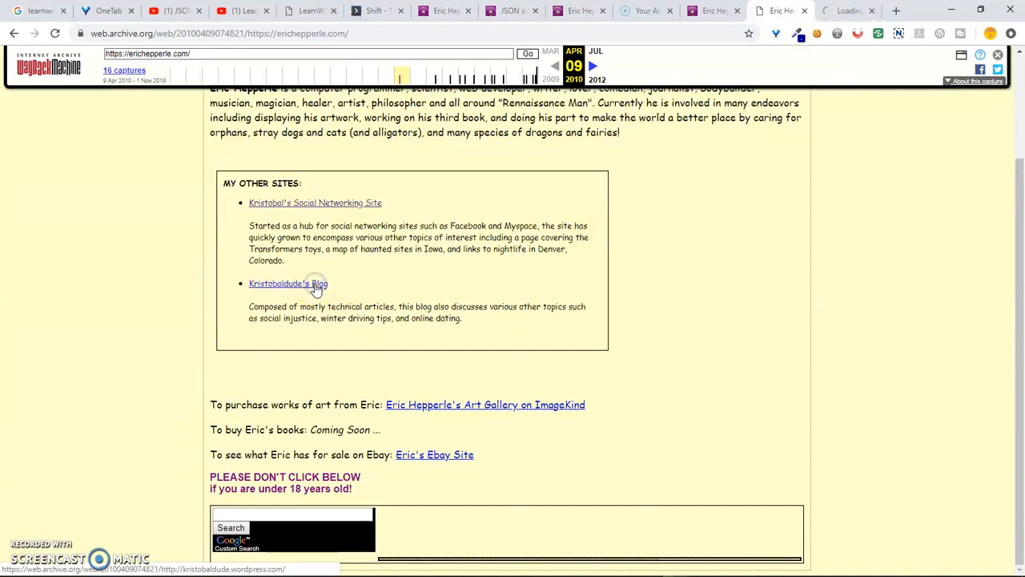
pyautogui.click(288, 282)
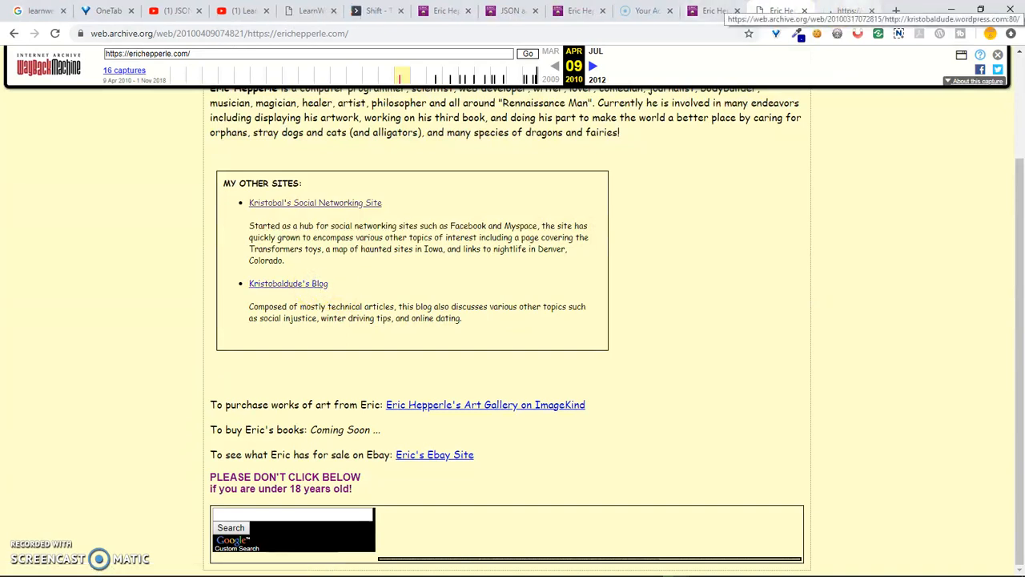
pyautogui.click(288, 282)
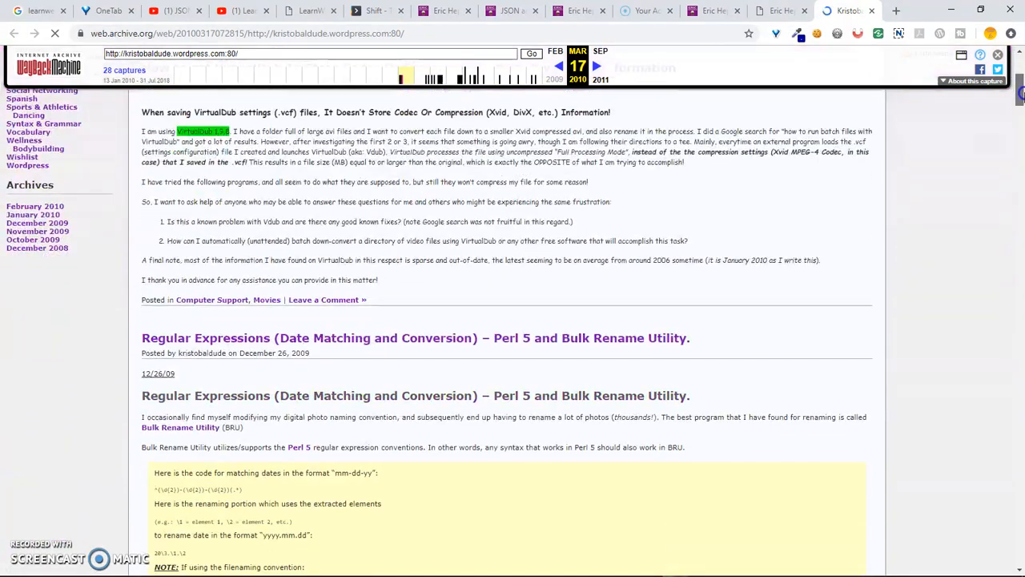
pyautogui.scroll(-3)
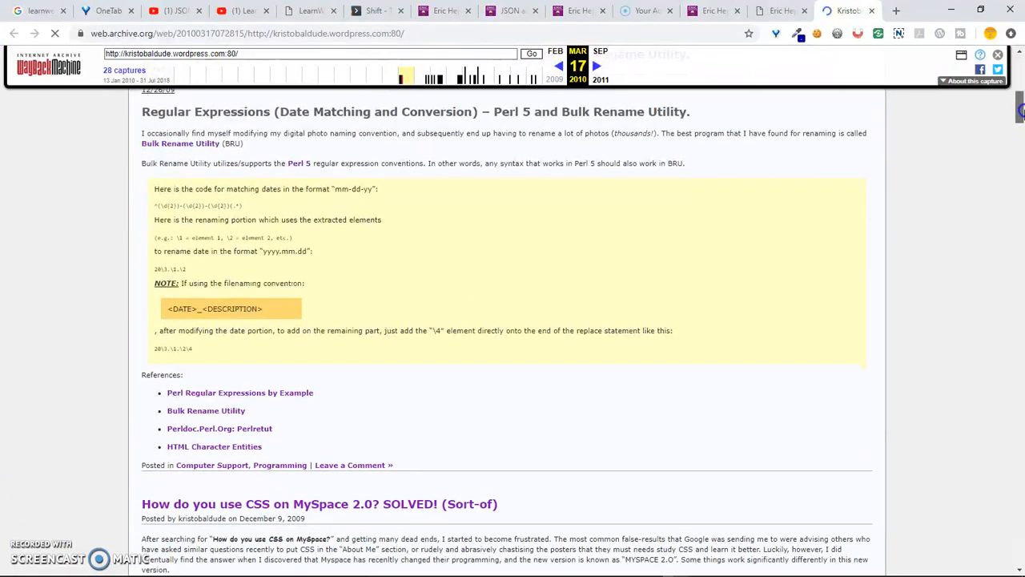
pyautogui.scroll(-3)
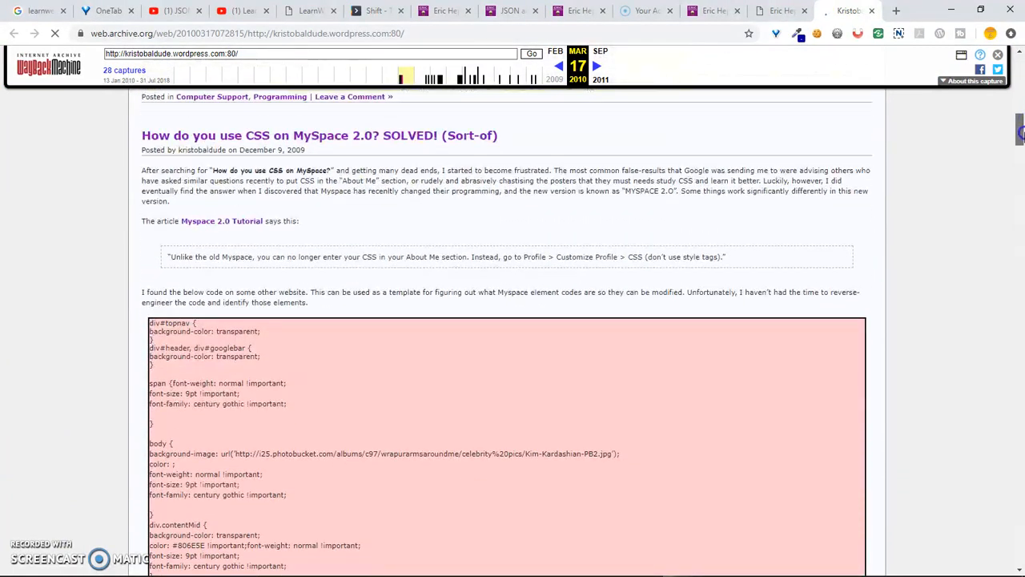
pyautogui.scroll(-3)
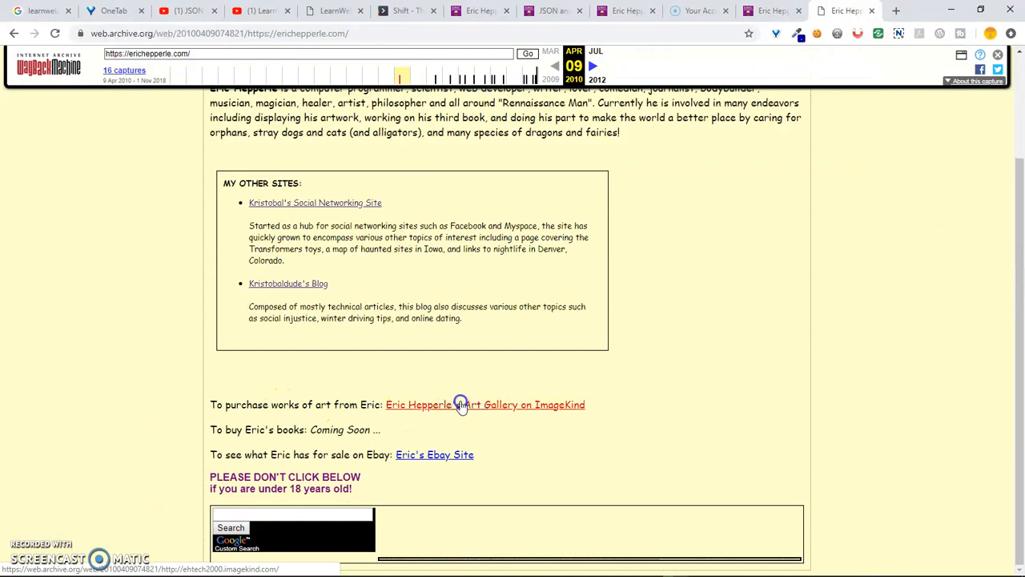
pyautogui.click(486, 404)
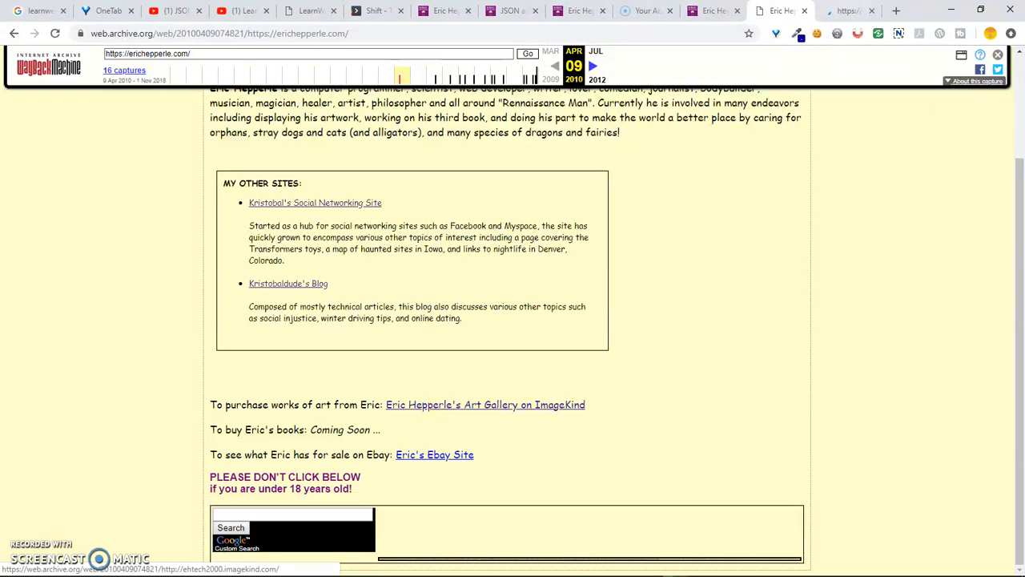
pyautogui.click(485, 404)
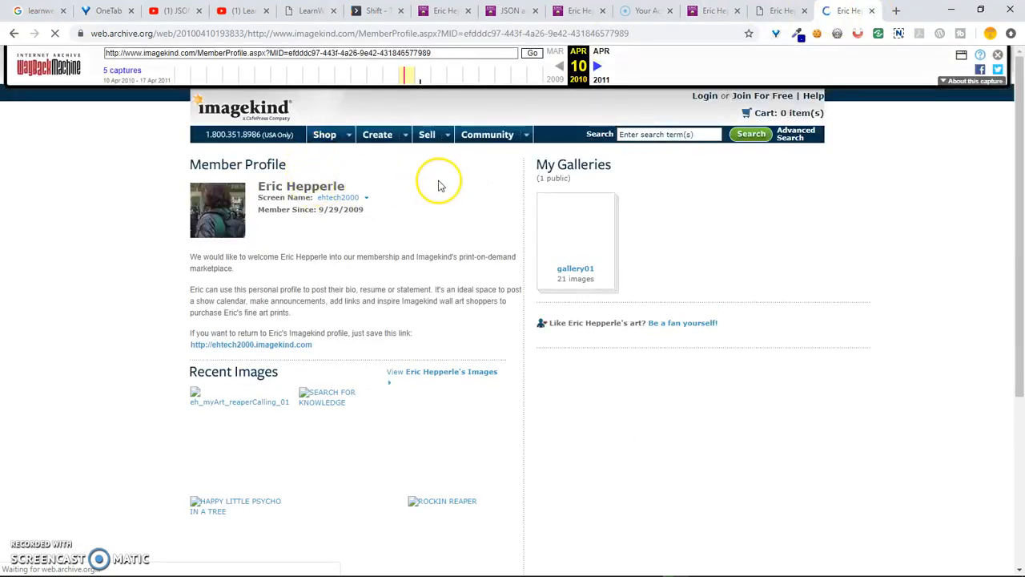
pyautogui.click(575, 269)
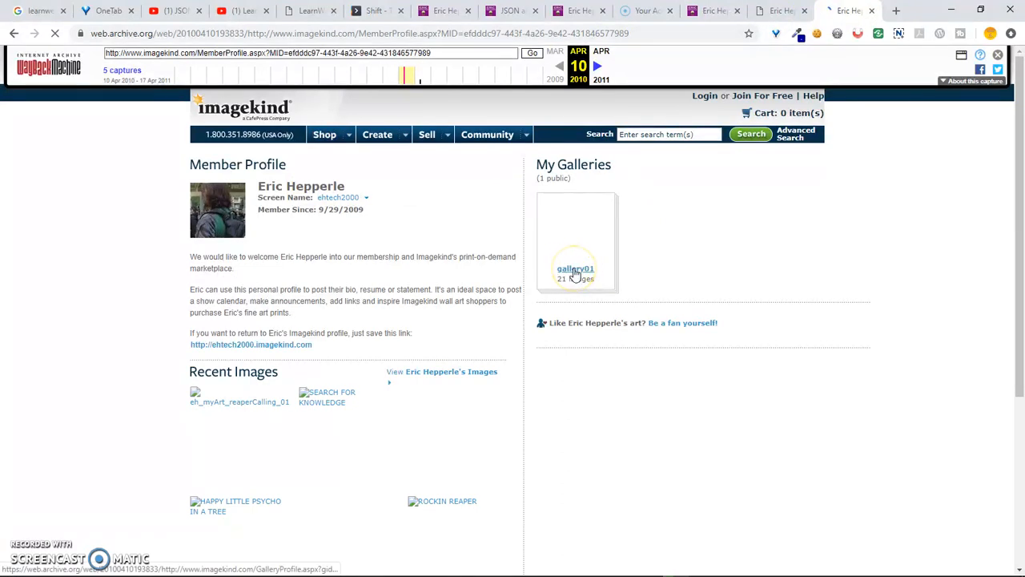
pyautogui.click(575, 269)
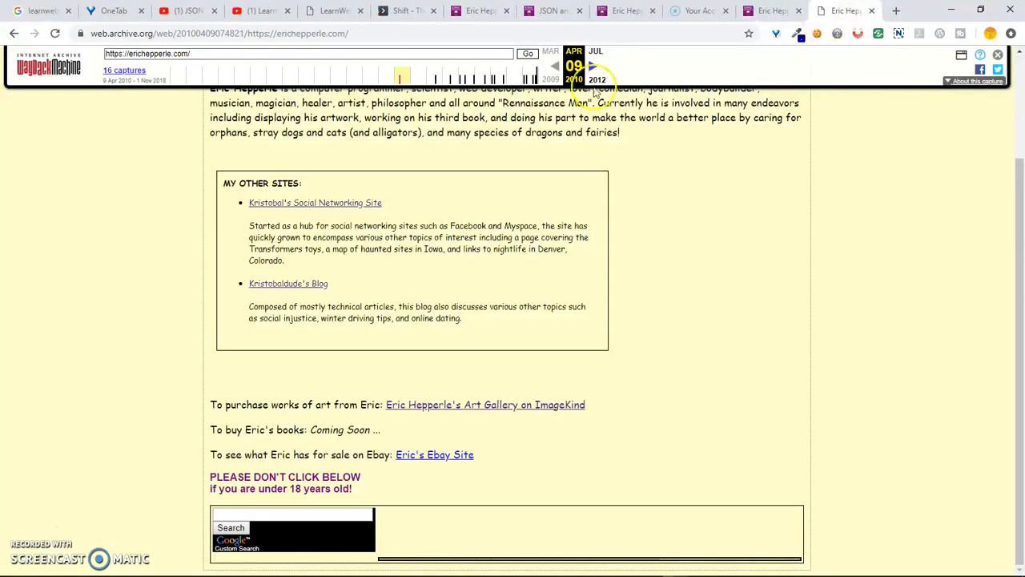
pyautogui.click(434, 455)
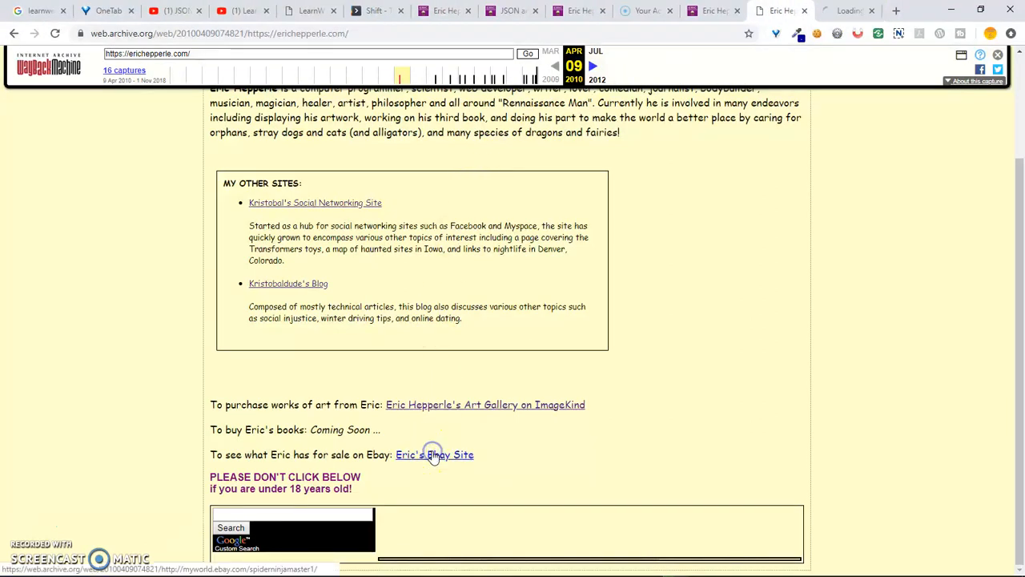
pyautogui.click(434, 455)
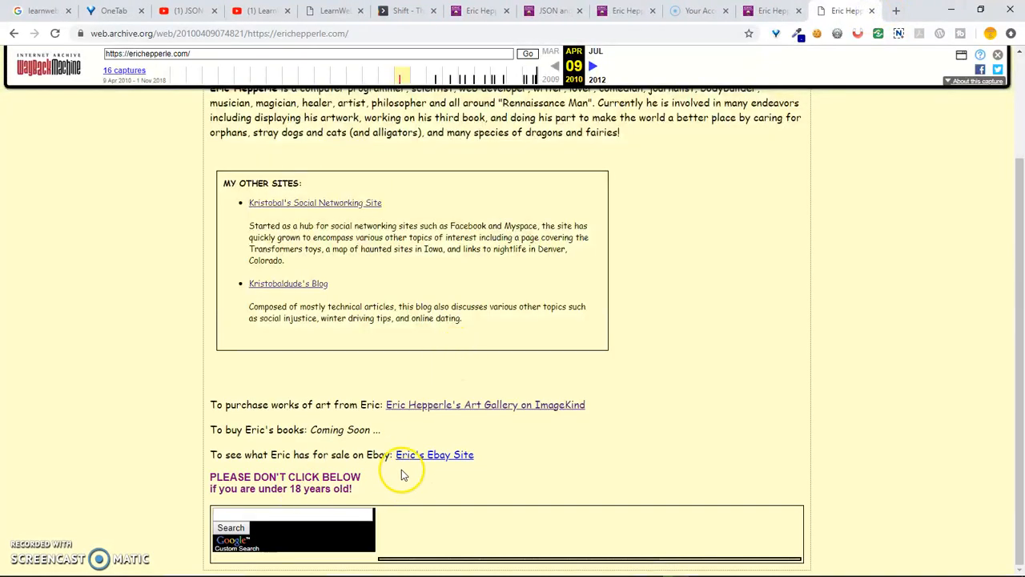
pyautogui.moveTo(333, 468)
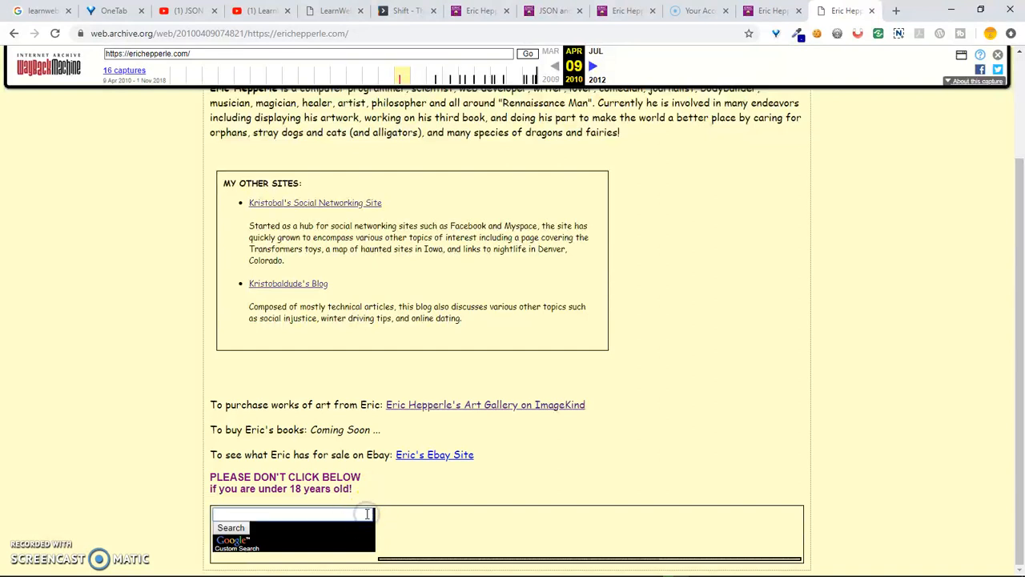
pyautogui.moveTo(1006, 299)
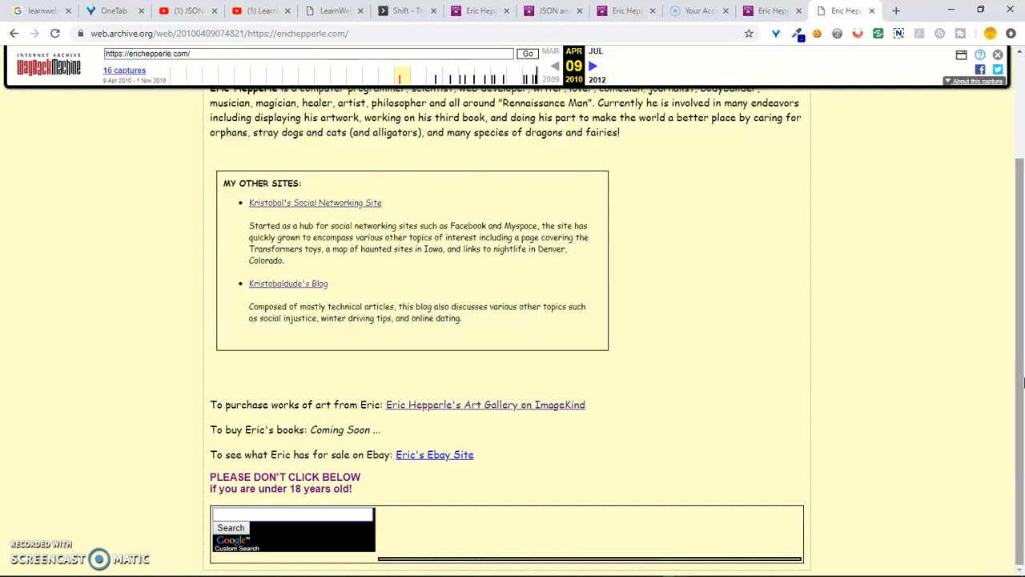
pyautogui.click(292, 514)
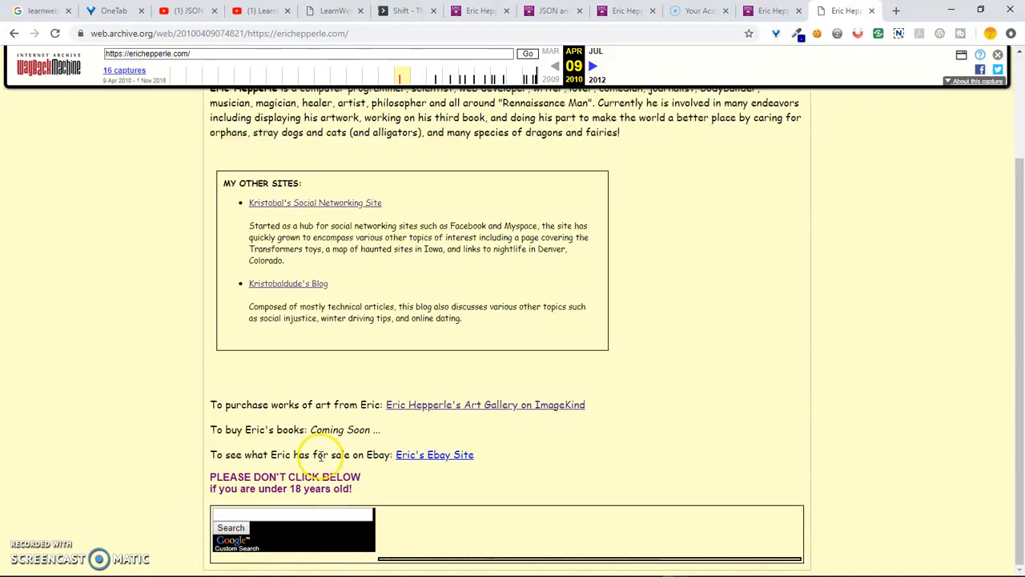
# - Enter erichepperle.com in the archived page's Google custom search field
pyautogui.click(292, 513)
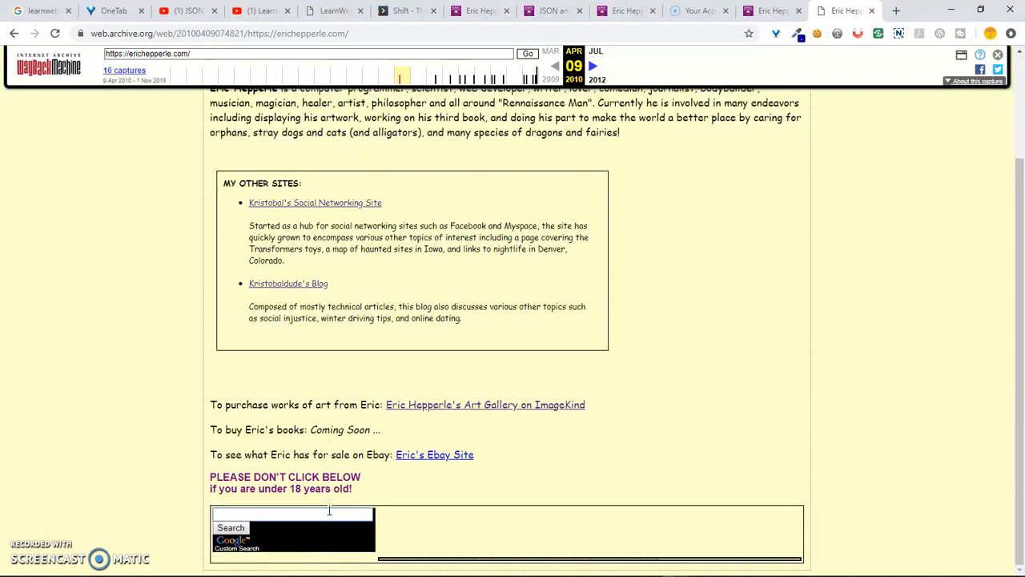
pyautogui.write('e')
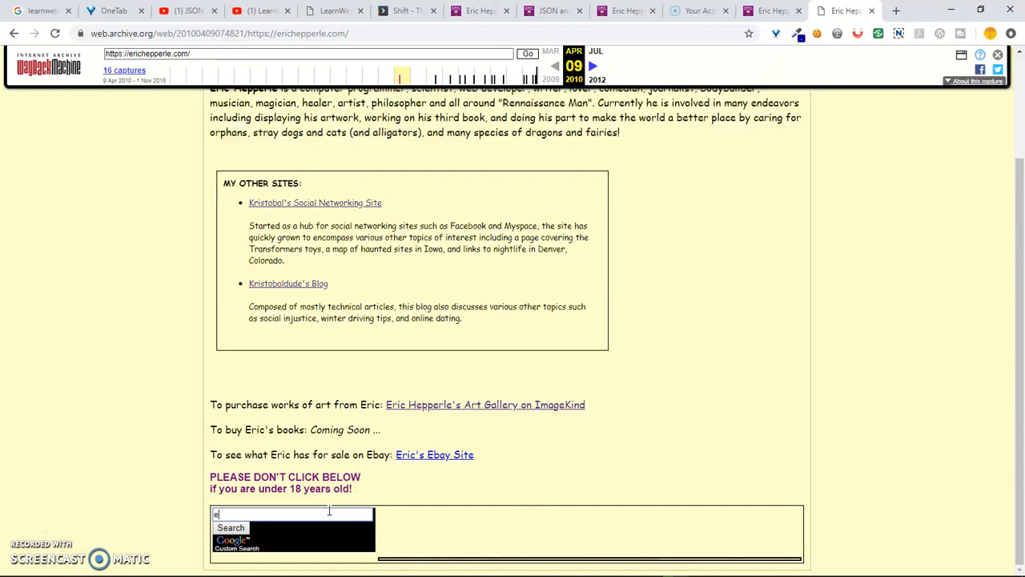
pyautogui.press('Backspace')
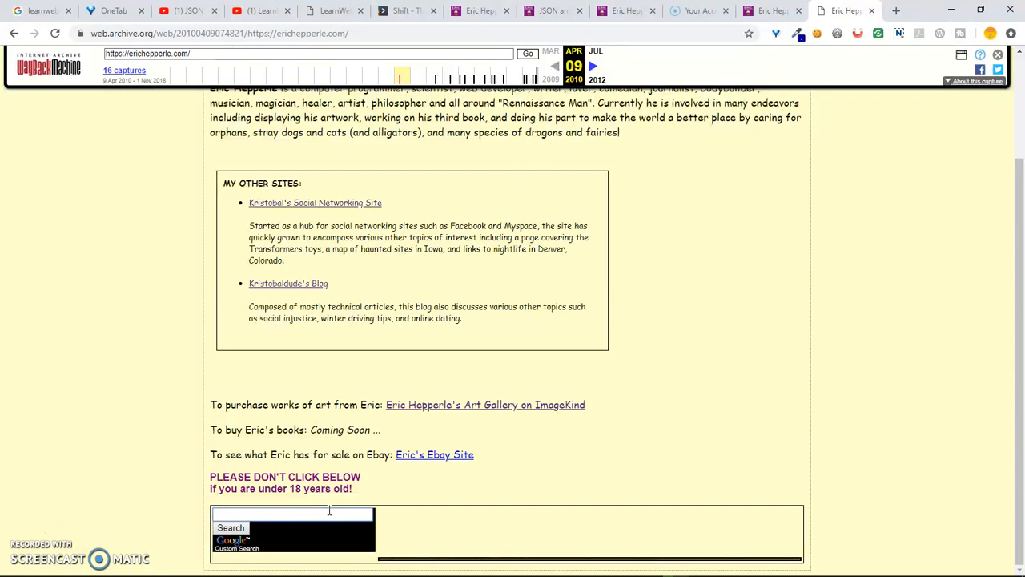
pyautogui.write('erichepperle.com')
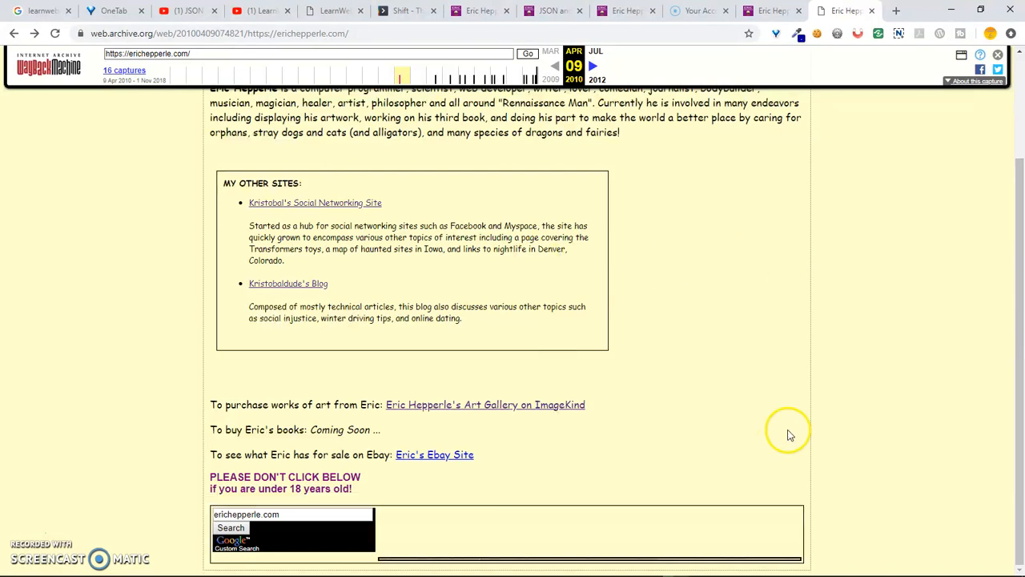
pyautogui.moveTo(670, 217)
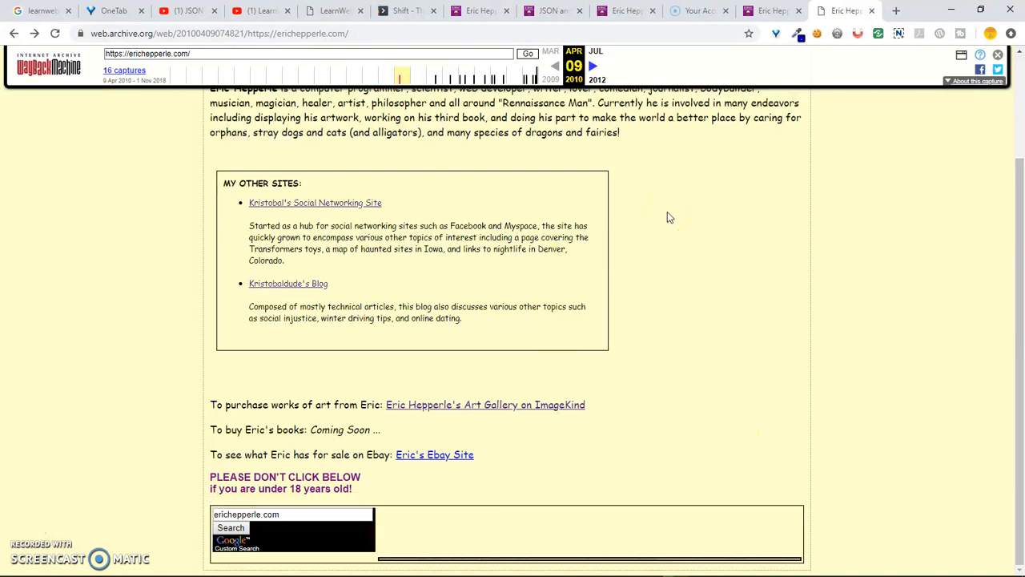
pyautogui.moveTo(1018, 324)
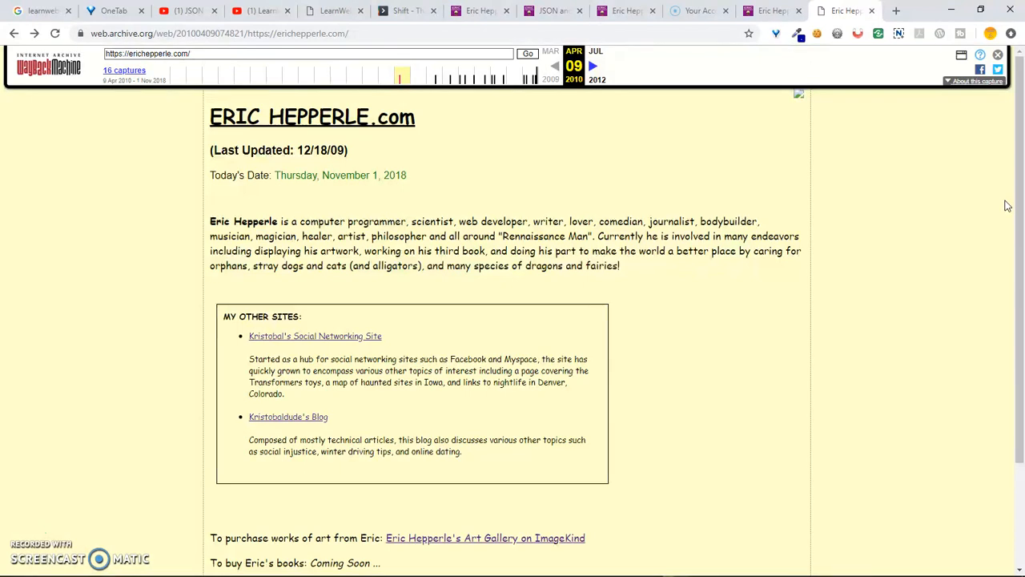
pyautogui.moveTo(344, 323)
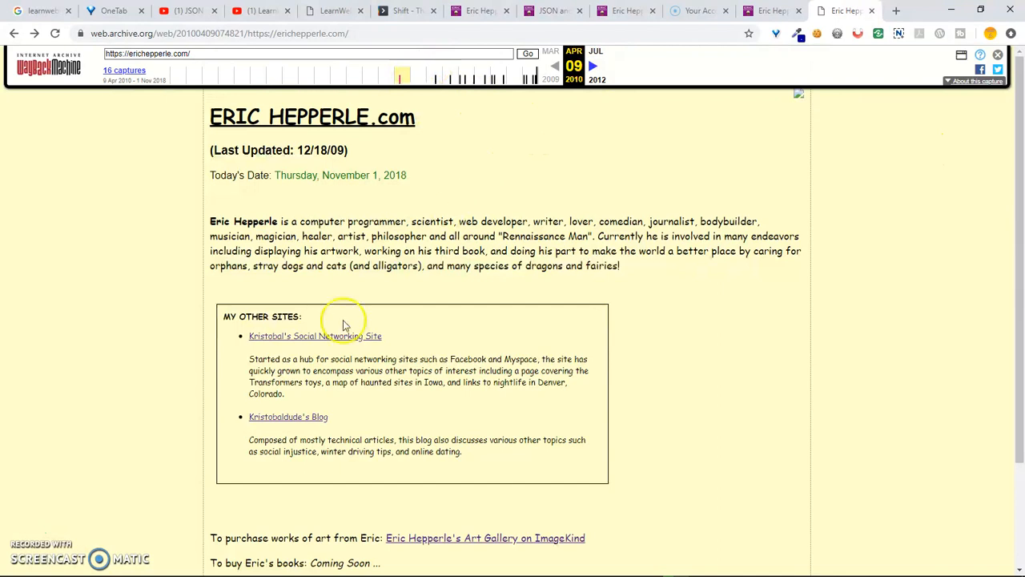
pyautogui.moveTo(436, 375)
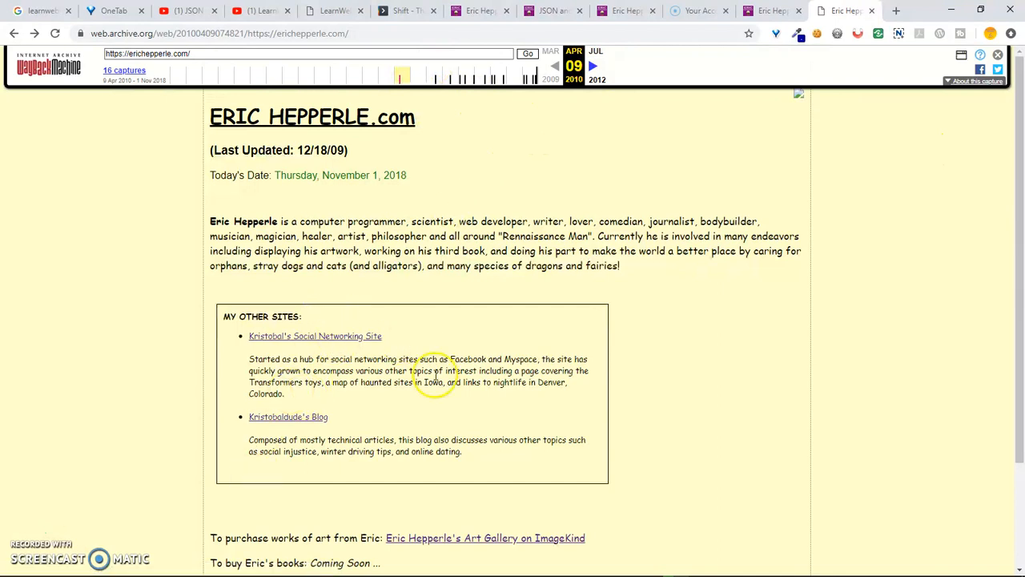
pyautogui.moveTo(348, 336)
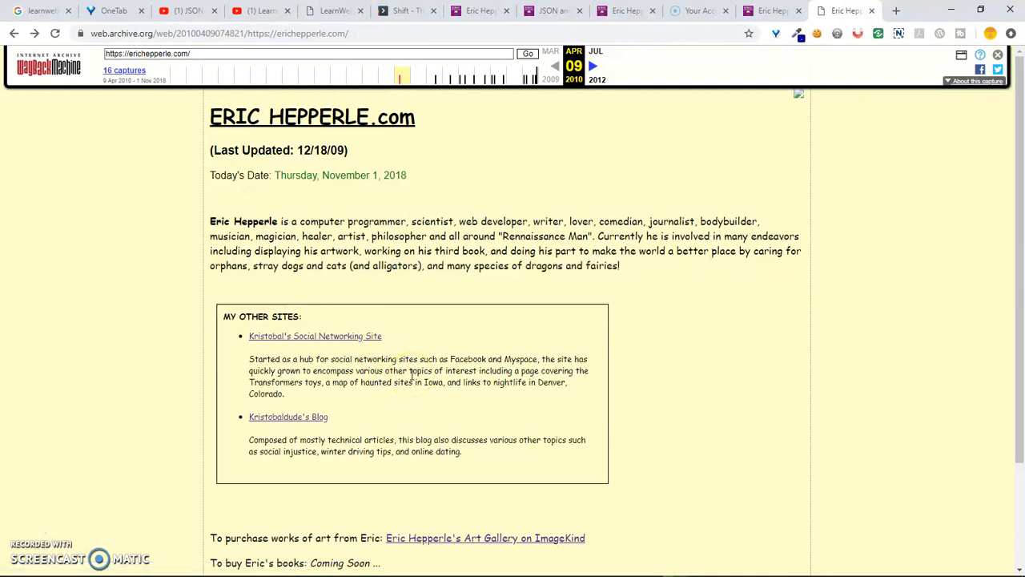
pyautogui.moveTo(683, 276)
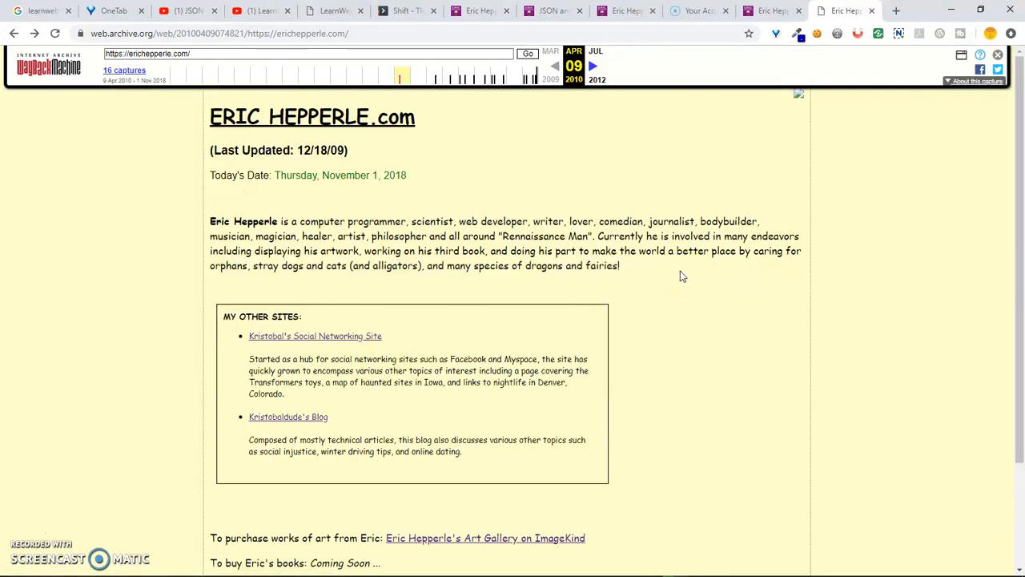
# - Jump via the Wayback timeline to the April 2010 capture, last updated 12/18/09
pyautogui.click(436, 77)
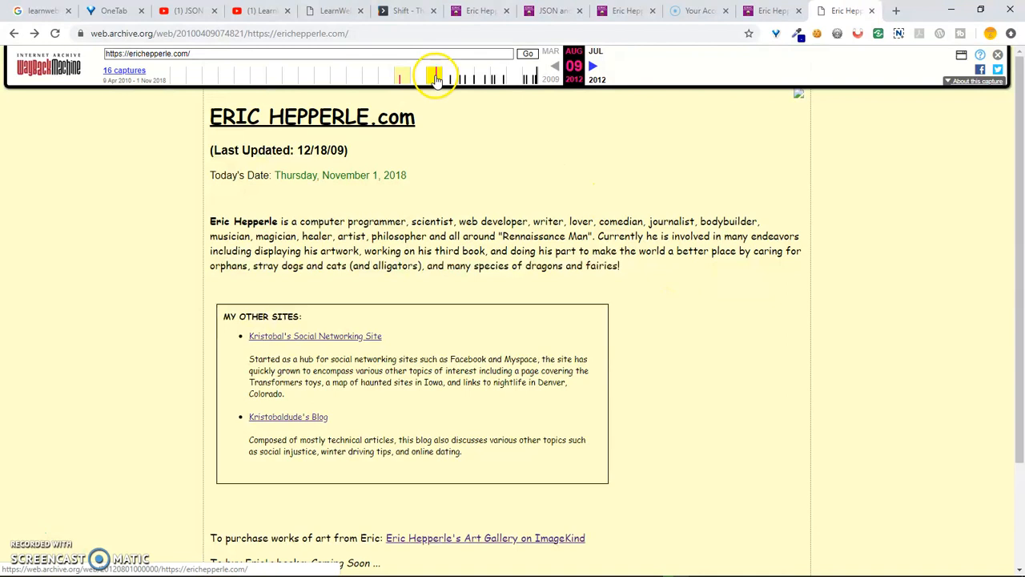
pyautogui.click(436, 77)
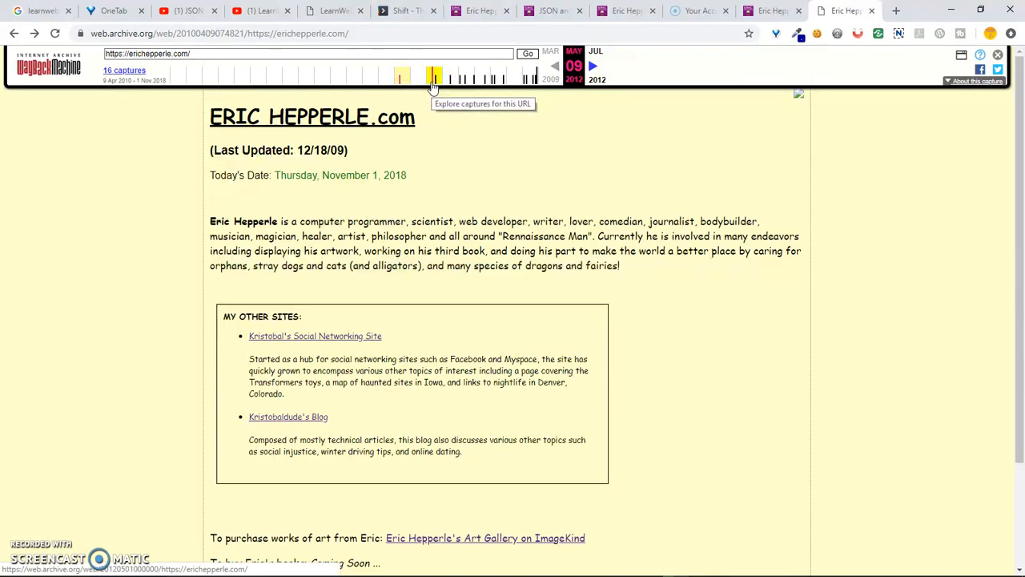
# - Load the July 8, 2012 capture showing the black EricHepperle.com Links page
pyautogui.click(434, 77)
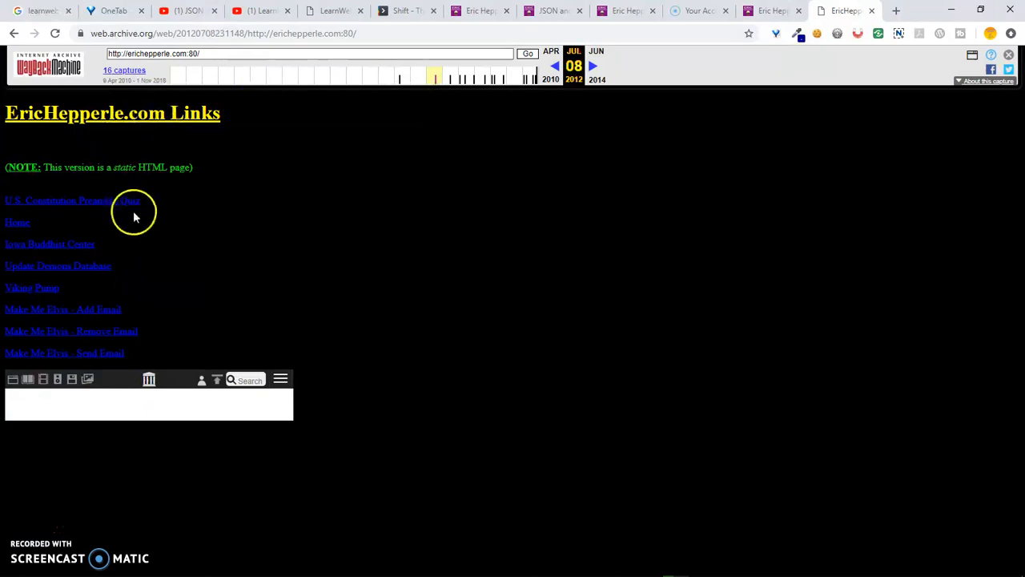
pyautogui.moveTo(61, 335)
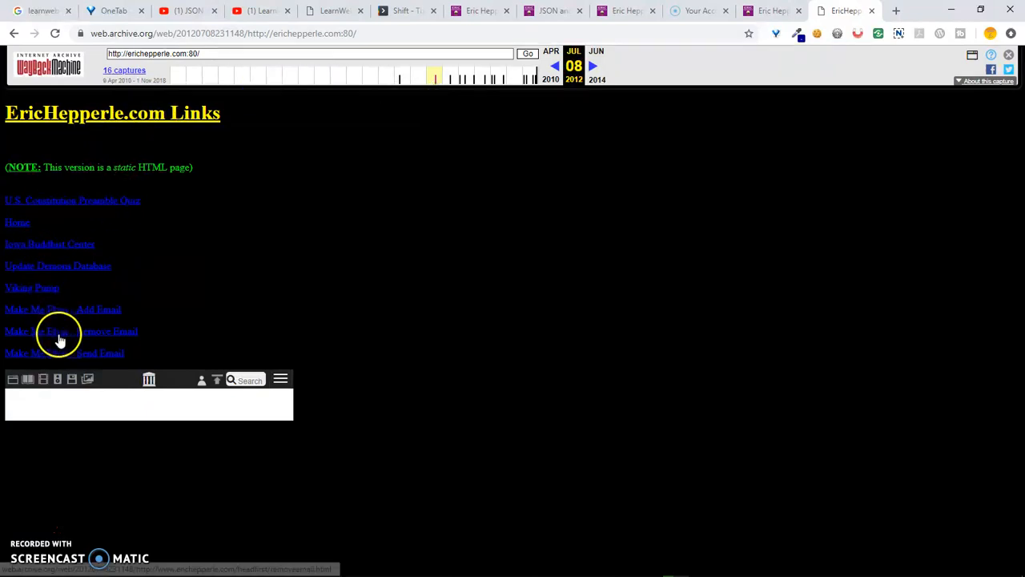
pyautogui.moveTo(39, 173)
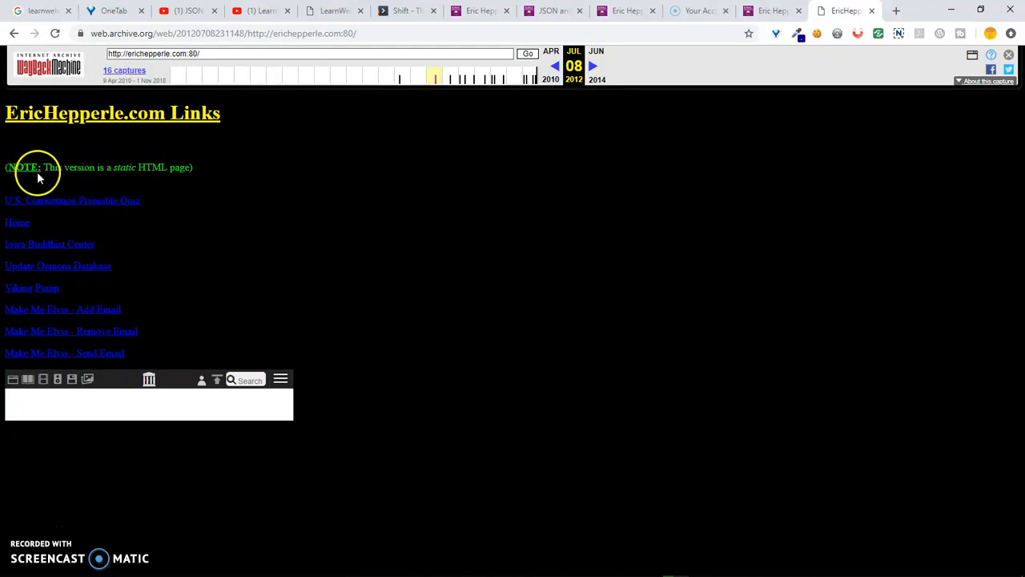
pyautogui.moveTo(112, 200)
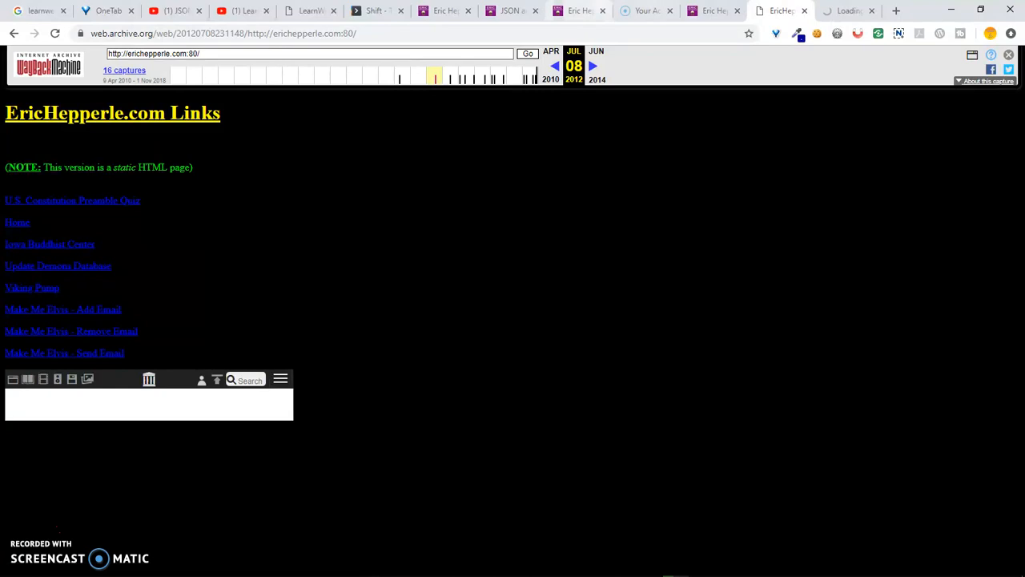
pyautogui.click(73, 200)
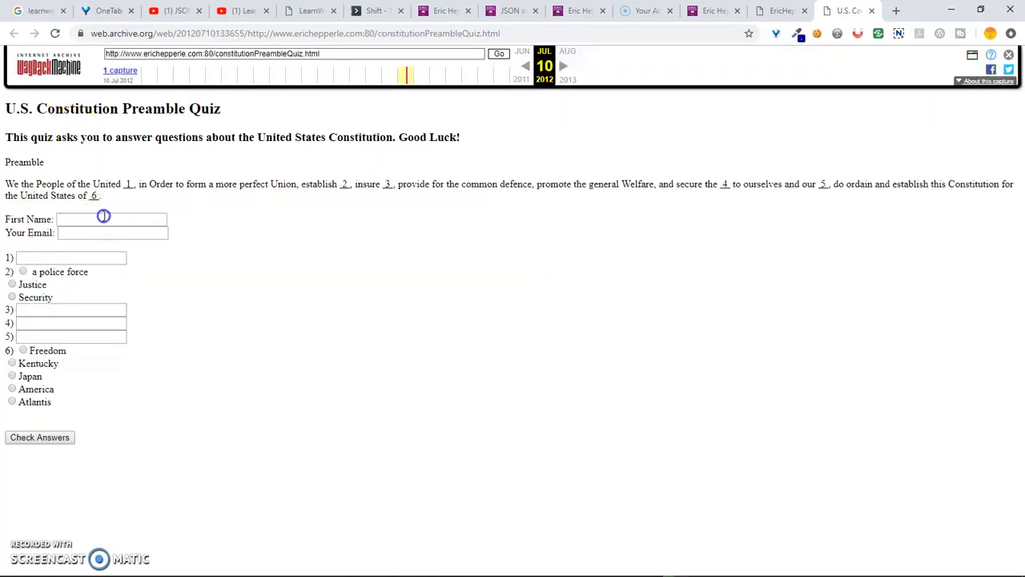
pyautogui.click(110, 218)
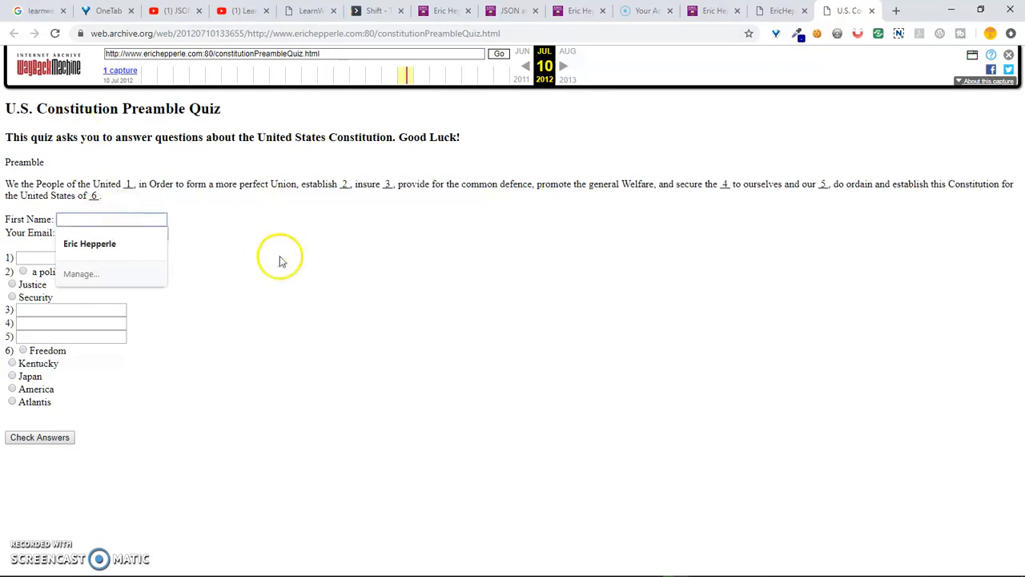
pyautogui.click(280, 256)
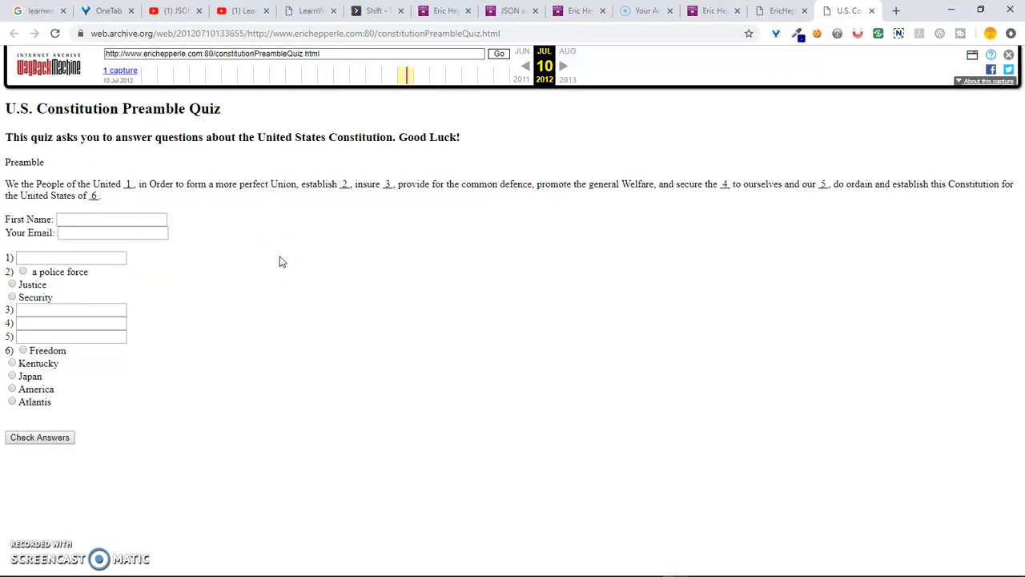
pyautogui.click(113, 218)
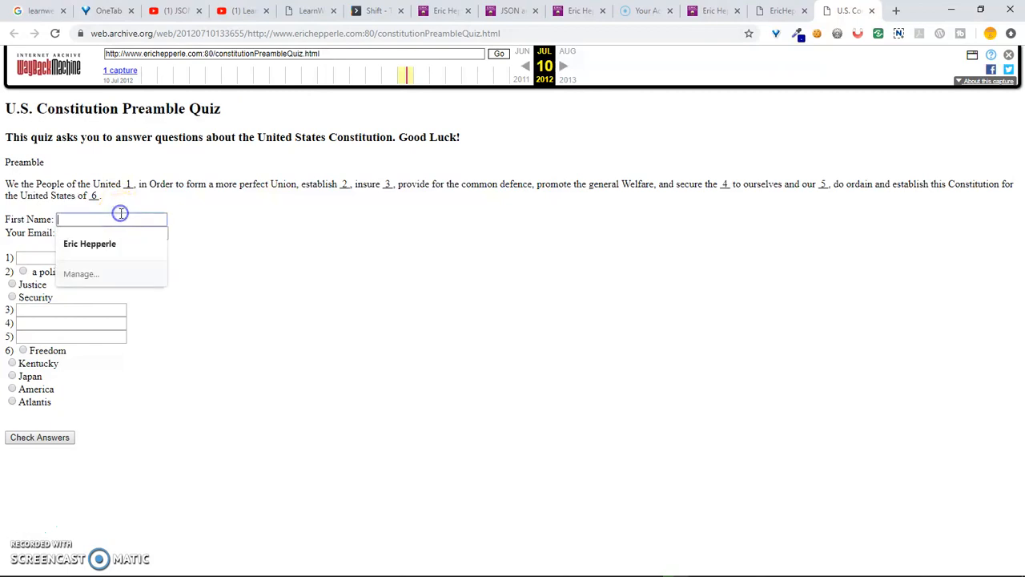
pyautogui.click(215, 232)
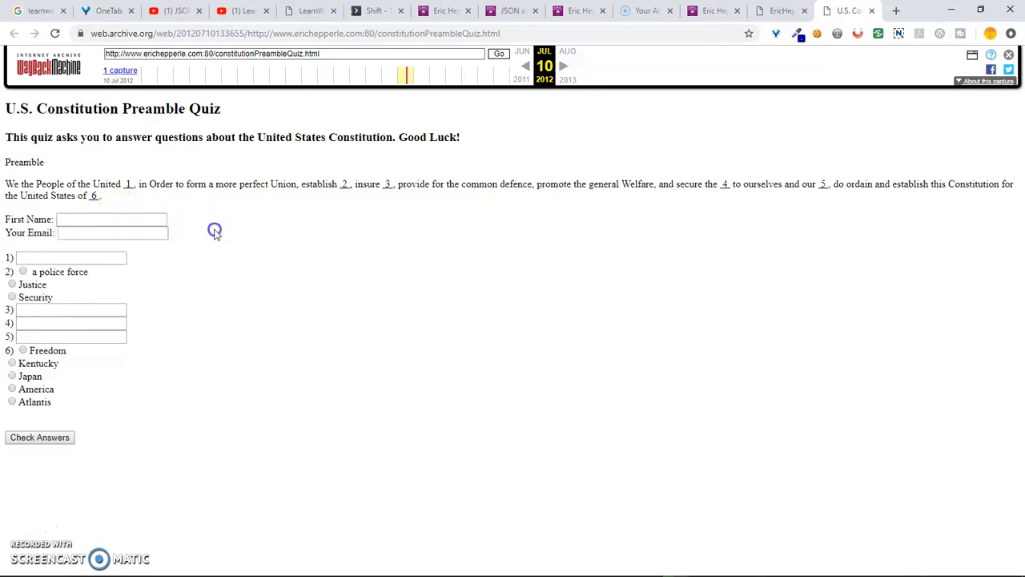
pyautogui.click(112, 218)
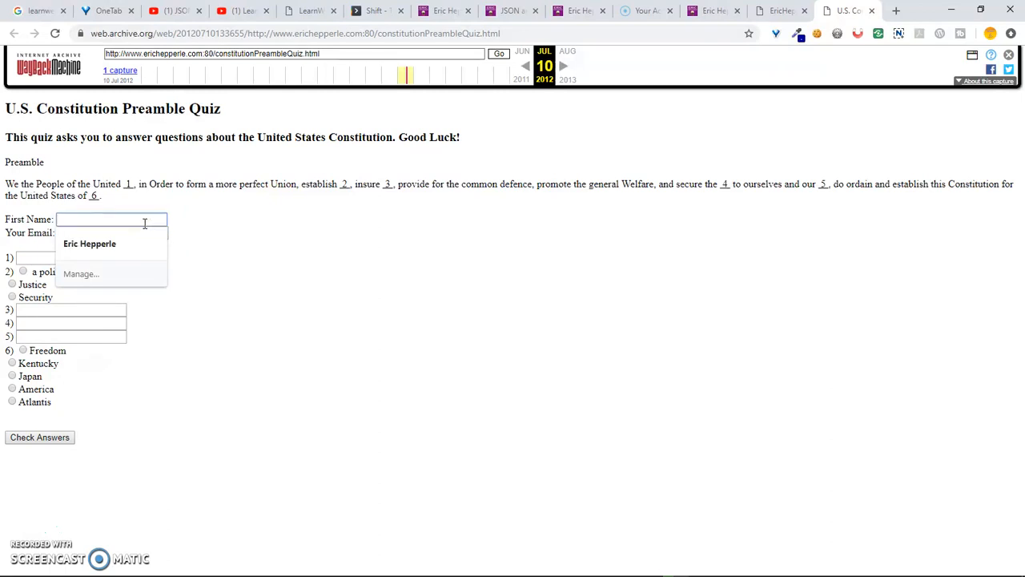
pyautogui.write('Eric')
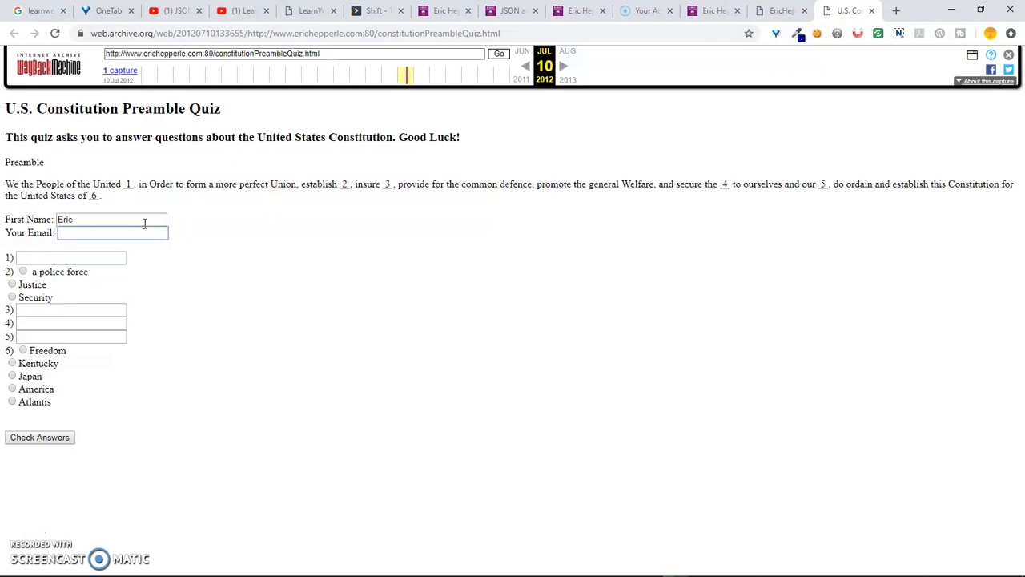
pyautogui.write('Hepepr')
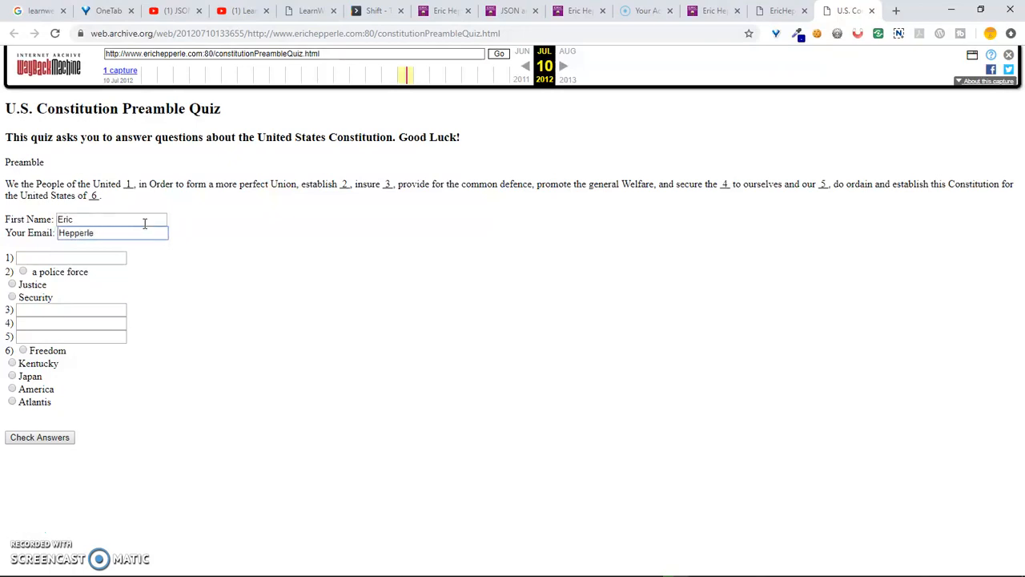
# - Answer the first three blanks with States, Justice and tranquility
pyautogui.click(70, 257)
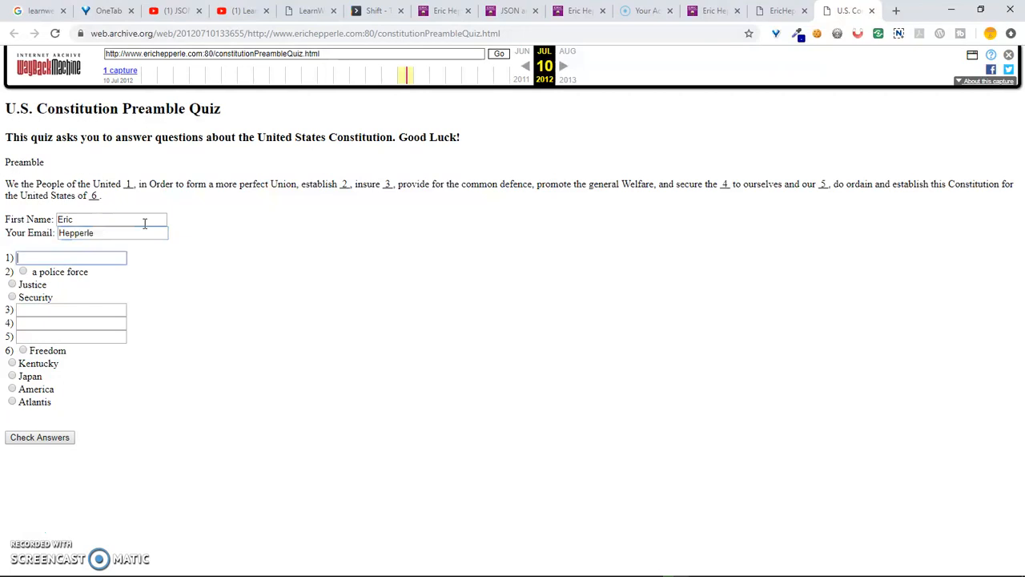
pyautogui.write('S')
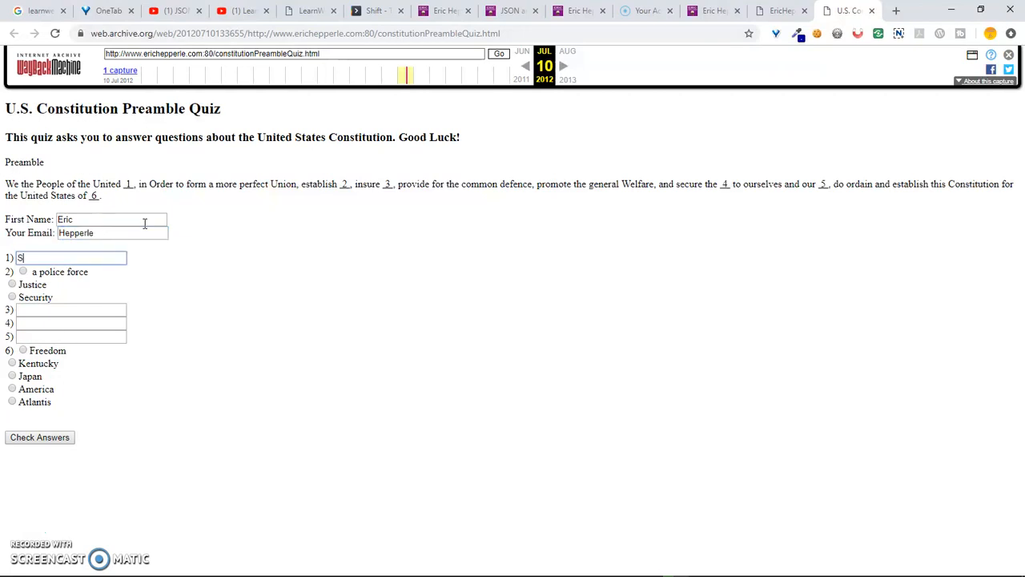
pyautogui.write('tates')
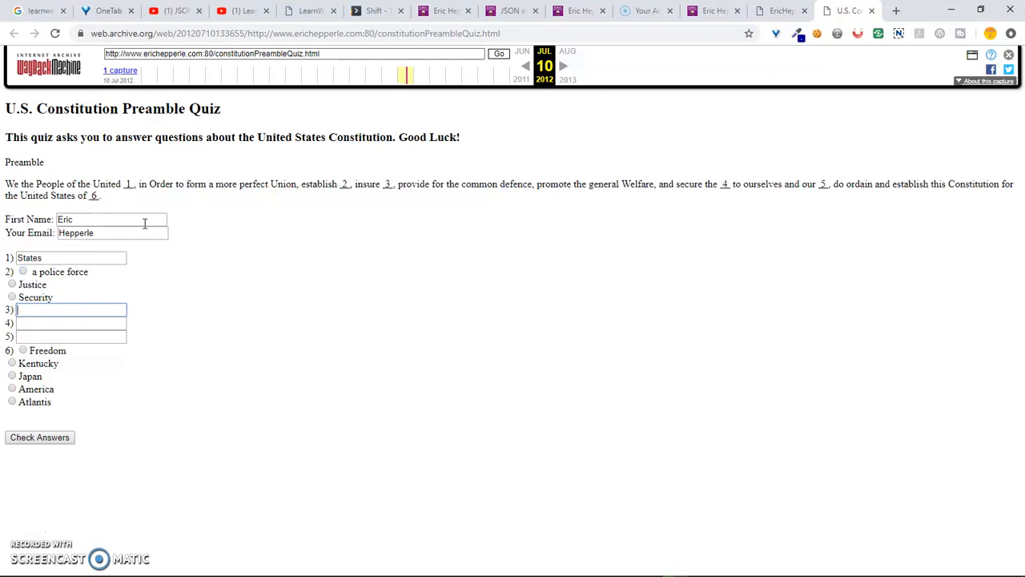
pyautogui.click(13, 285)
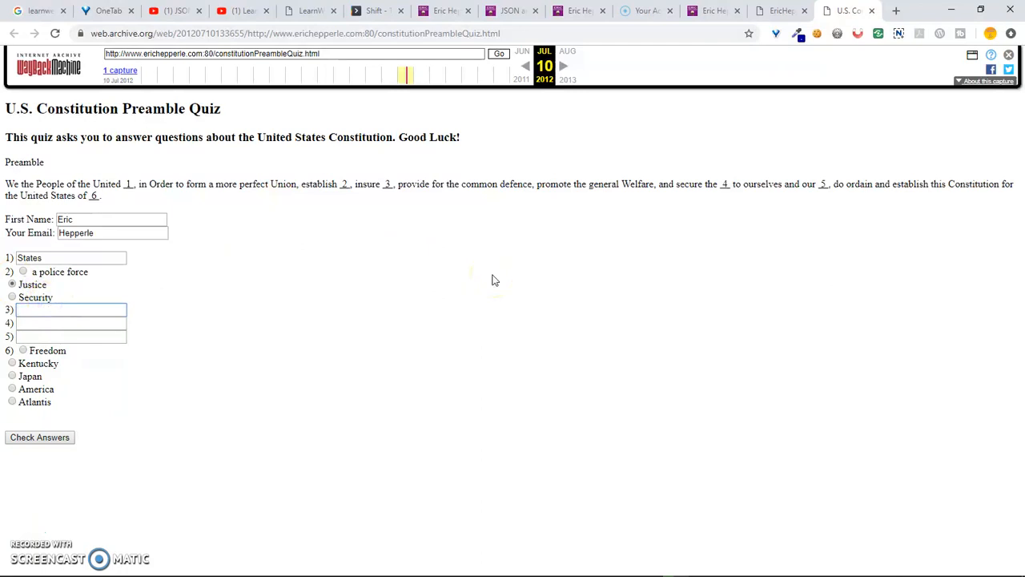
pyautogui.write('tranquility')
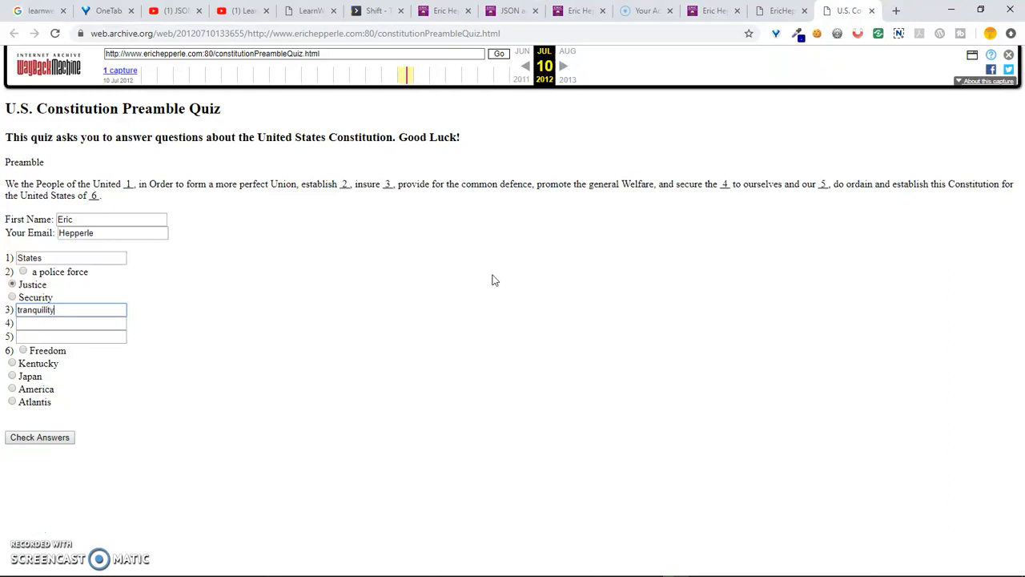
pyautogui.click(71, 324)
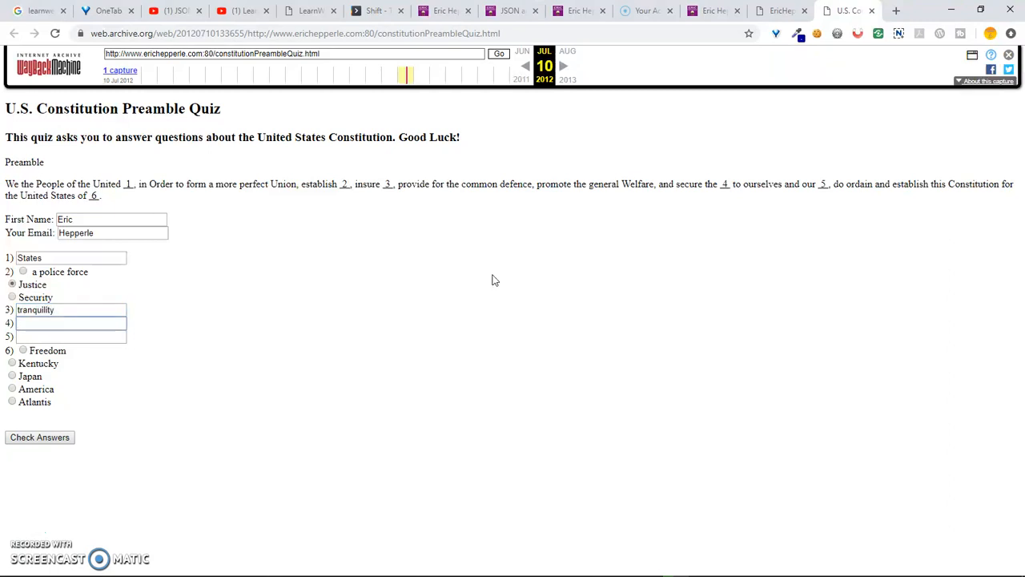
# - Answer peace, families and America for the remaining blanks and submit with Check Answers
pyautogui.click(70, 323)
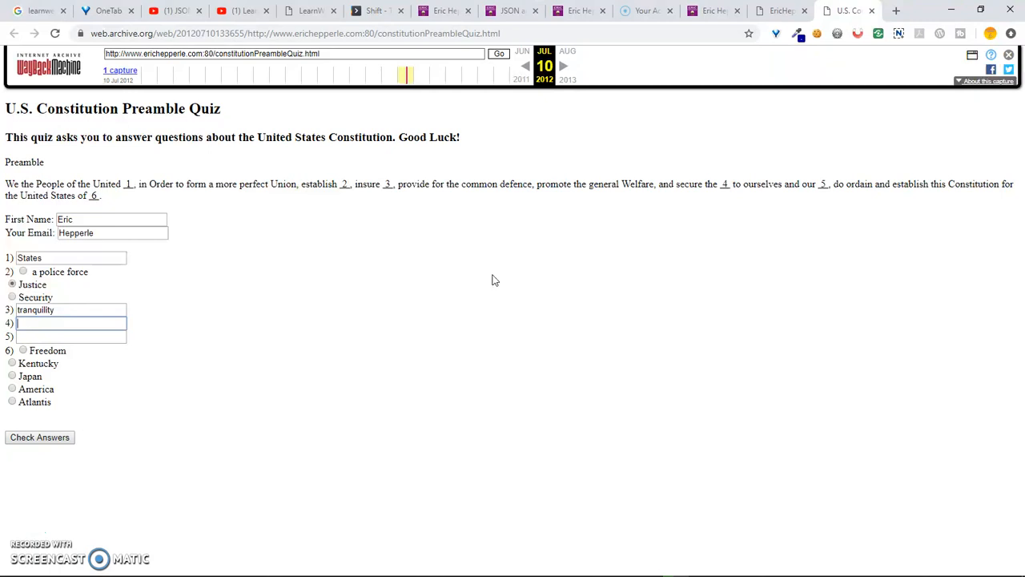
pyautogui.write('peace')
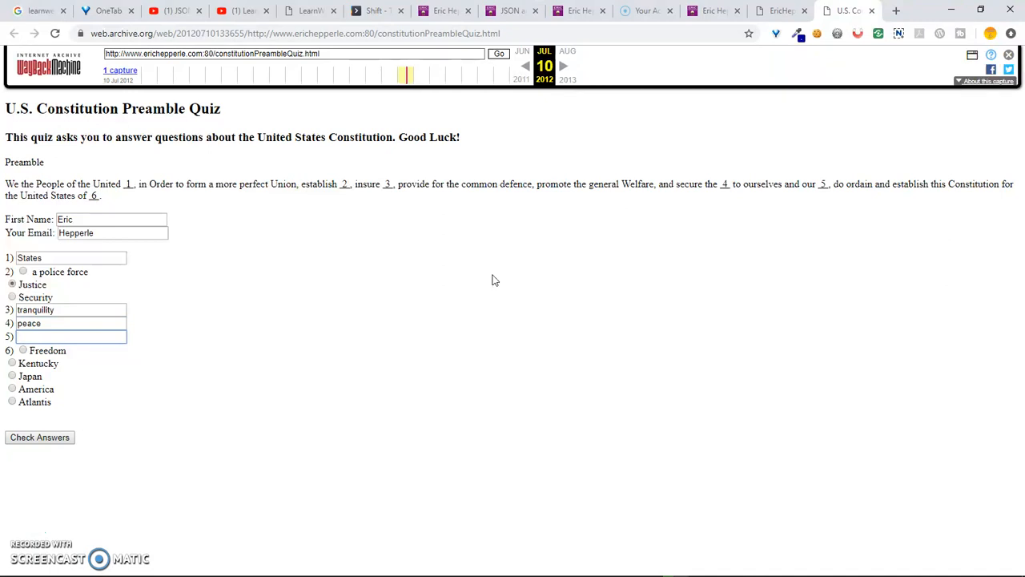
pyautogui.write('pe')
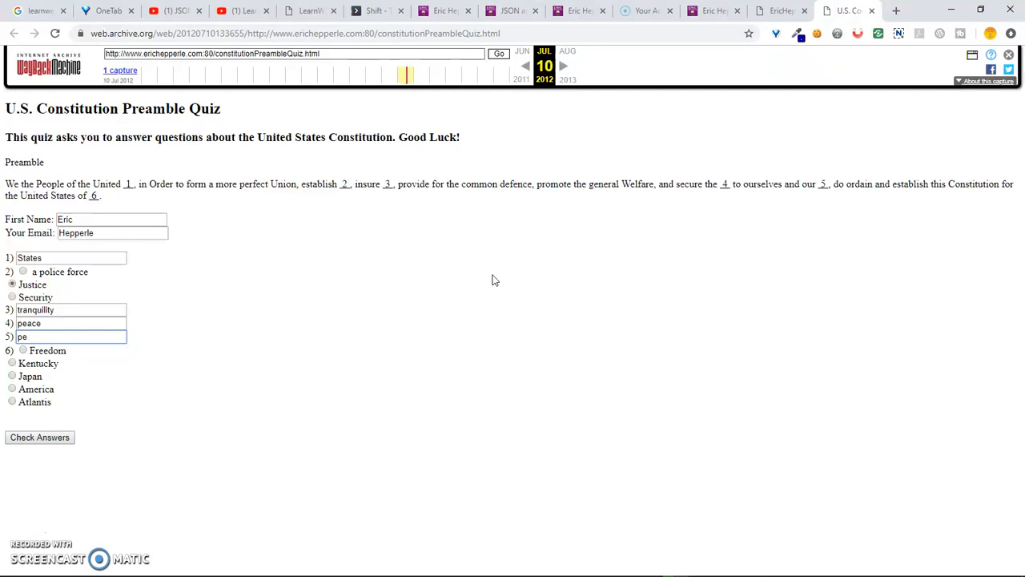
pyautogui.write('families')
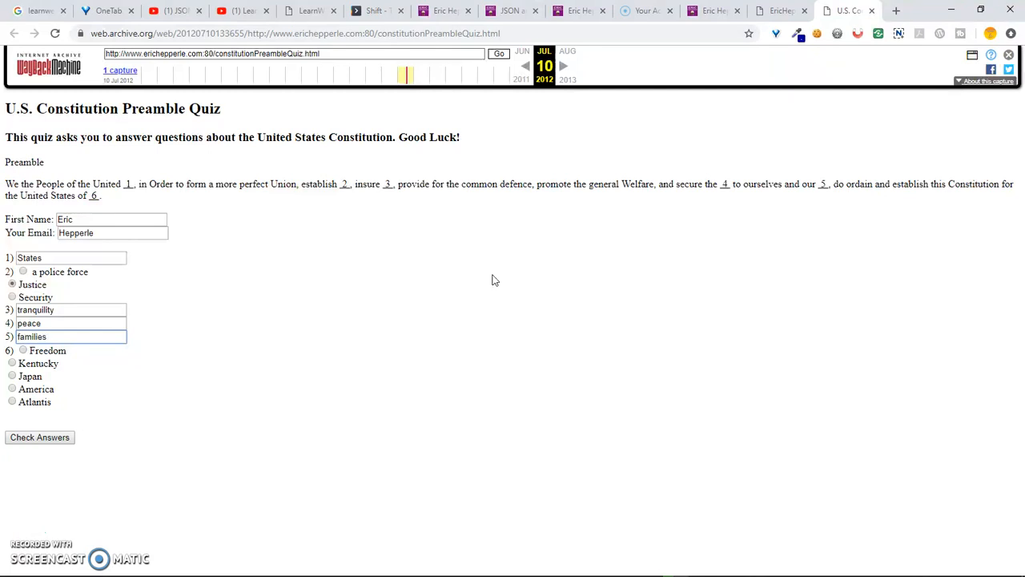
pyautogui.click(71, 336)
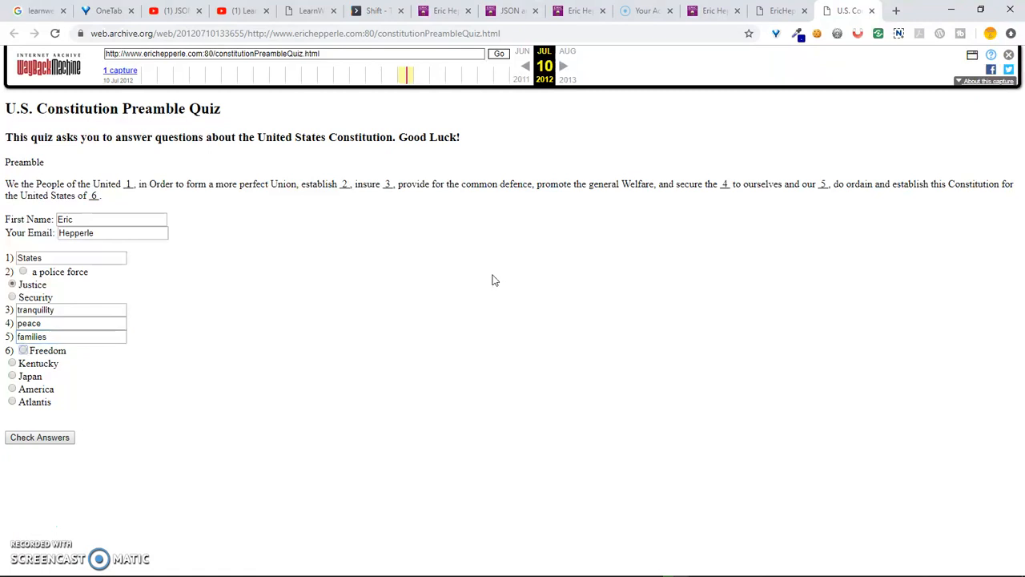
pyautogui.click(12, 389)
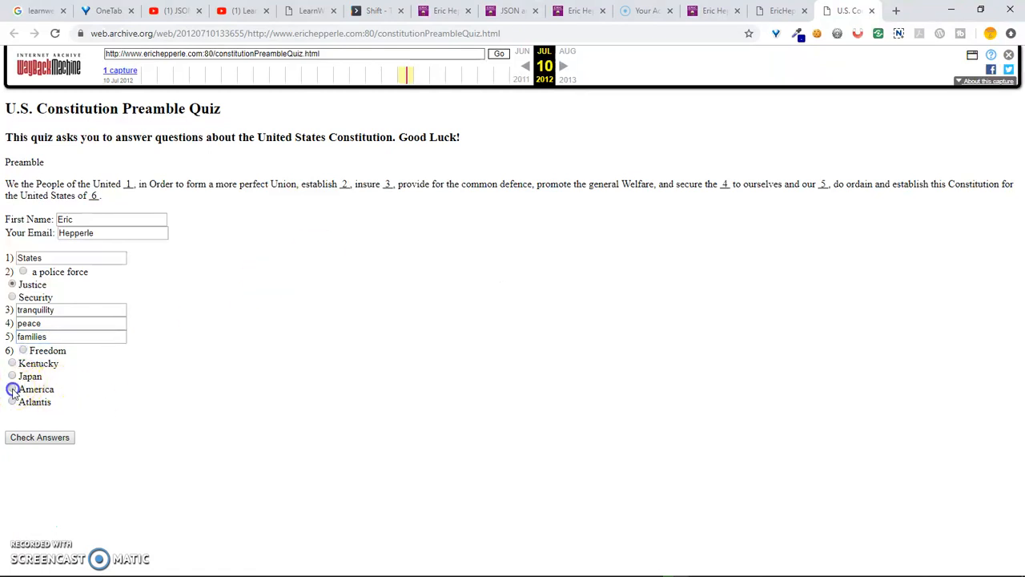
pyautogui.click(38, 435)
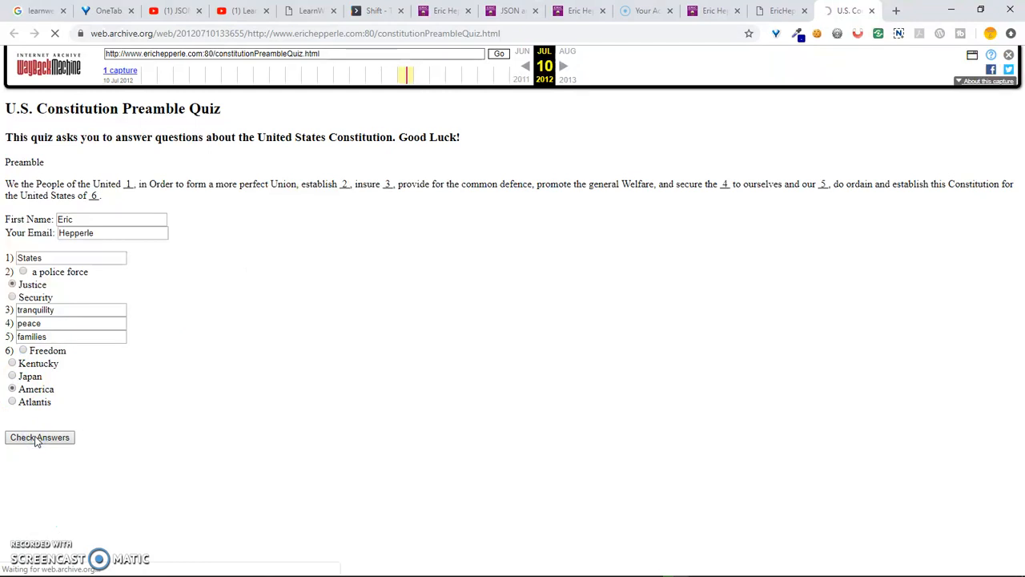
pyautogui.click(39, 438)
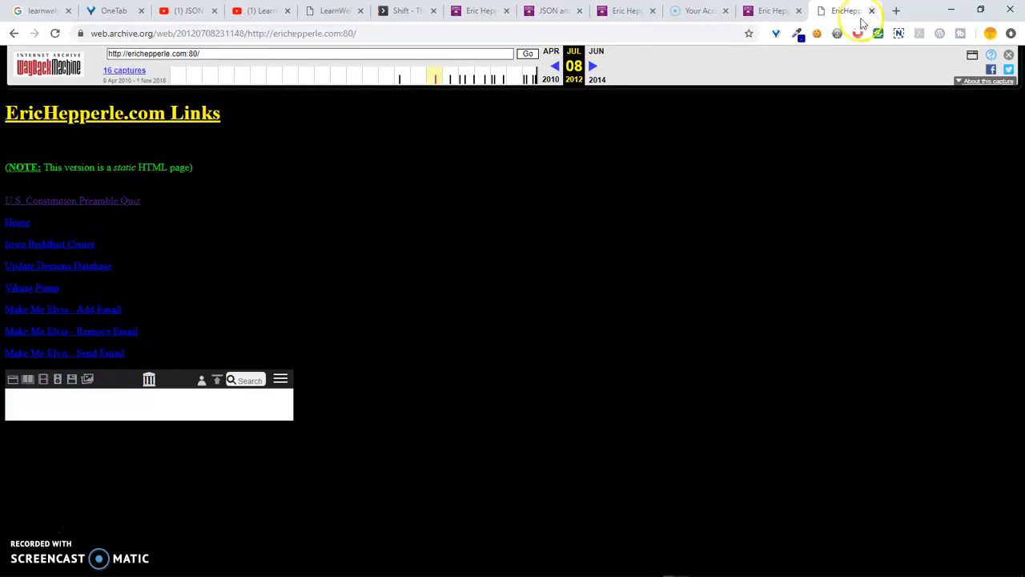
pyautogui.moveTo(17, 222)
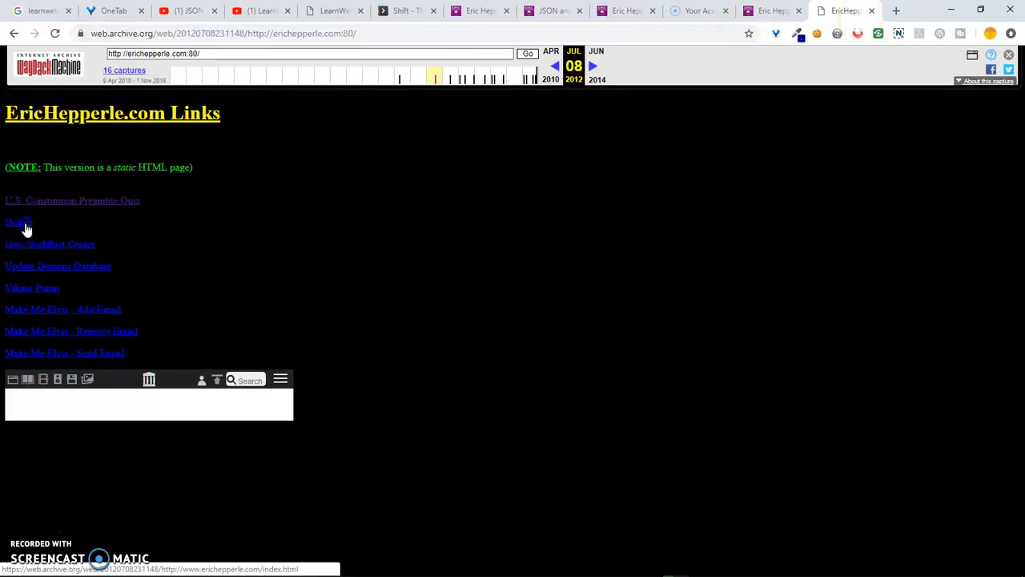
# - View the archived July 2012 Iowa Buddhist Center page from the Links list
pyautogui.click(16, 221)
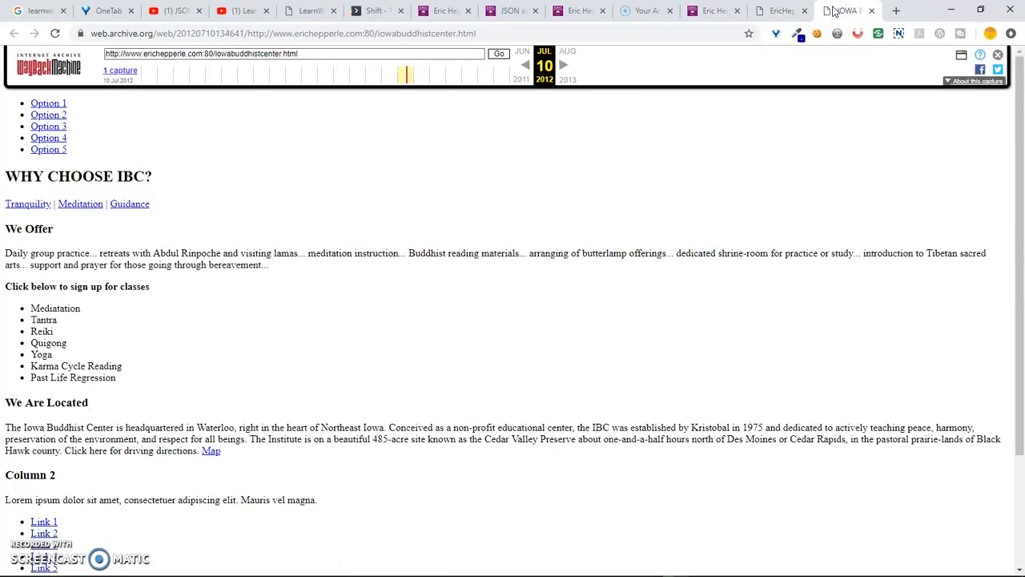
pyautogui.scroll(-3)
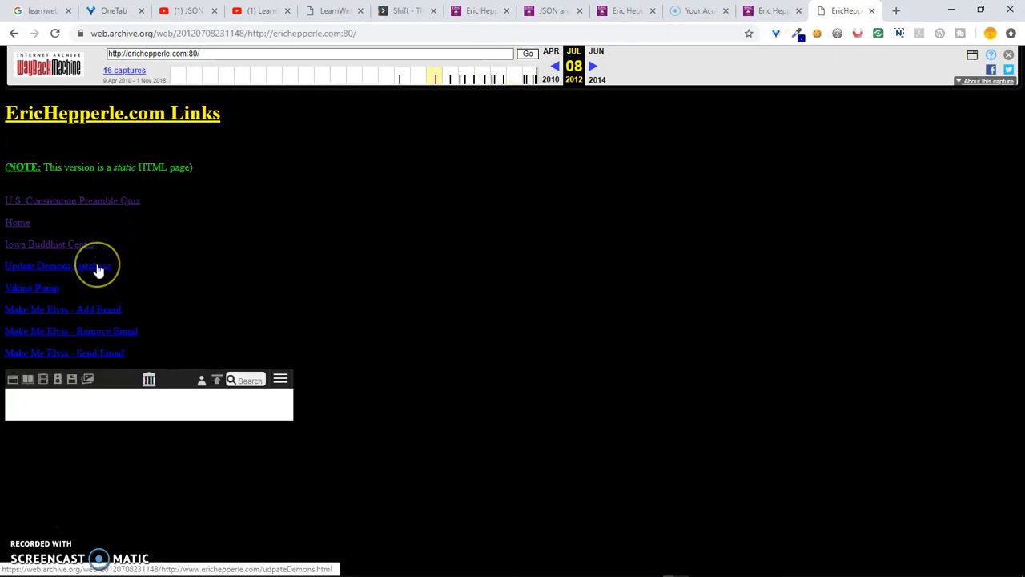
# - Open the Update Demons Database link in a new tab from its context menu
pyautogui.rightClick(96, 266)
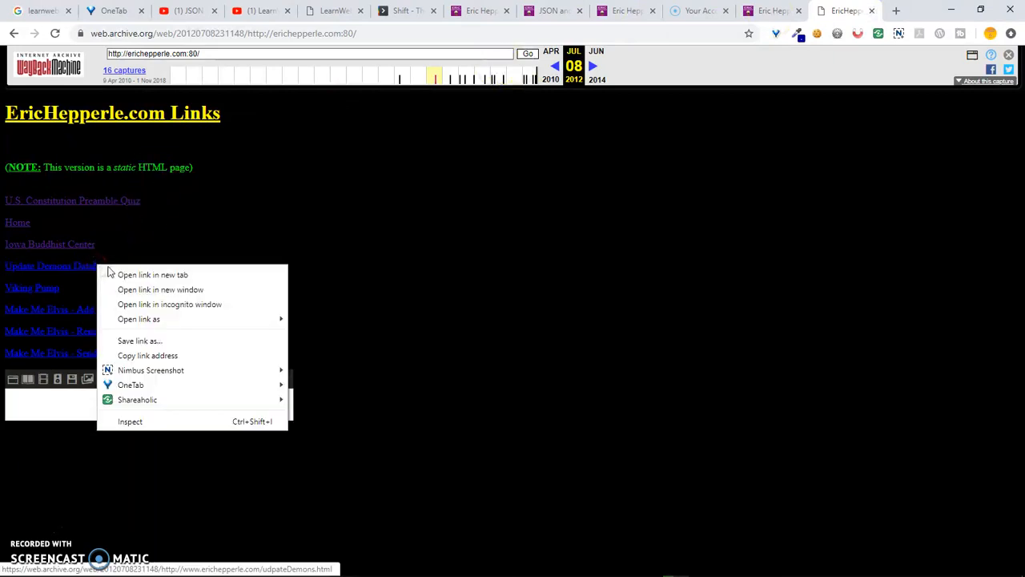
pyautogui.click(152, 274)
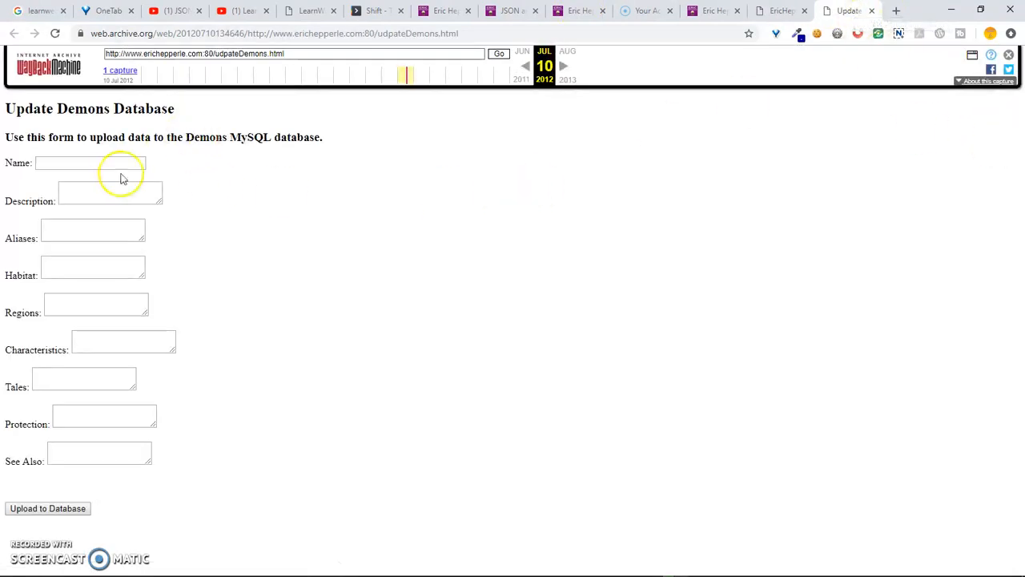
pyautogui.moveTo(460, 391)
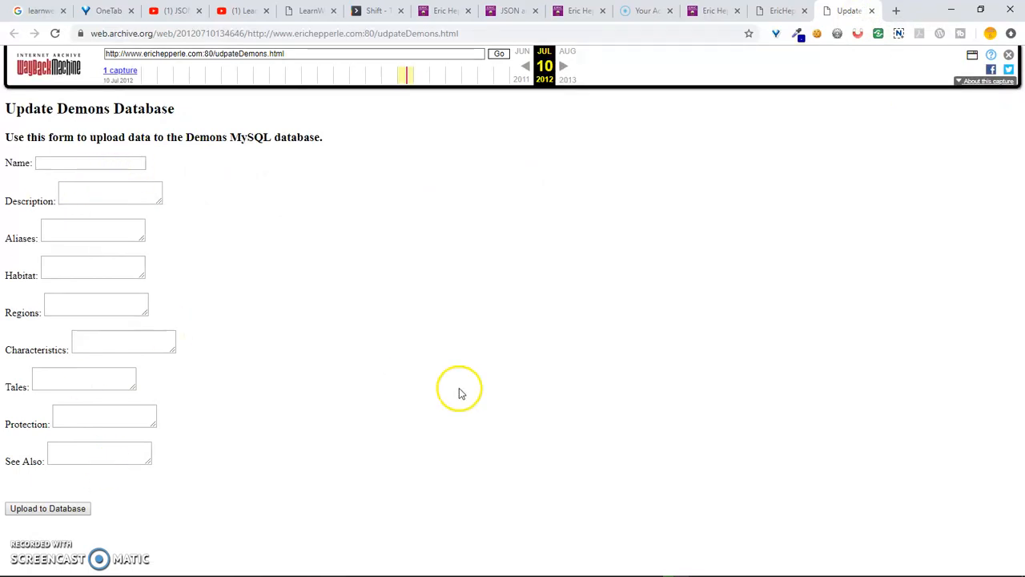
pyautogui.moveTo(497, 275)
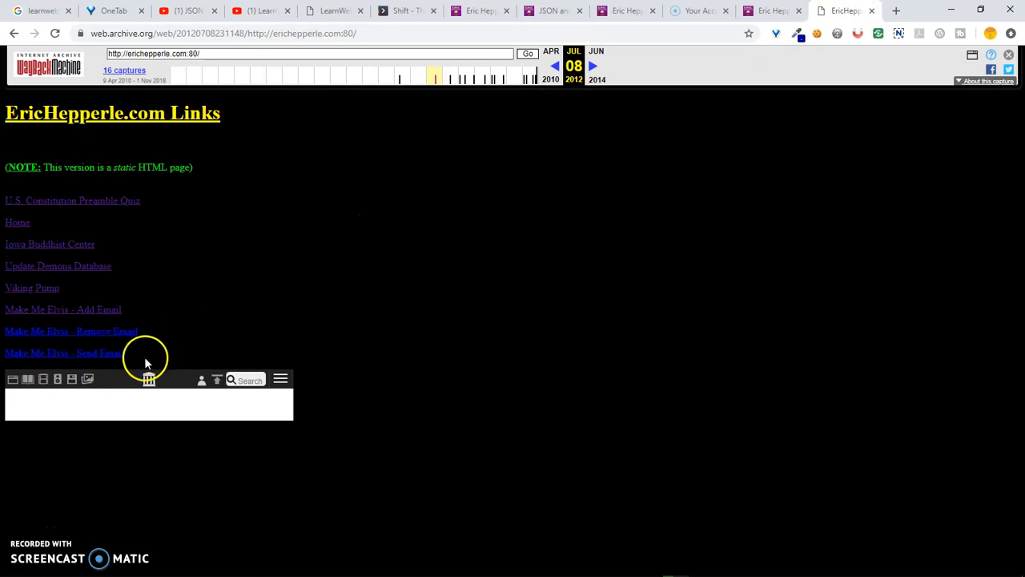
pyautogui.moveTo(96, 353)
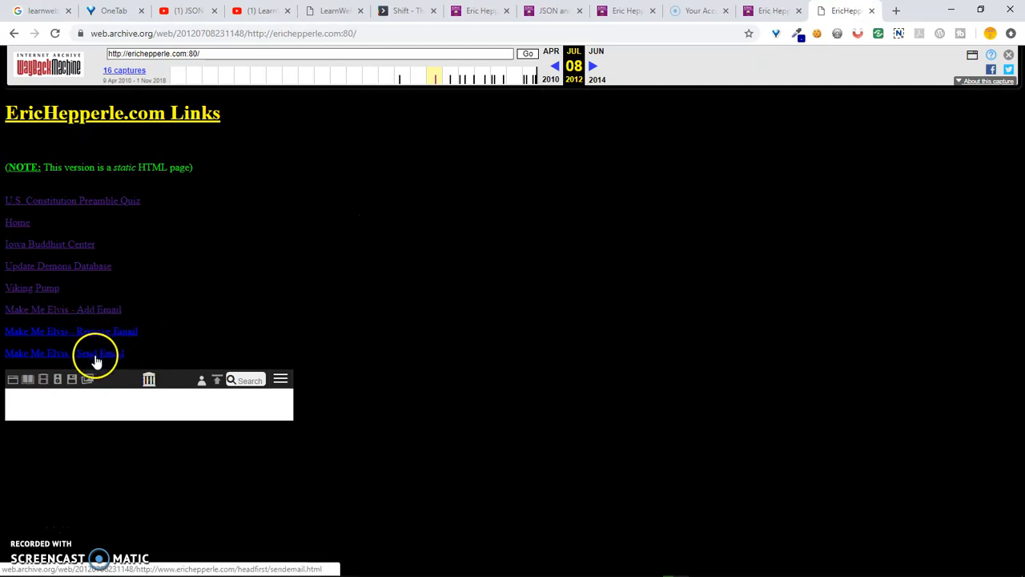
pyautogui.moveTo(561, 106)
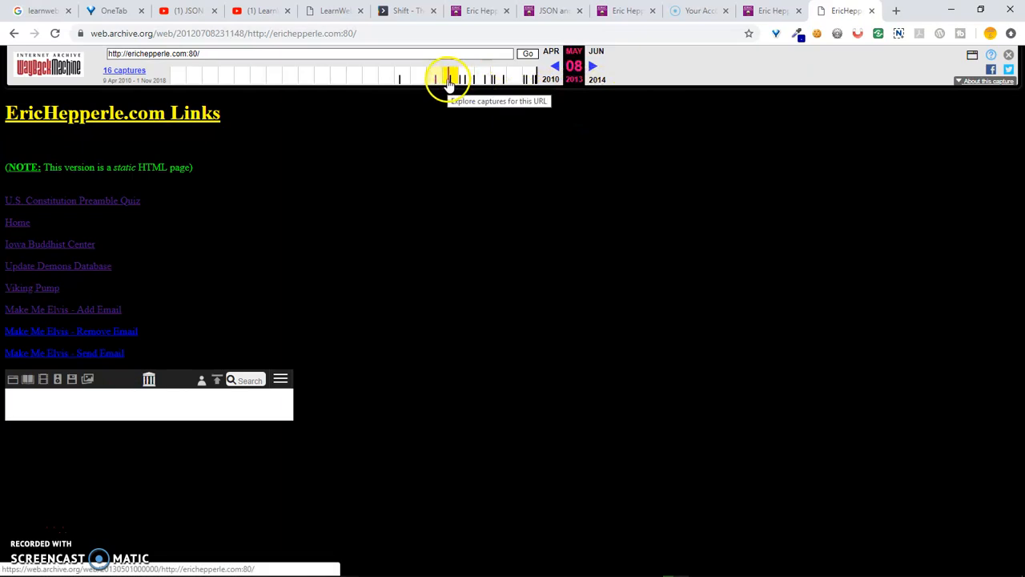
# - Load a 2013 capture and open the arch-index folder listing in a new tab
pyautogui.click(448, 79)
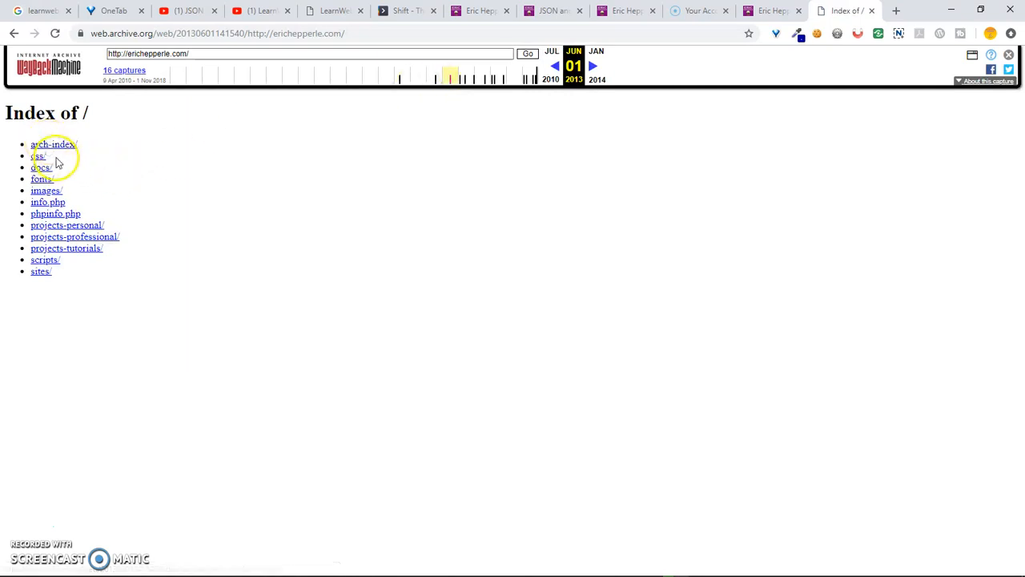
pyautogui.click(38, 156)
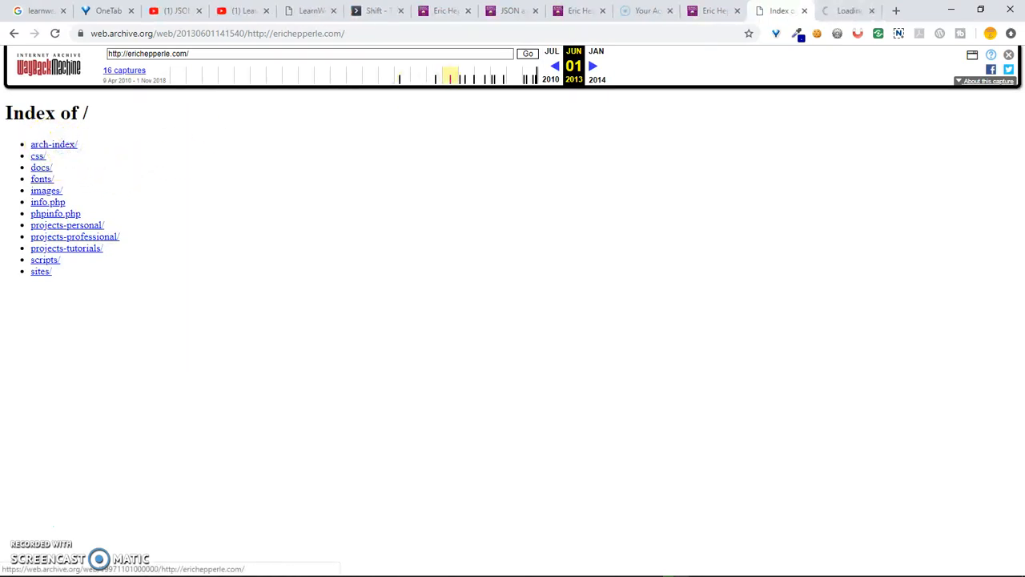
pyautogui.click(55, 145)
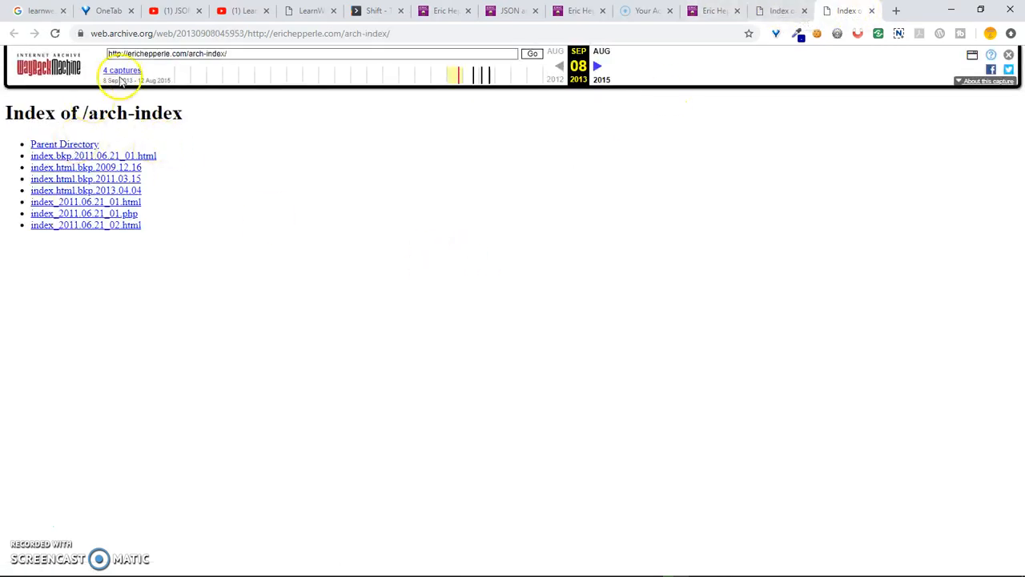
pyautogui.moveTo(122, 132)
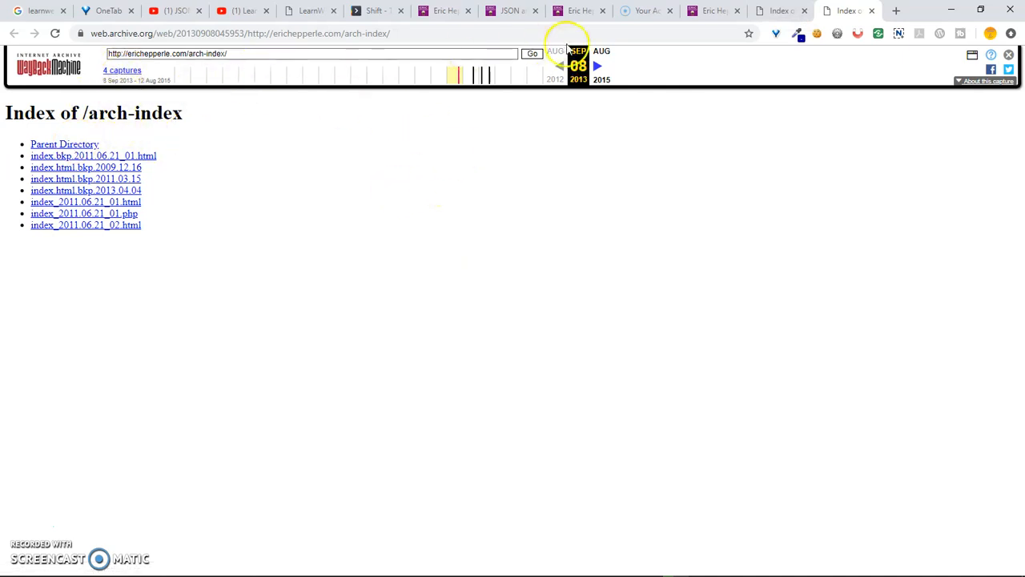
pyautogui.moveTo(473, 77)
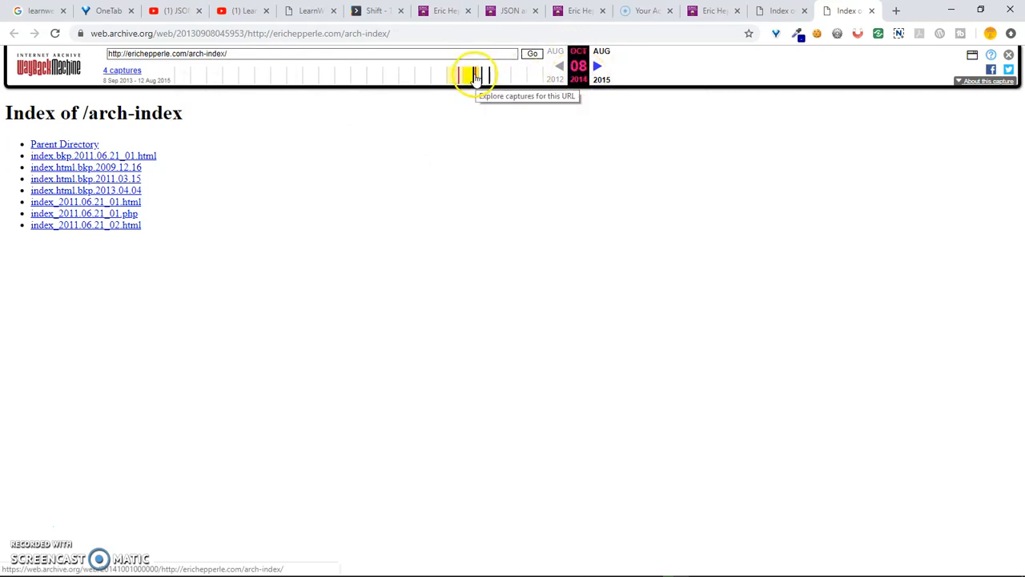
# - Step the arch-index listing through later captures from August 2014 to August 2015
pyautogui.click(473, 76)
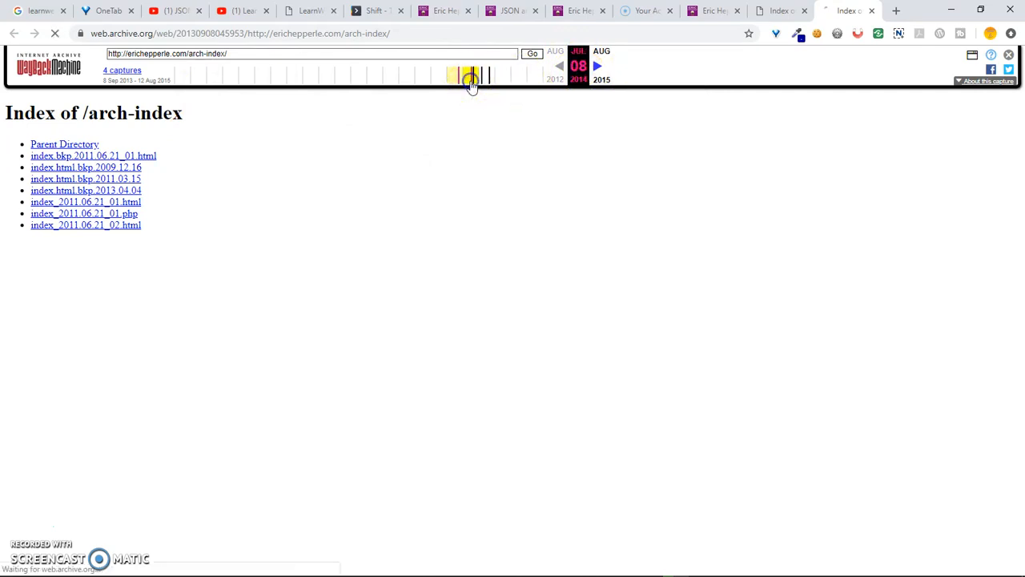
pyautogui.click(471, 75)
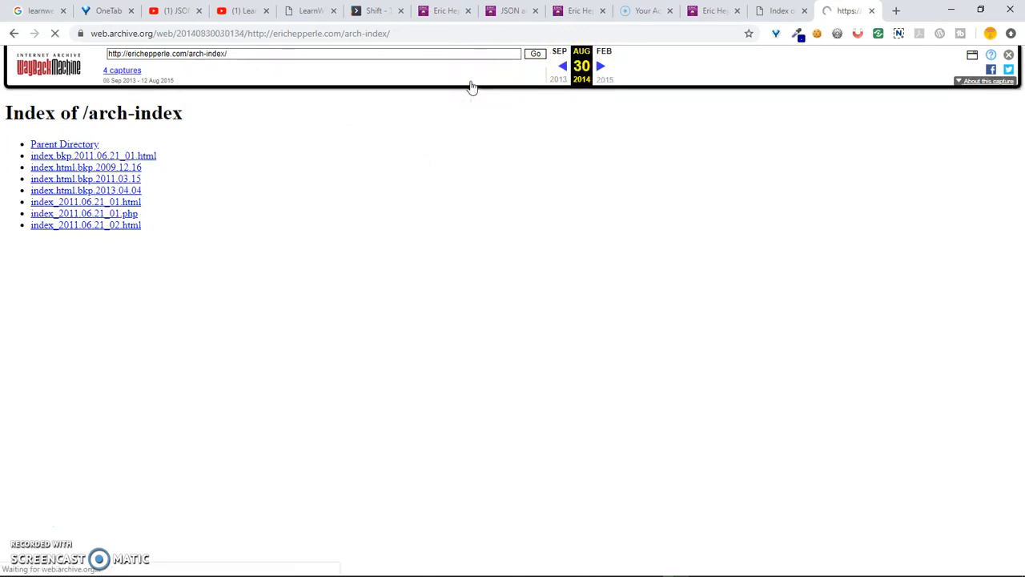
pyautogui.click(480, 77)
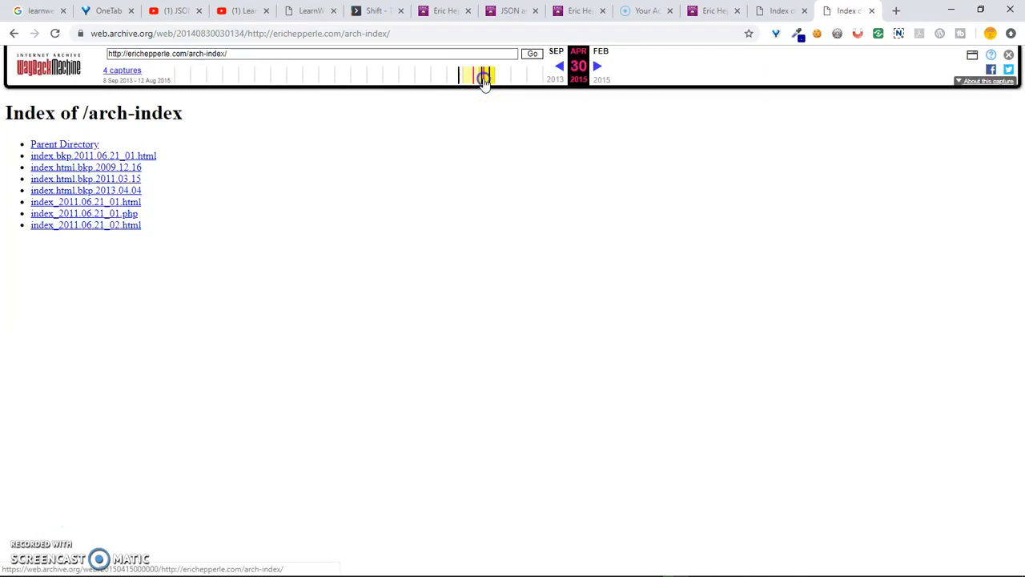
pyautogui.click(489, 76)
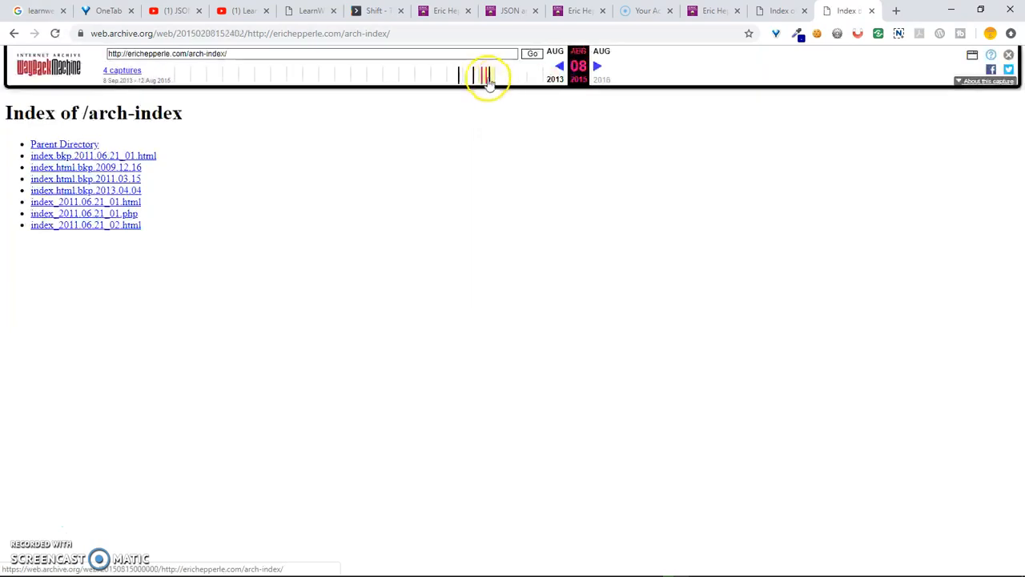
pyautogui.click(489, 75)
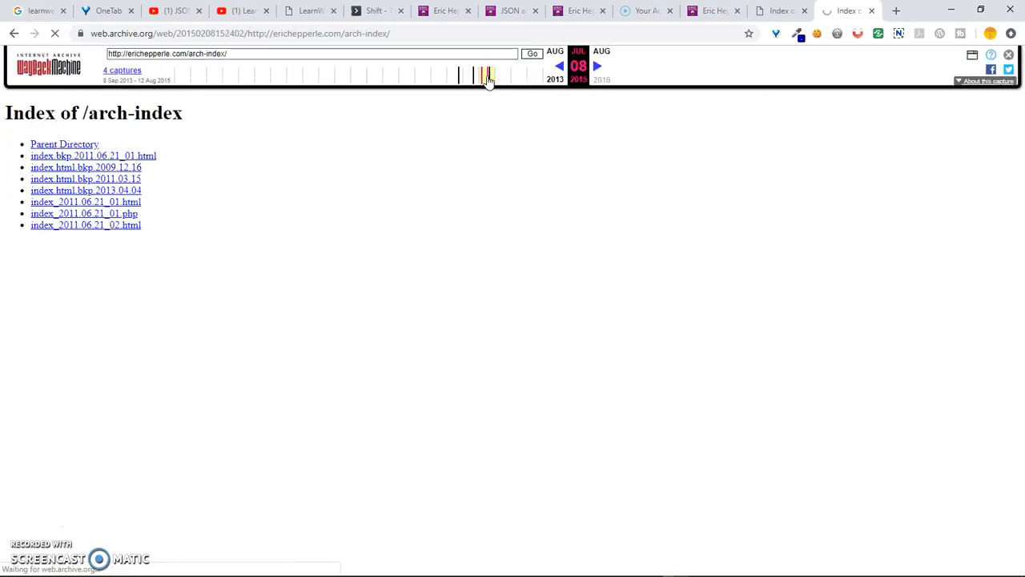
pyautogui.click(489, 74)
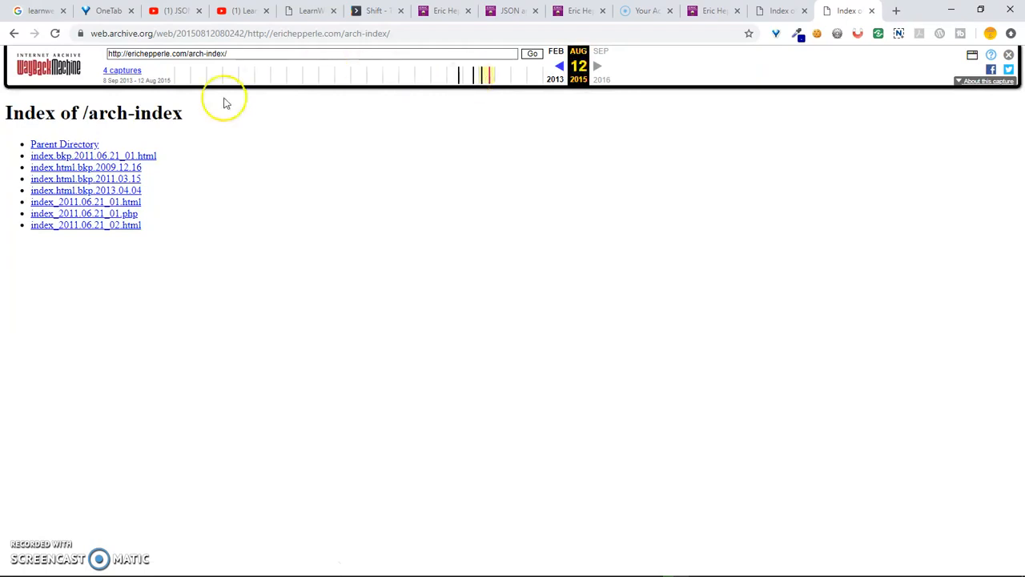
pyautogui.moveTo(12, 29)
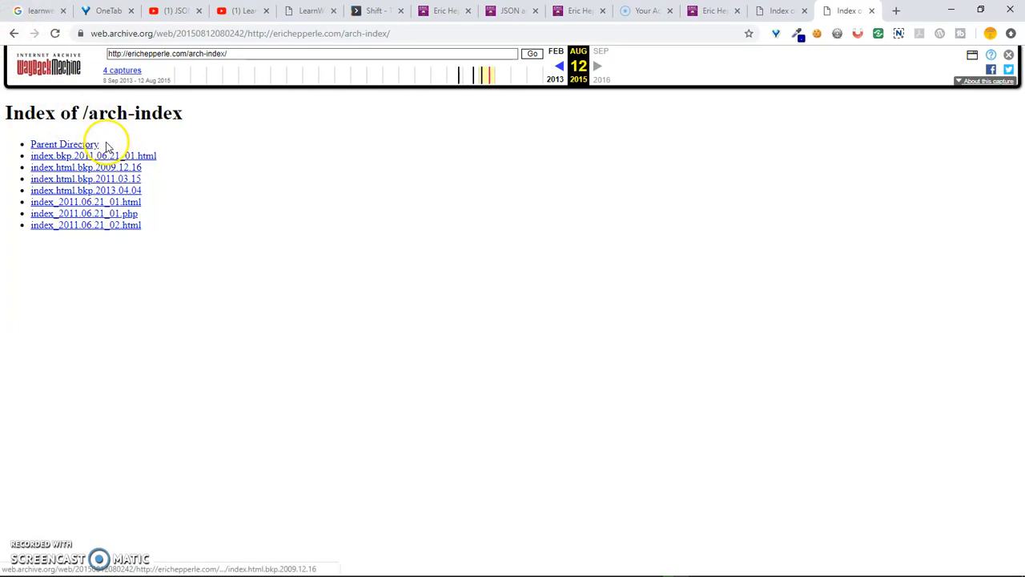
# - View the 2009 and June 2011 index backups, return to the earlier capture and close the listing
pyautogui.click(93, 155)
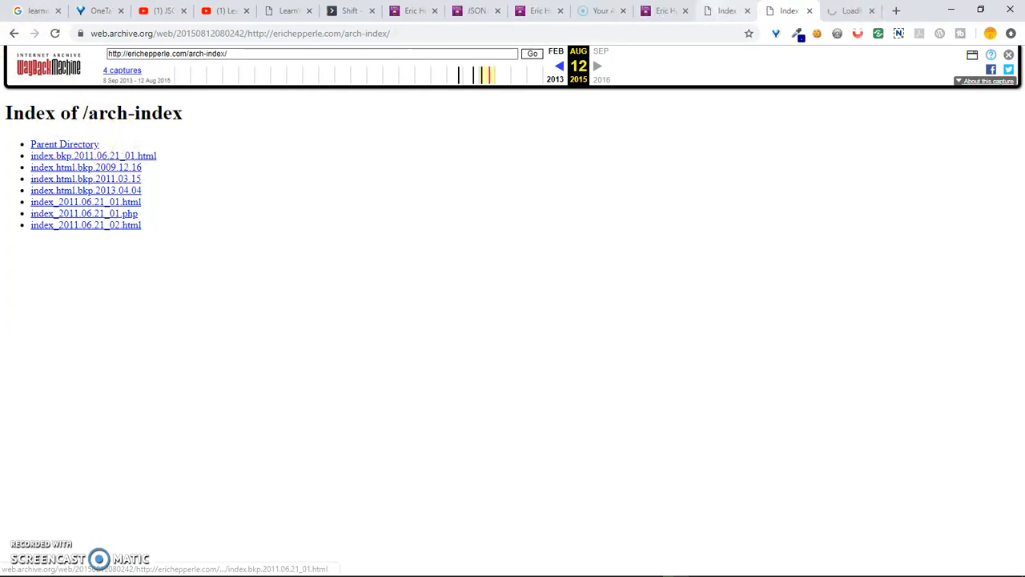
pyautogui.click(93, 156)
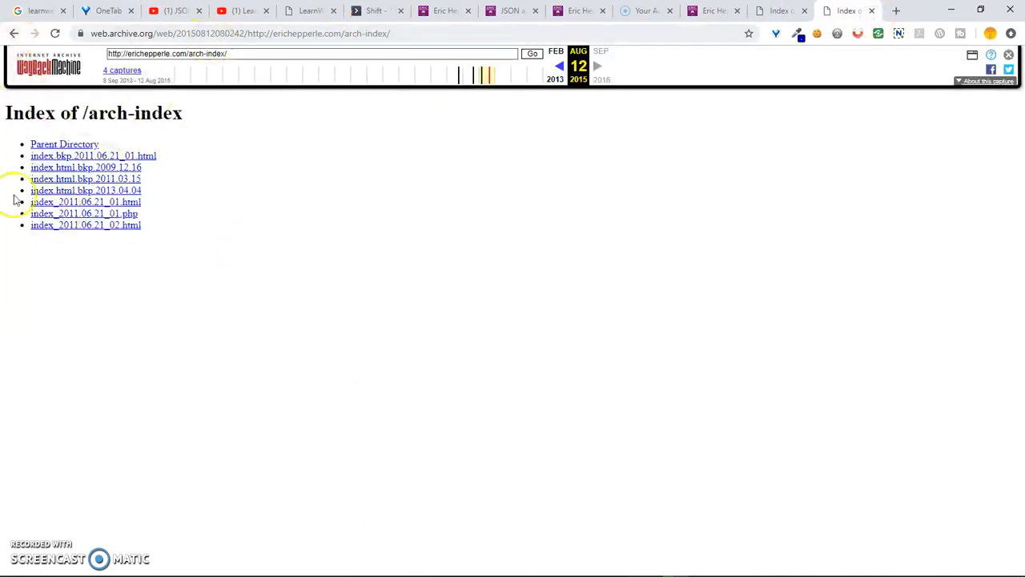
pyautogui.moveTo(32, 29)
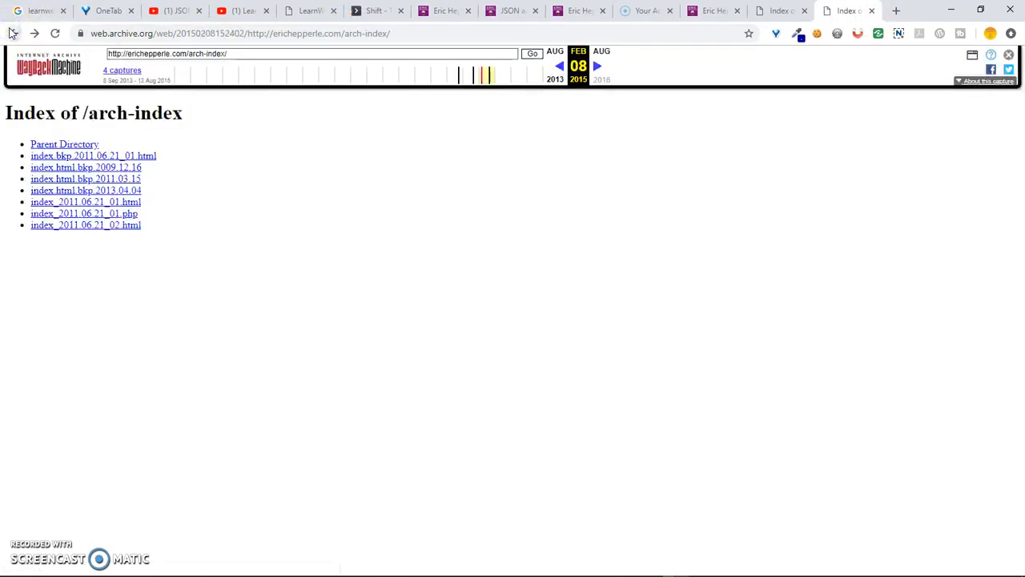
pyautogui.click(16, 32)
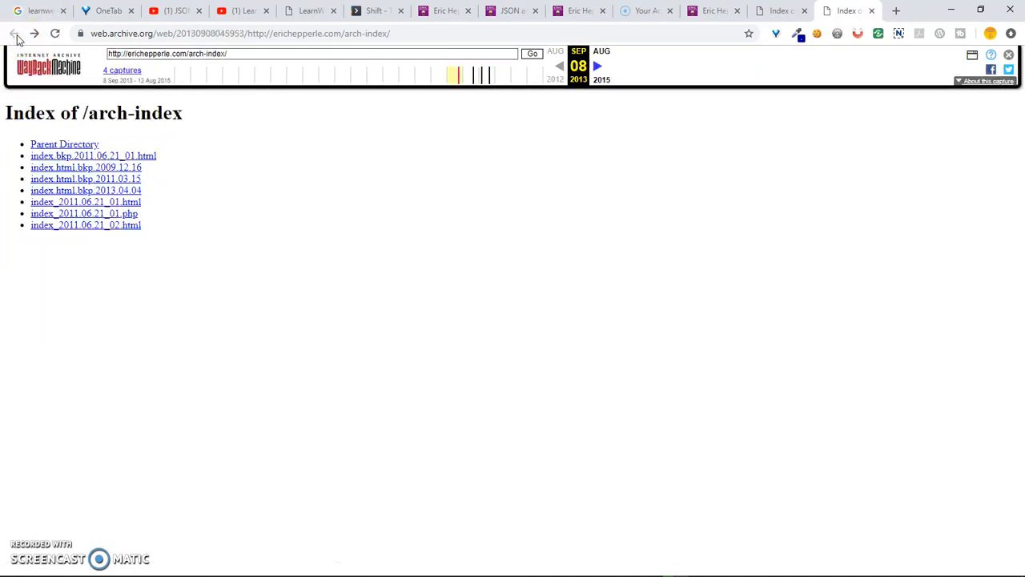
pyautogui.click(436, 76)
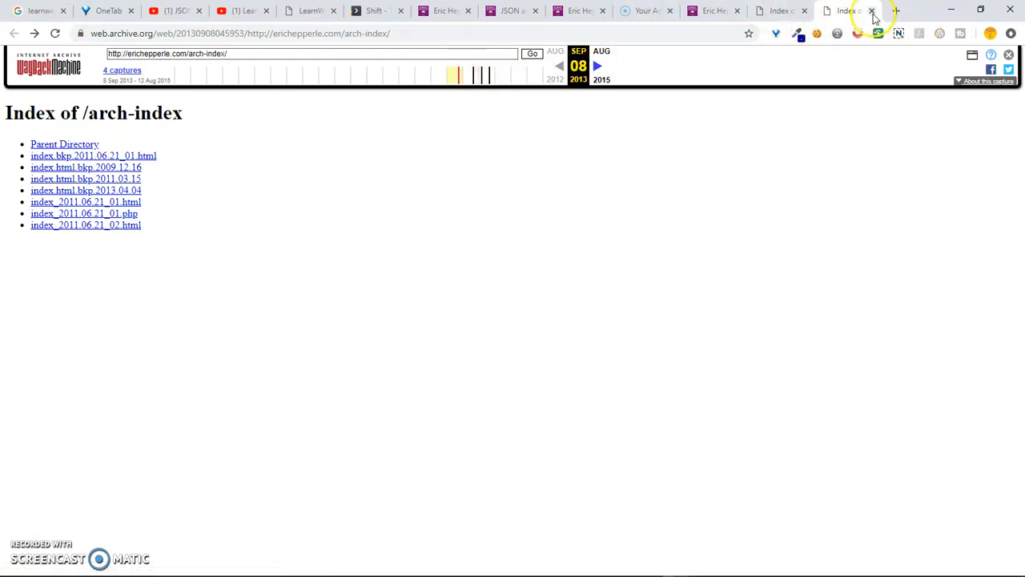
pyautogui.click(64, 144)
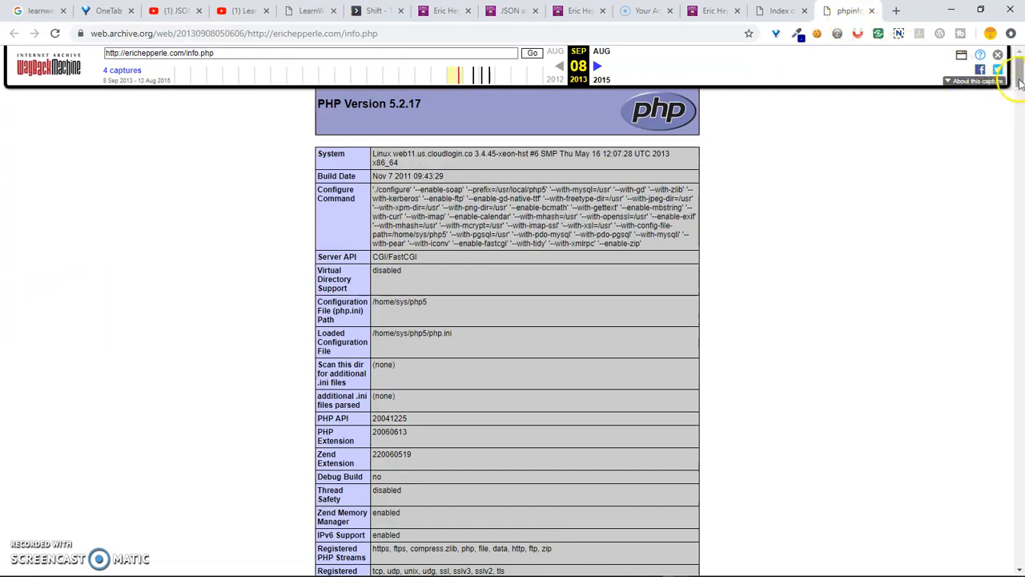
# - Browse the list-manager and theme-kristobalweedlist project folders, load the August 2015 capture, then close projects-personal
pyautogui.scroll(-3)
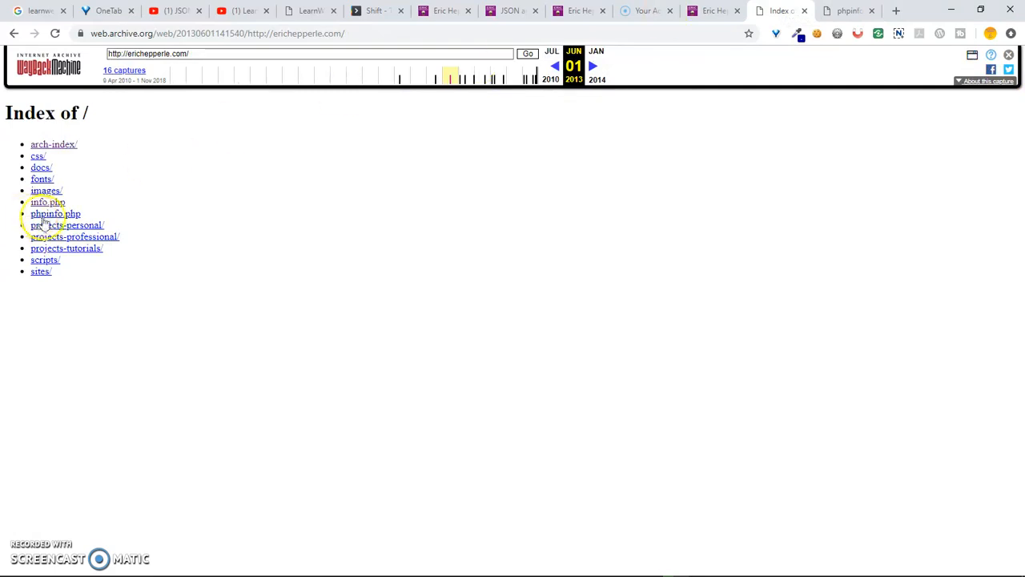
pyautogui.moveTo(77, 224)
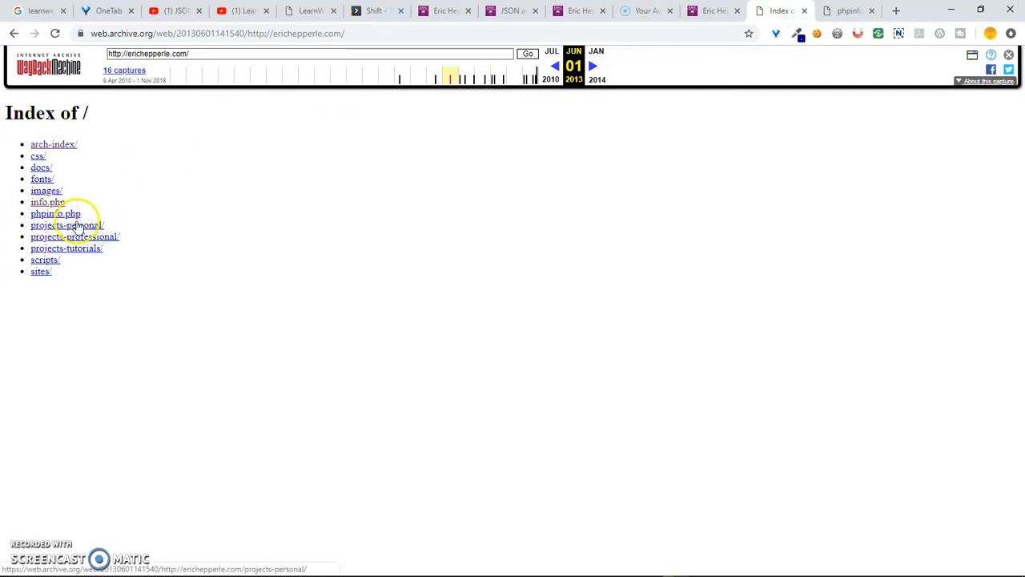
pyautogui.moveTo(55, 213)
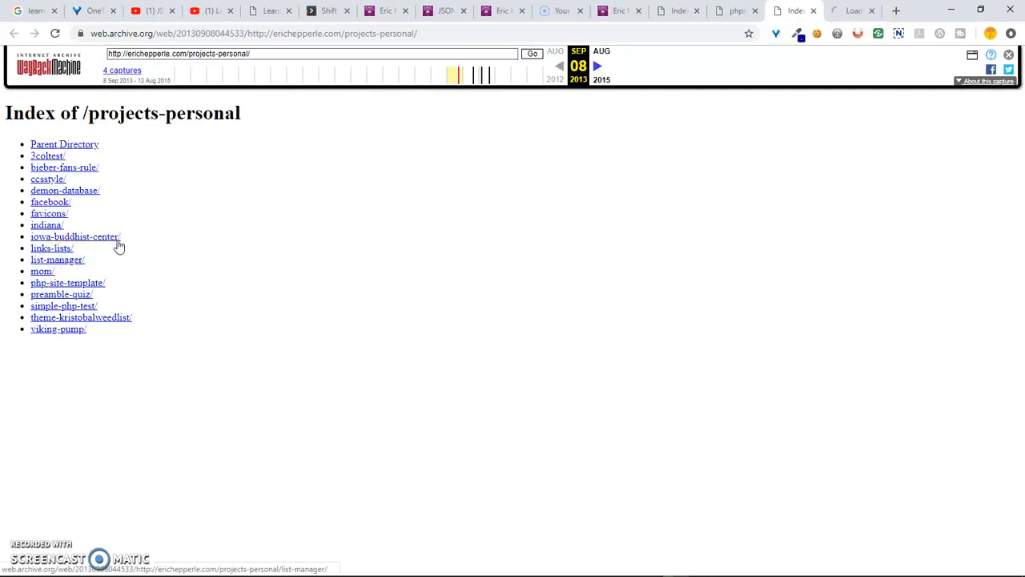
pyautogui.click(58, 259)
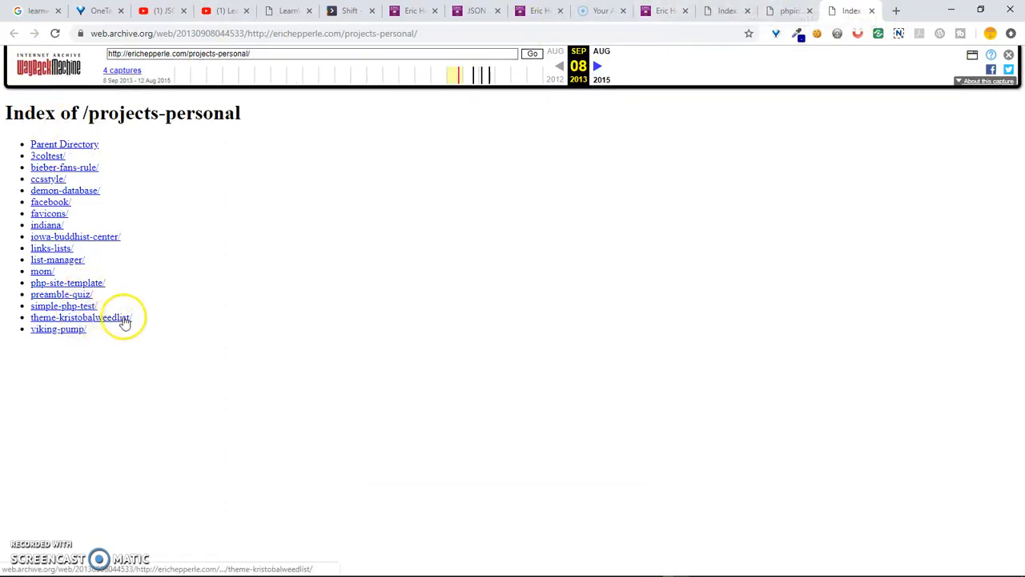
pyautogui.click(80, 317)
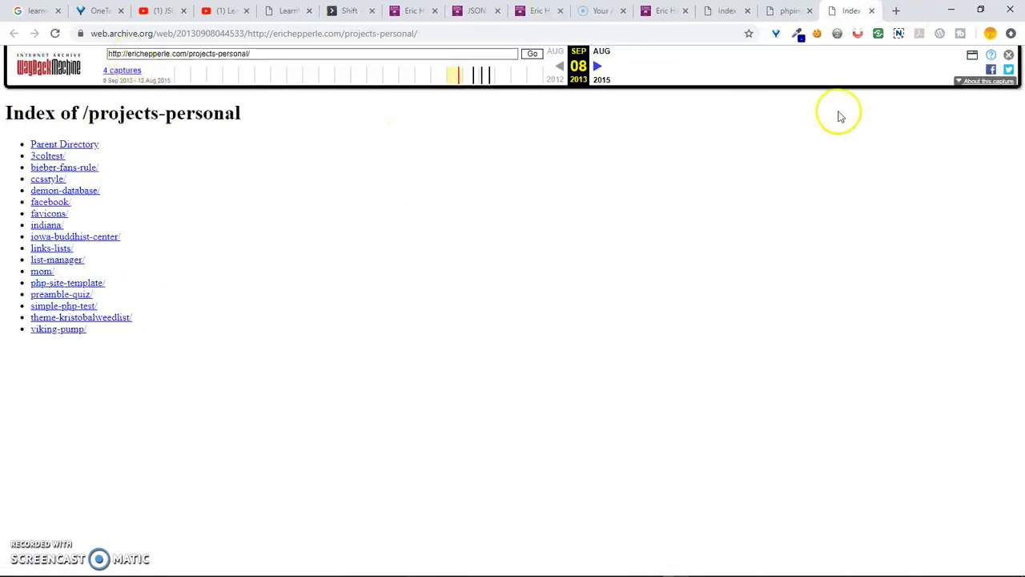
pyautogui.moveTo(899, 32)
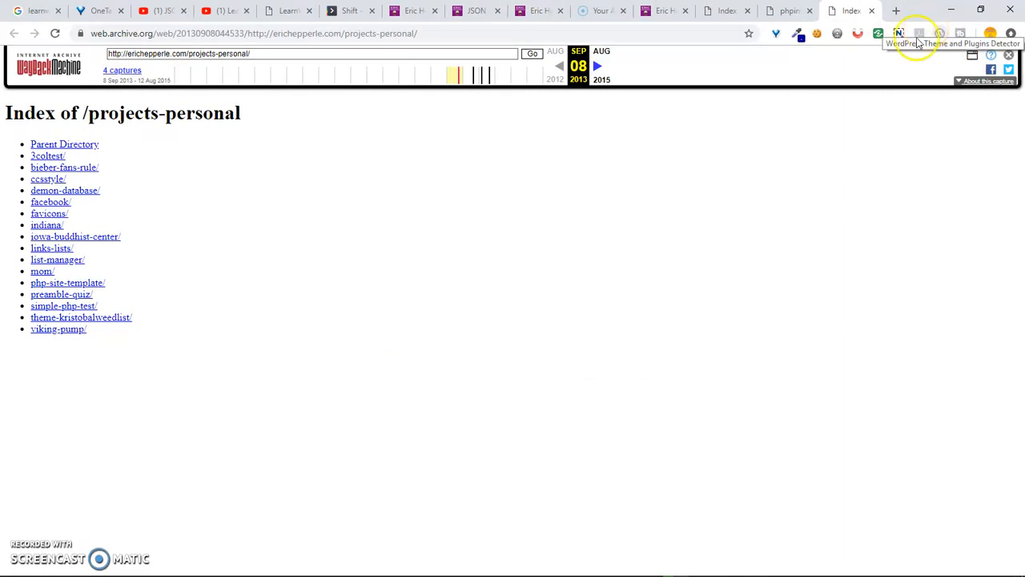
pyautogui.moveTo(490, 77)
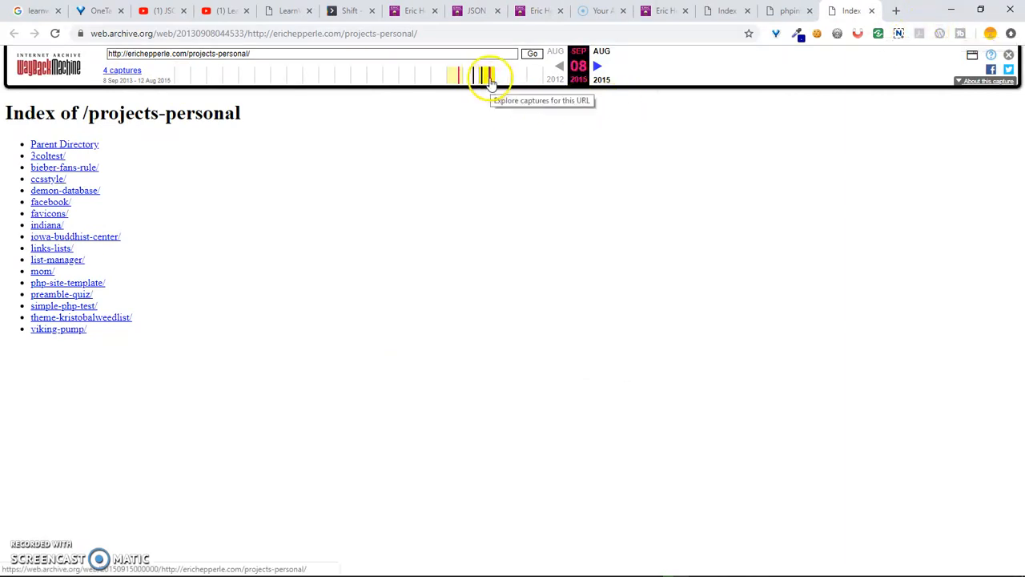
pyautogui.click(489, 77)
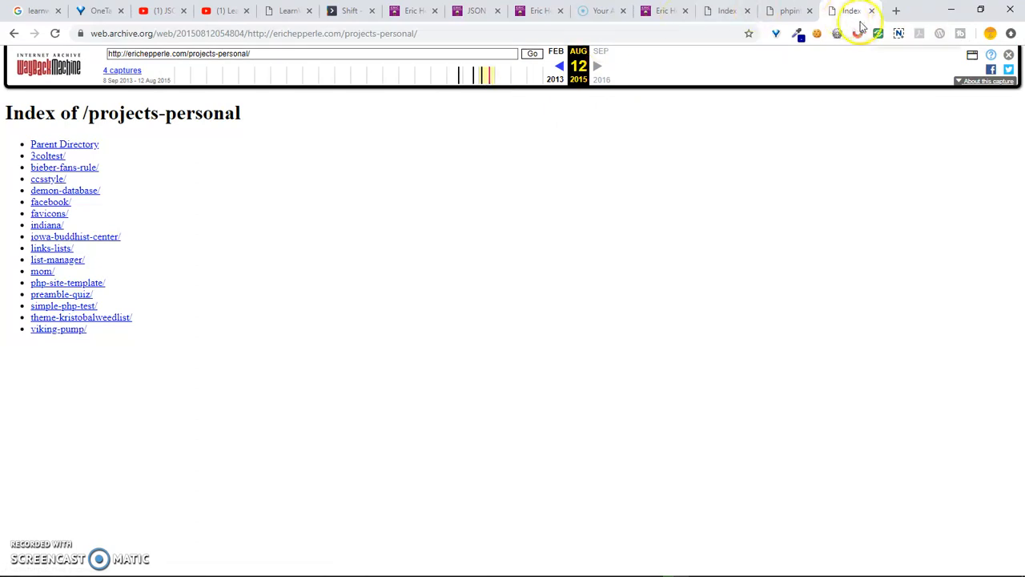
pyautogui.click(849, 10)
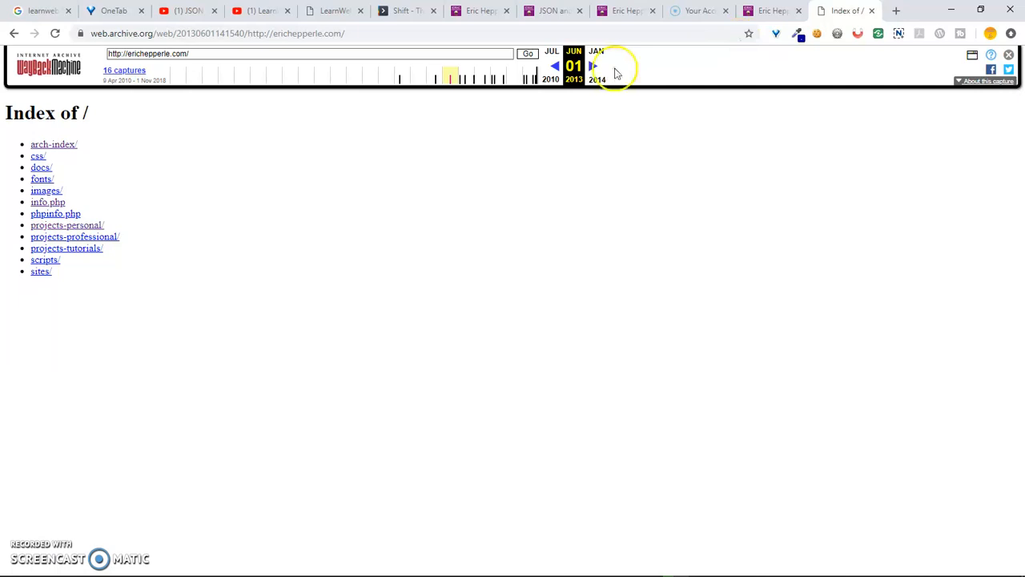
pyautogui.moveTo(74, 238)
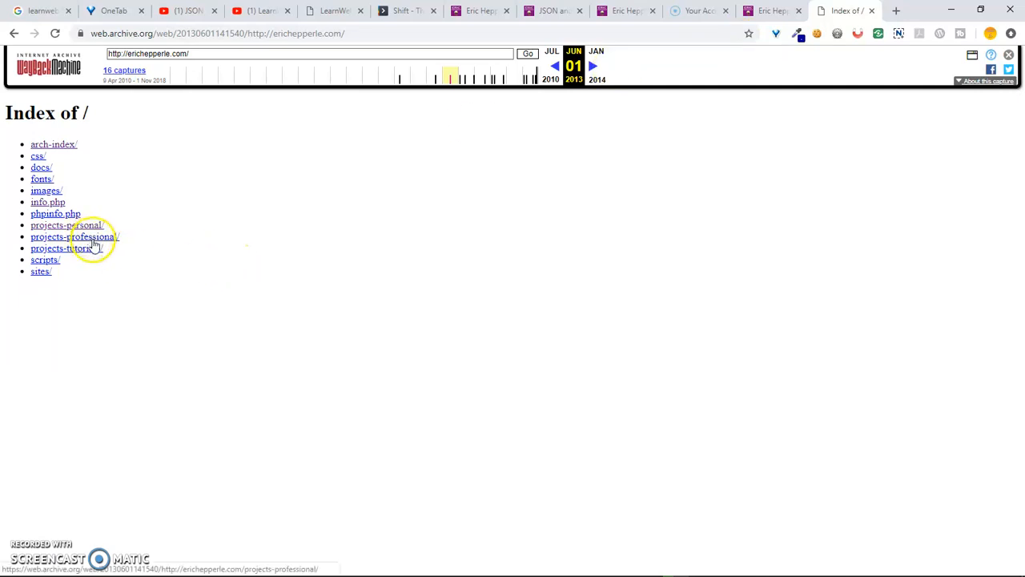
# - Look inside projects-professional and its nbc subfolder, then go back to the 2012 capture
pyautogui.click(74, 237)
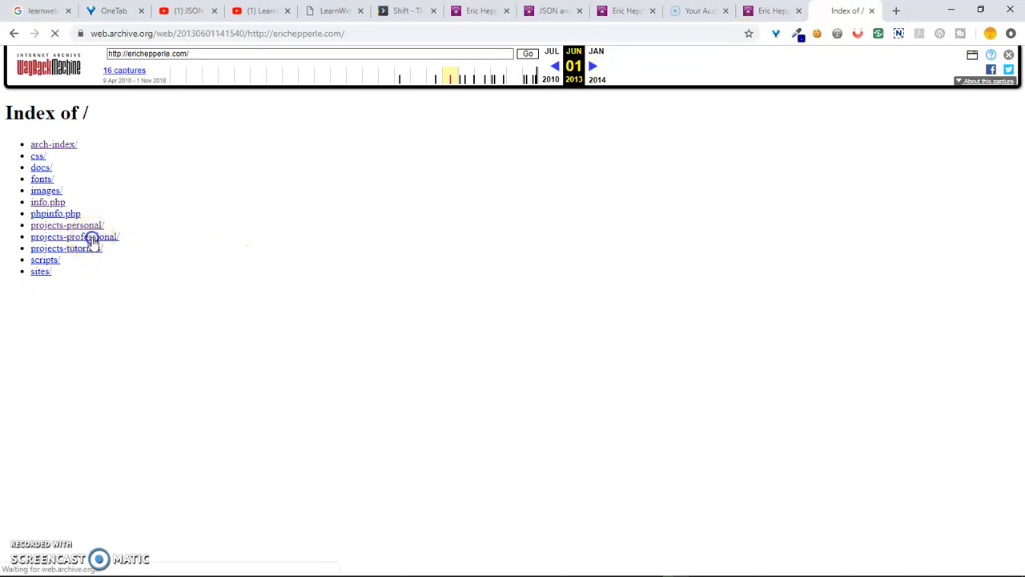
pyautogui.click(74, 237)
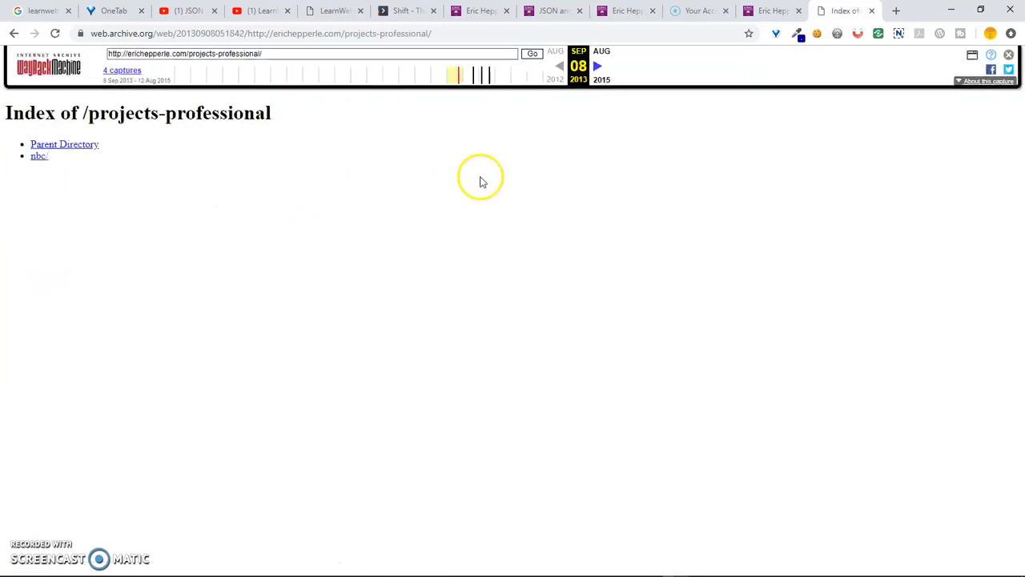
pyautogui.click(38, 155)
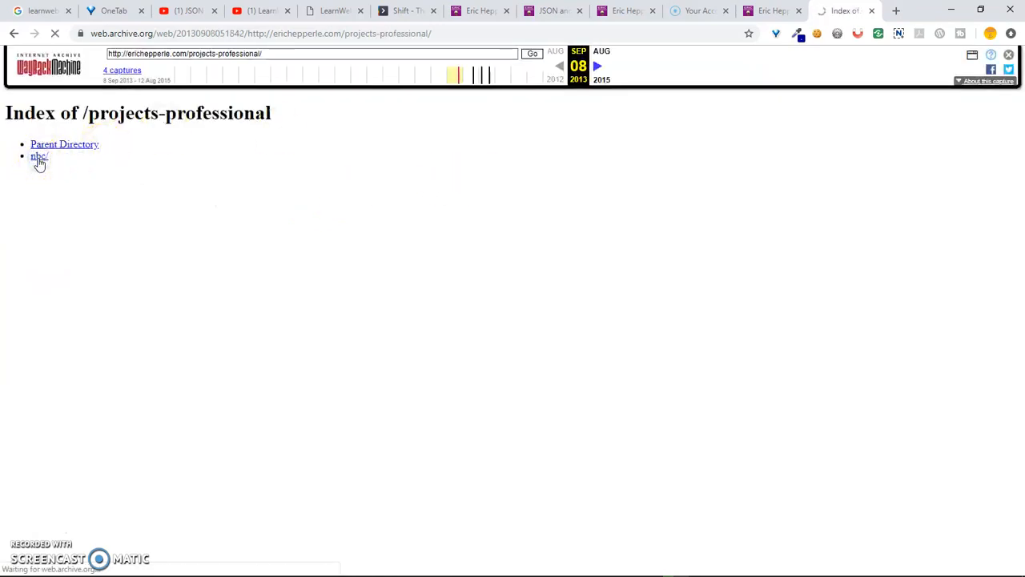
pyautogui.click(38, 155)
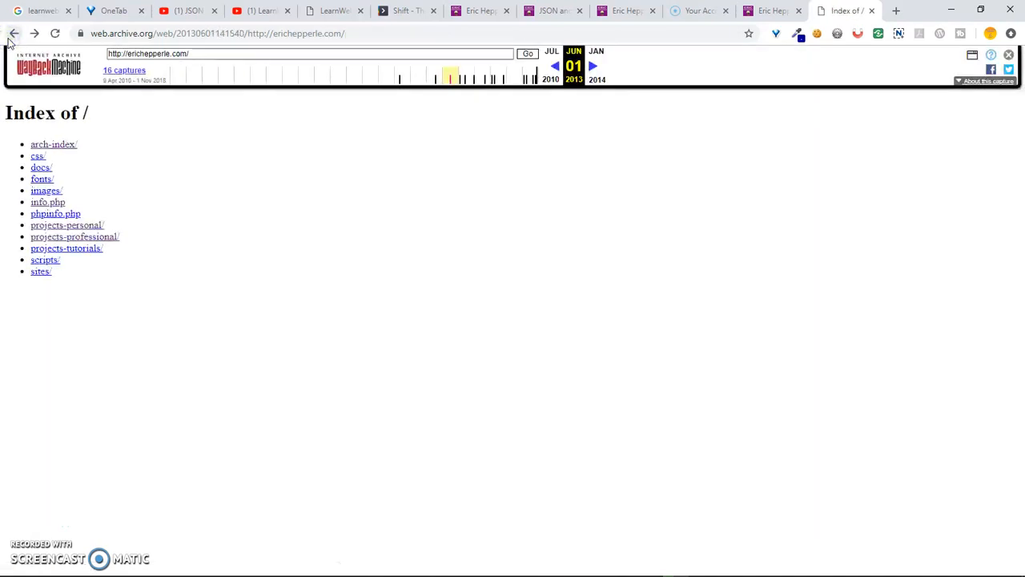
pyautogui.click(13, 32)
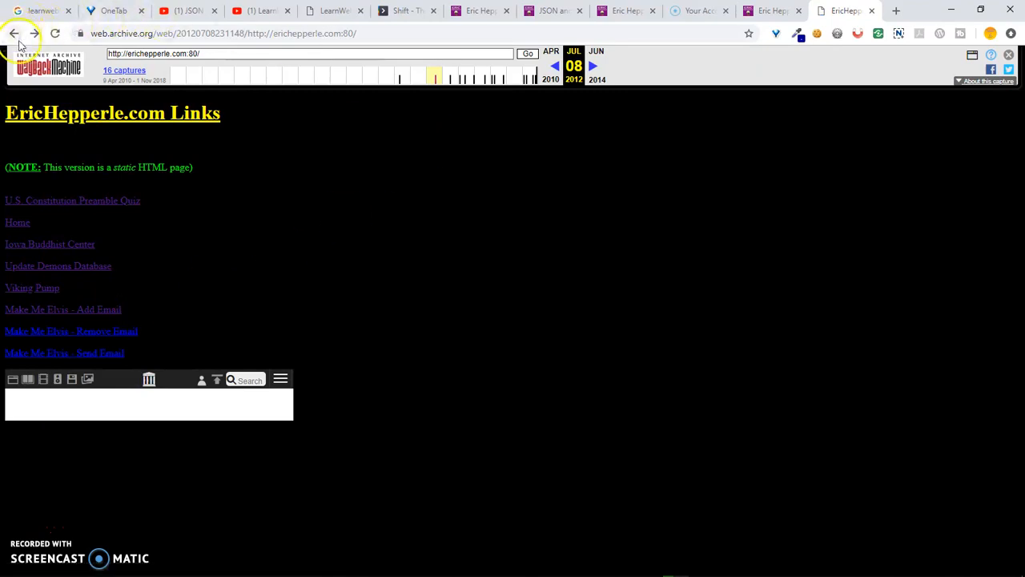
# - Go back to the 2010 homepage capture and pick another capture on the timeline
pyautogui.click(13, 32)
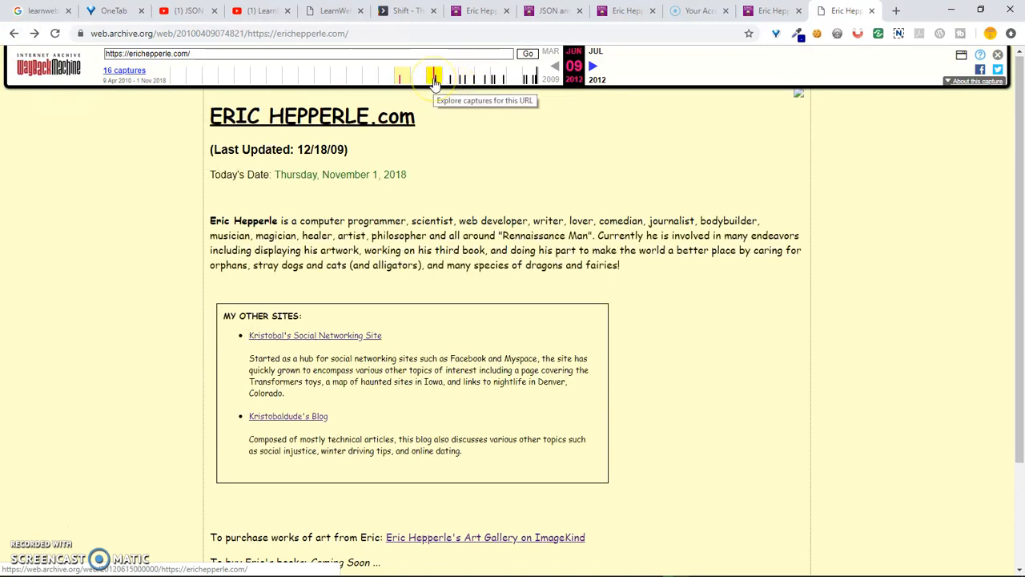
pyautogui.click(450, 76)
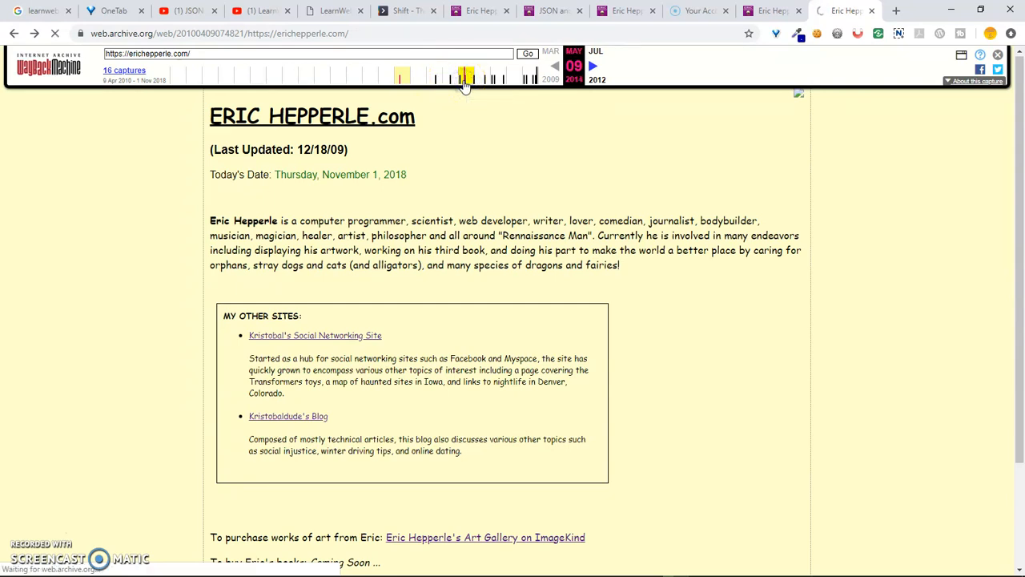
# - Load the 2014, 2015 and 2016 captures of the site from the timeline
pyautogui.click(451, 77)
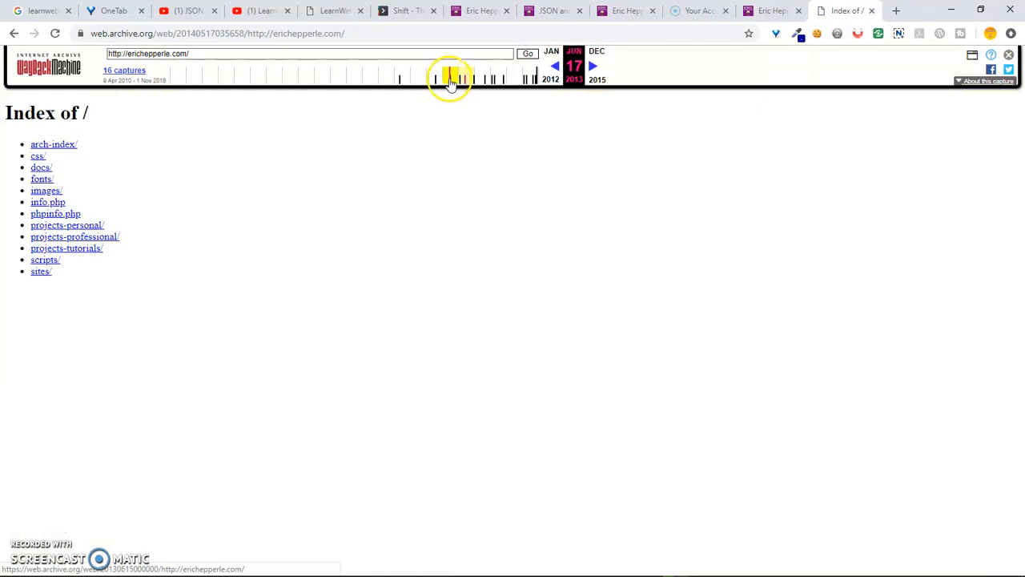
pyautogui.click(449, 78)
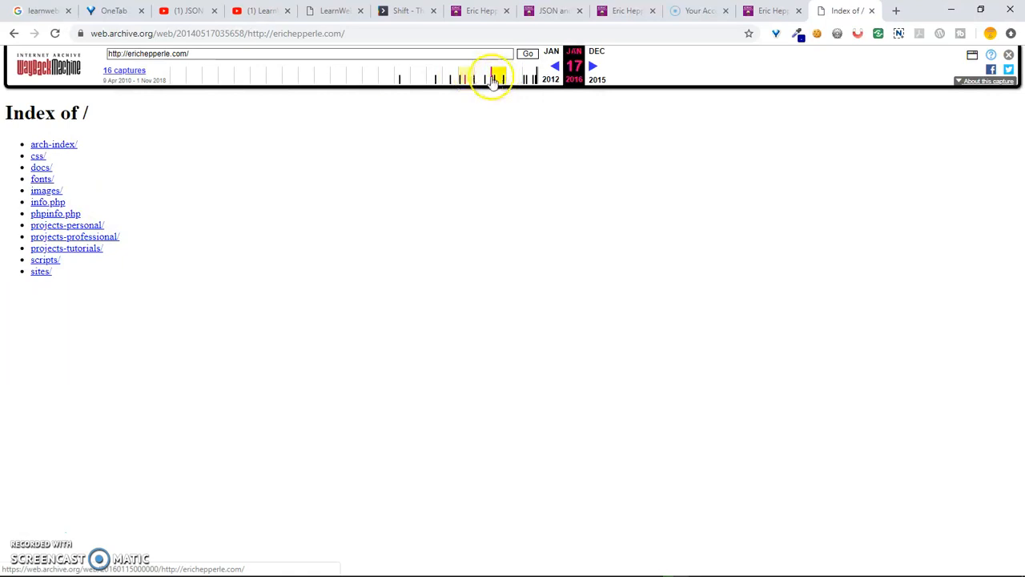
pyautogui.click(487, 77)
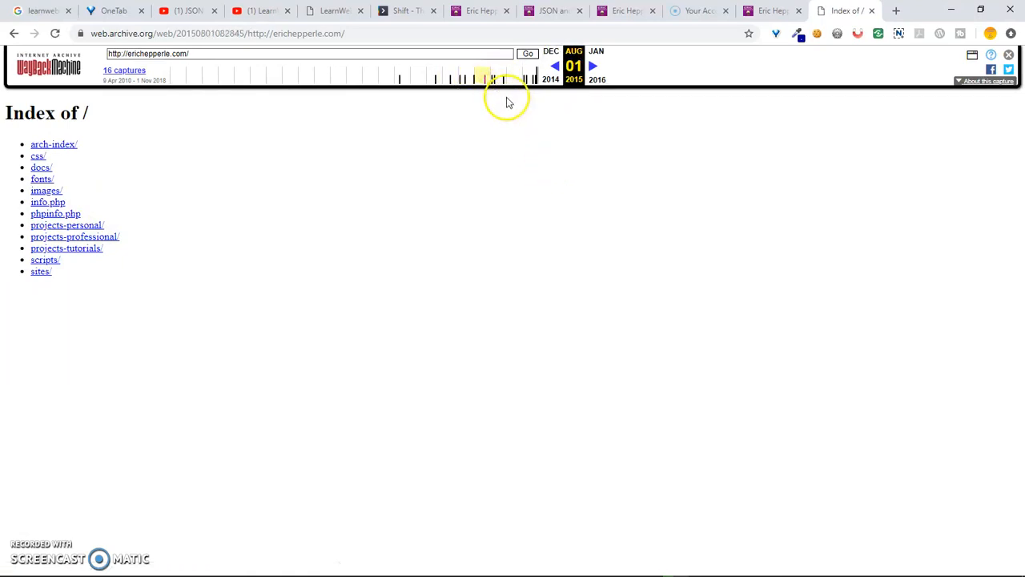
pyautogui.moveTo(48, 202)
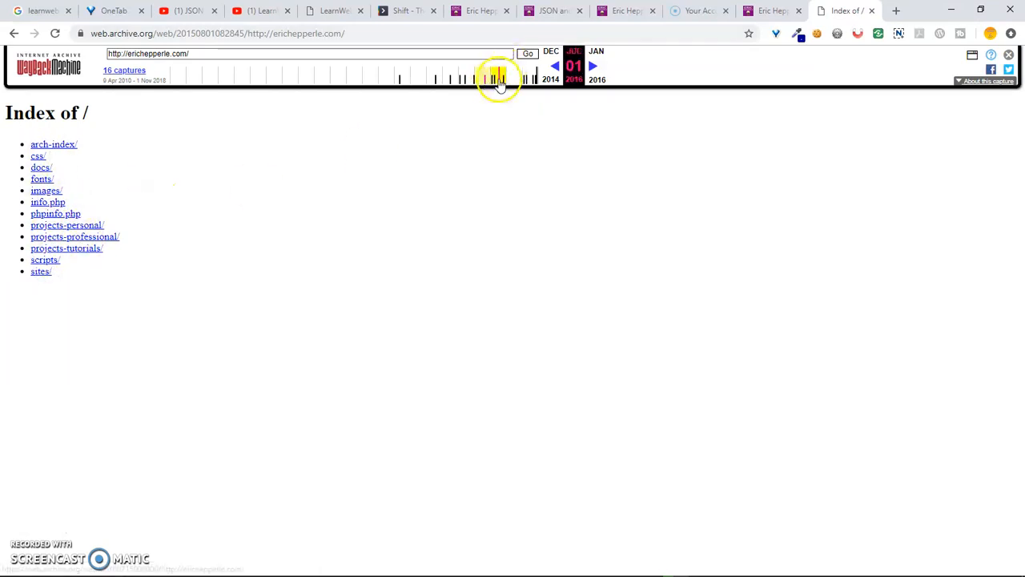
pyautogui.click(500, 77)
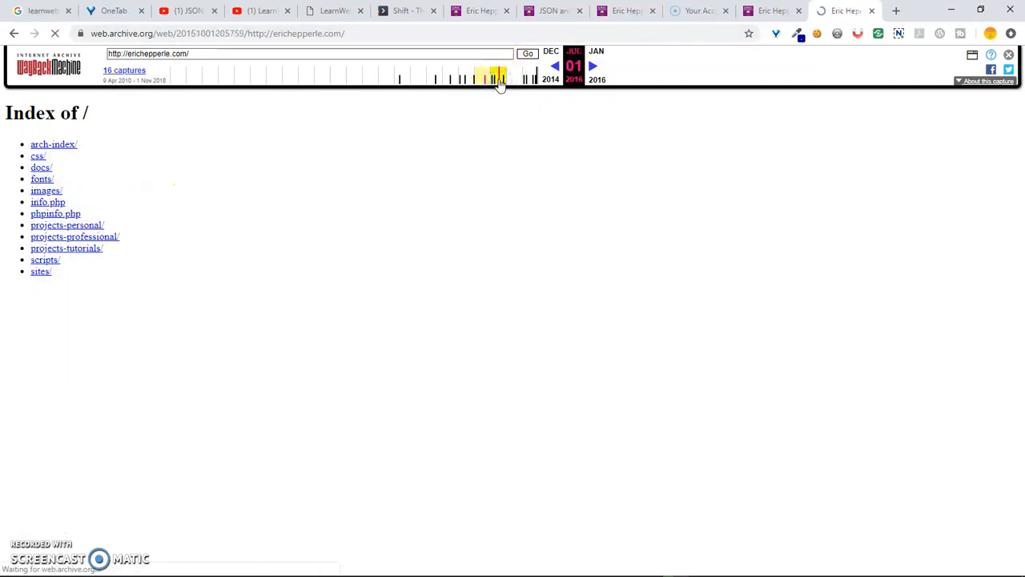
pyautogui.click(489, 77)
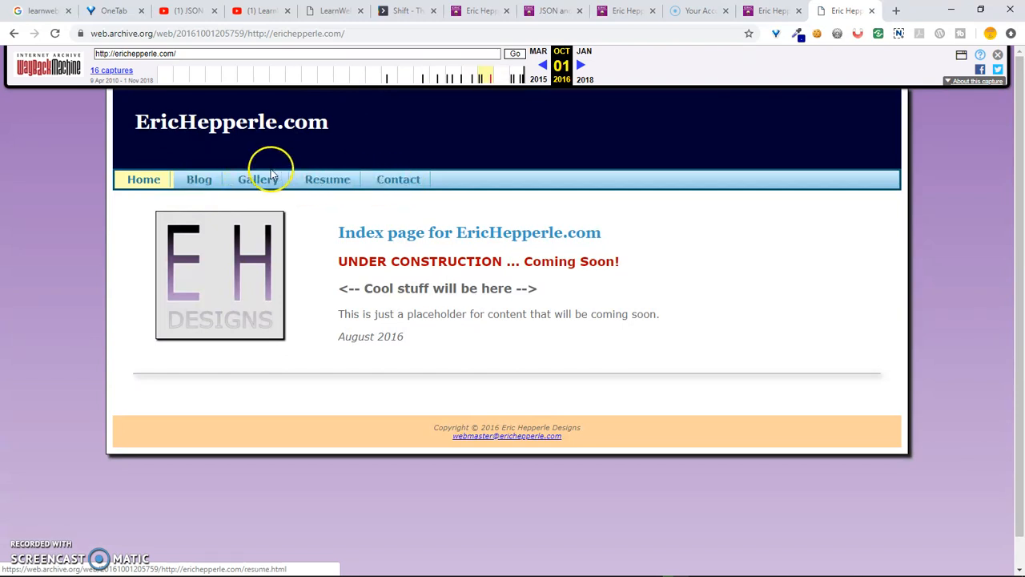
pyautogui.moveTo(397, 180)
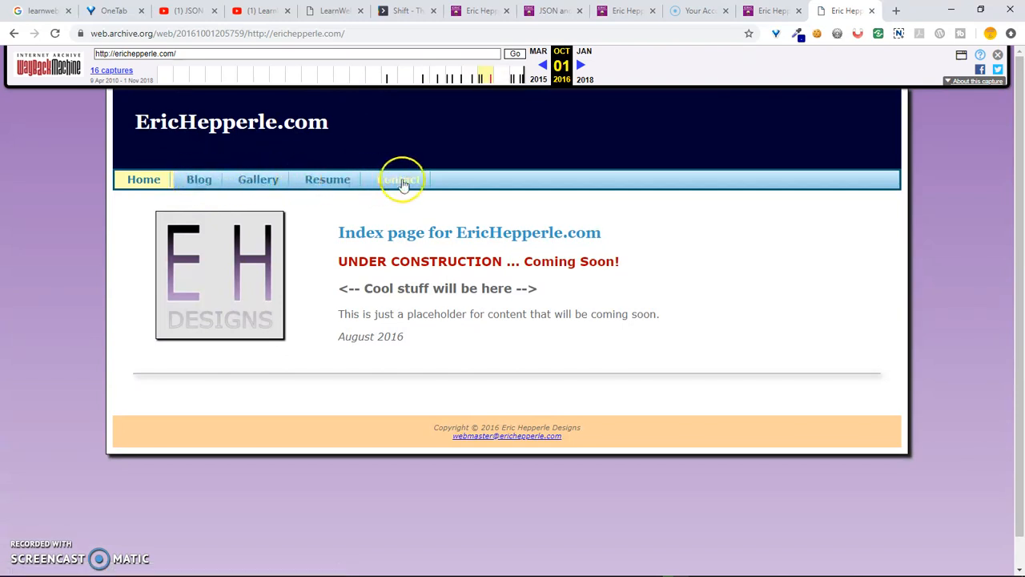
# - View the 2016 site's Blog page and head to the photo gallery
pyautogui.click(399, 180)
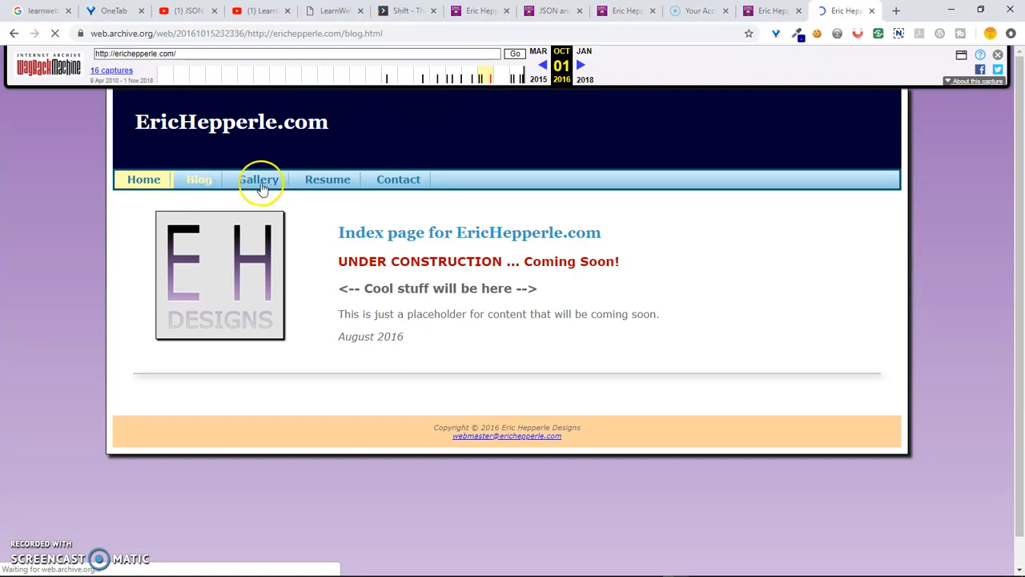
pyautogui.click(199, 180)
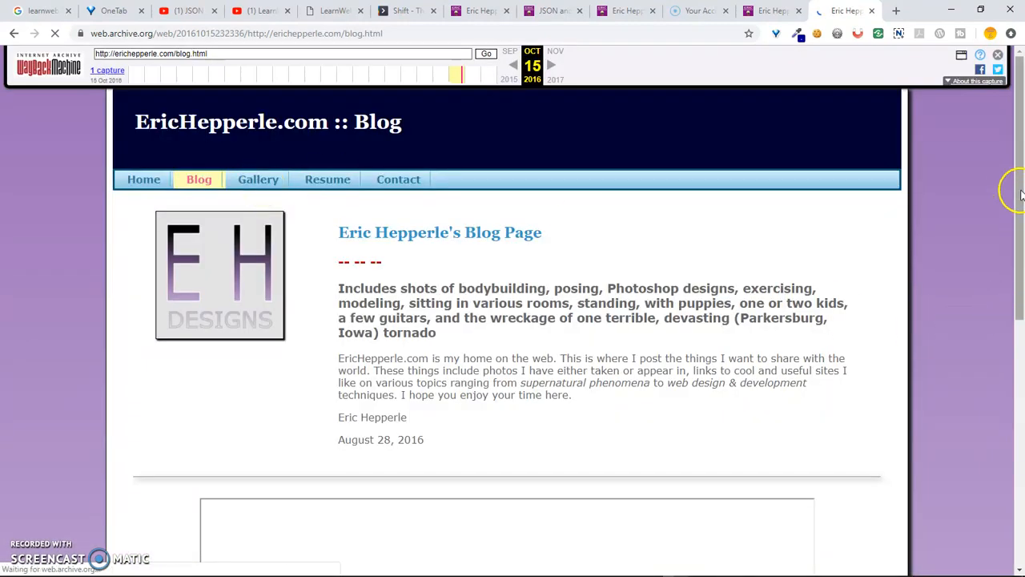
pyautogui.scroll(-3)
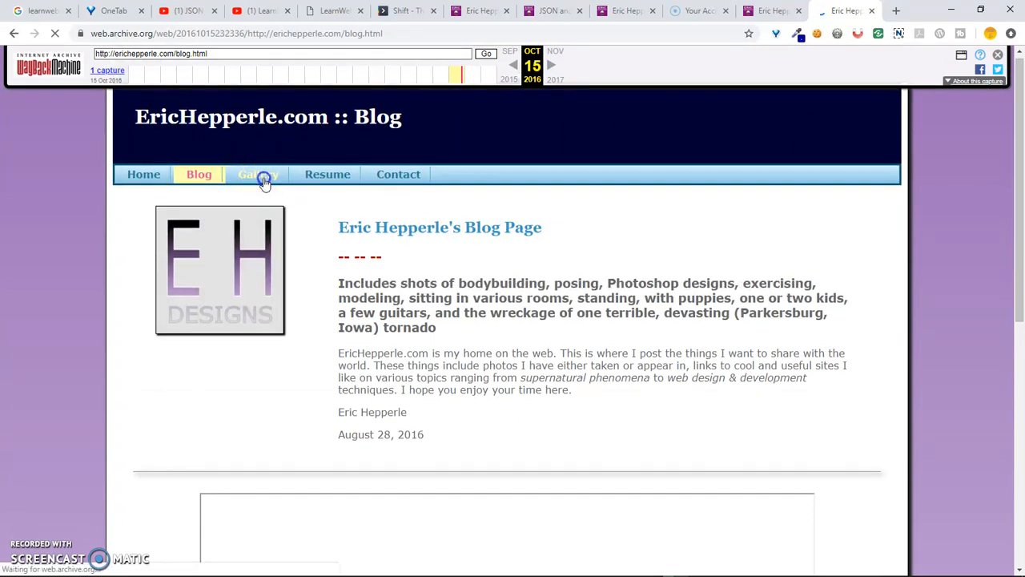
pyautogui.click(258, 173)
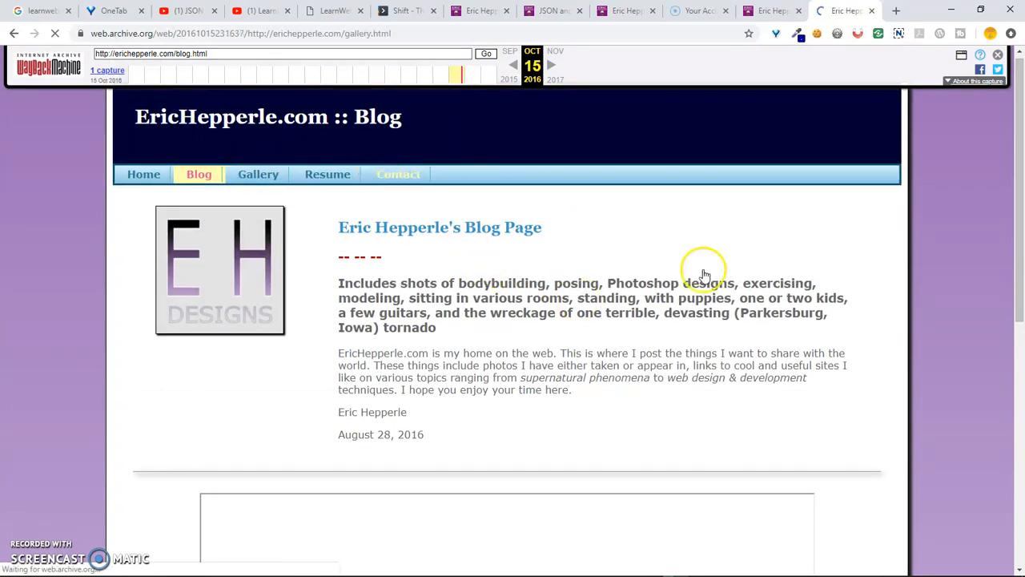
# - Scroll the Photo Gallery down to the copyright footer and back to the top
pyautogui.click(258, 173)
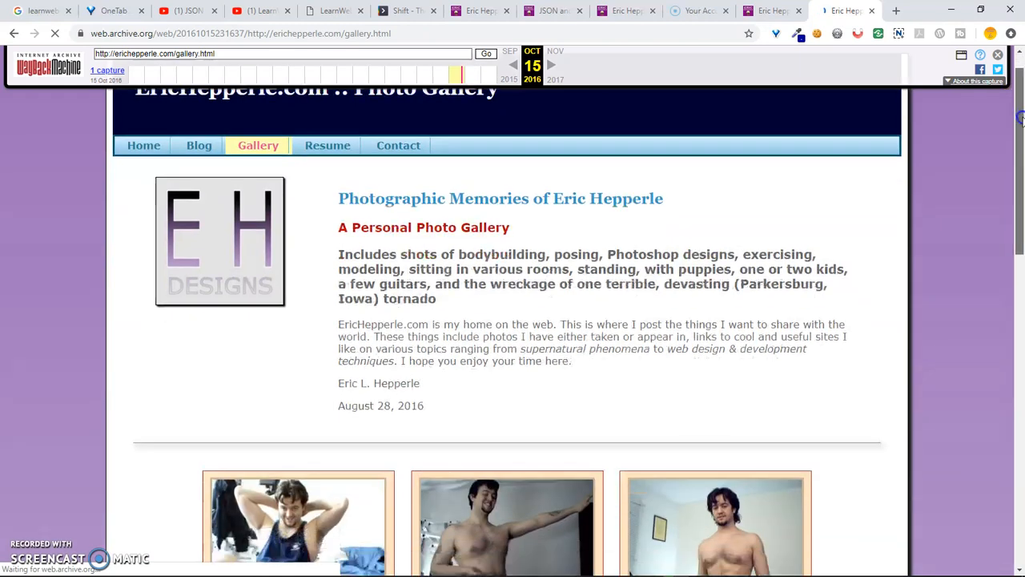
pyautogui.scroll(-3)
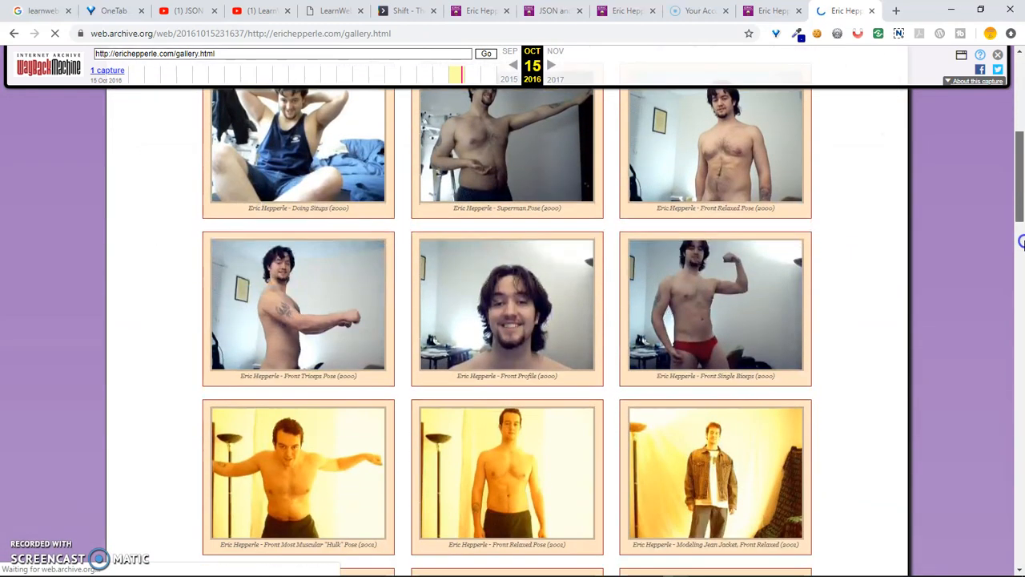
pyautogui.scroll(-3)
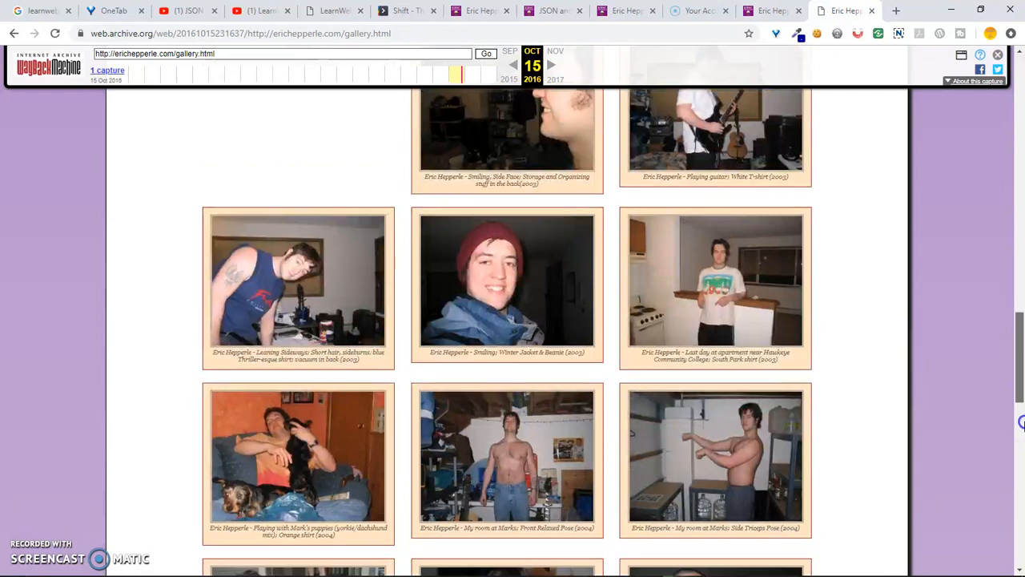
pyautogui.scroll(-3)
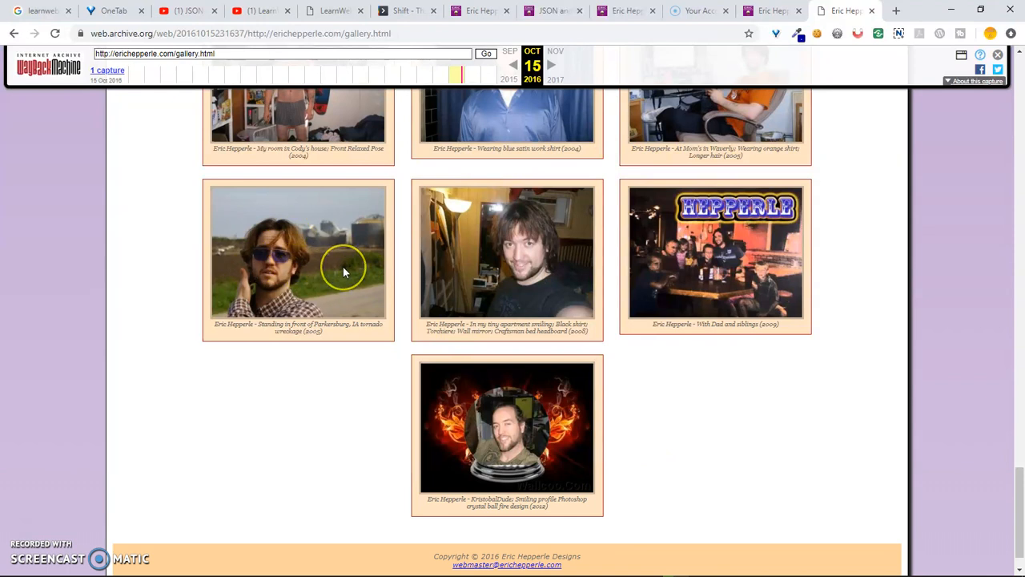
pyautogui.moveTo(345, 271)
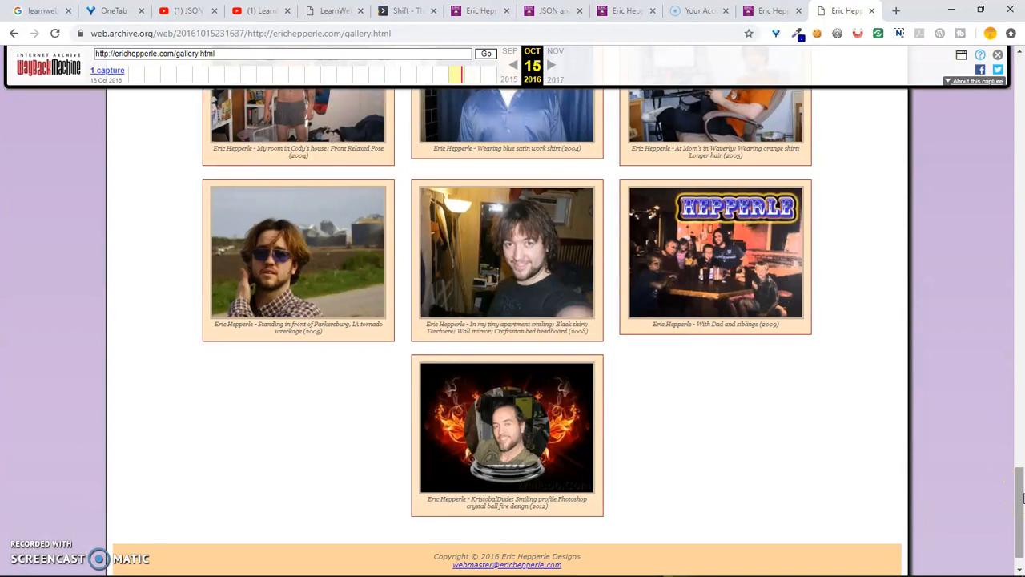
pyautogui.scroll(3)
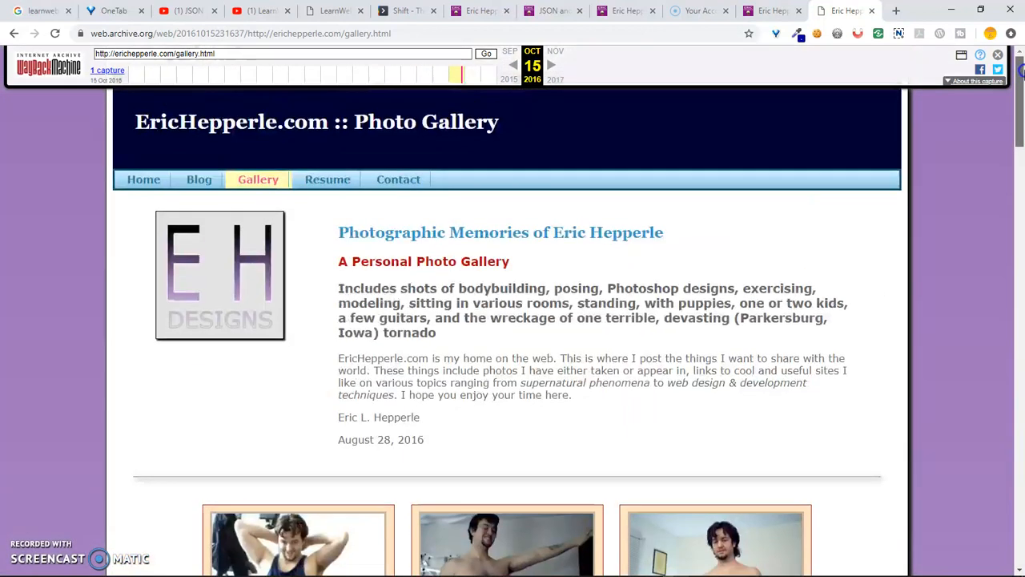
pyautogui.moveTo(397, 179)
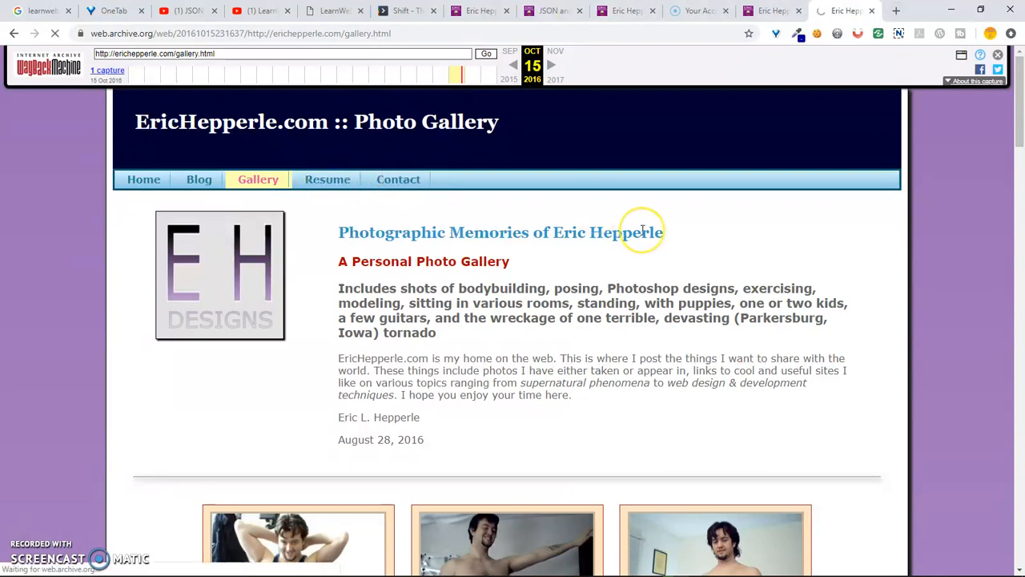
# - View the Resume placeholder, then the Contact page with its comment form and details
pyautogui.click(327, 179)
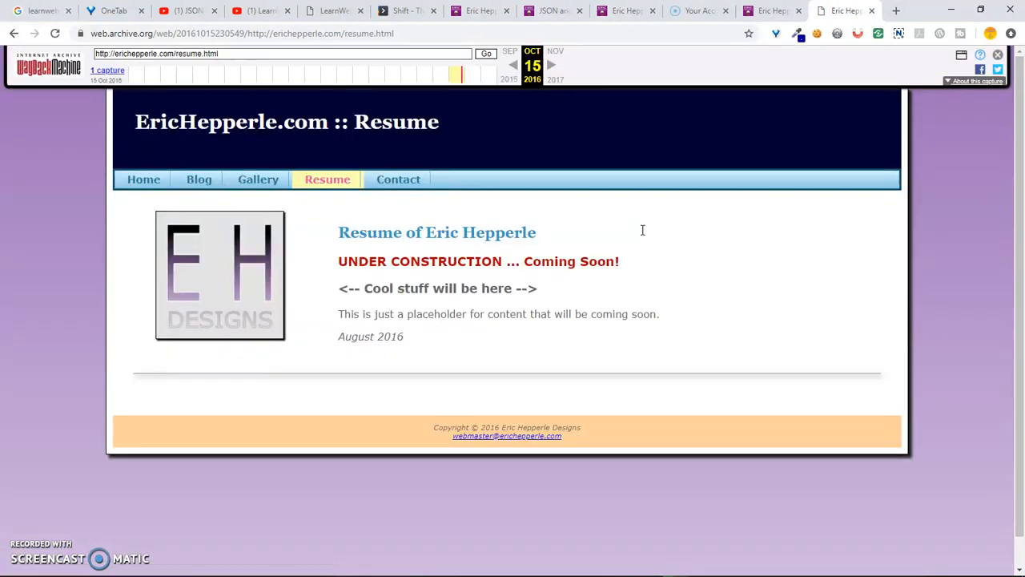
pyautogui.click(398, 179)
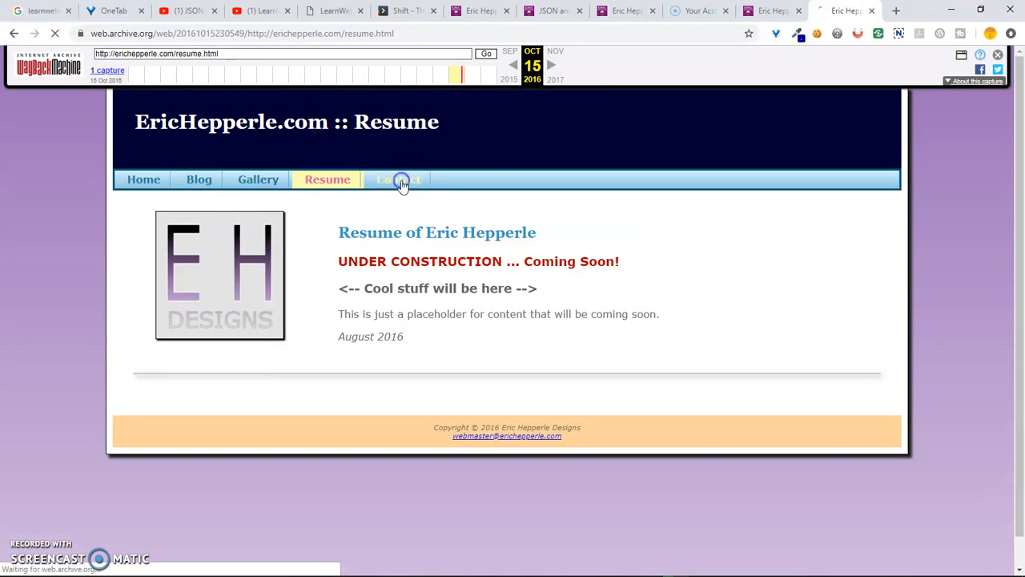
pyautogui.click(398, 179)
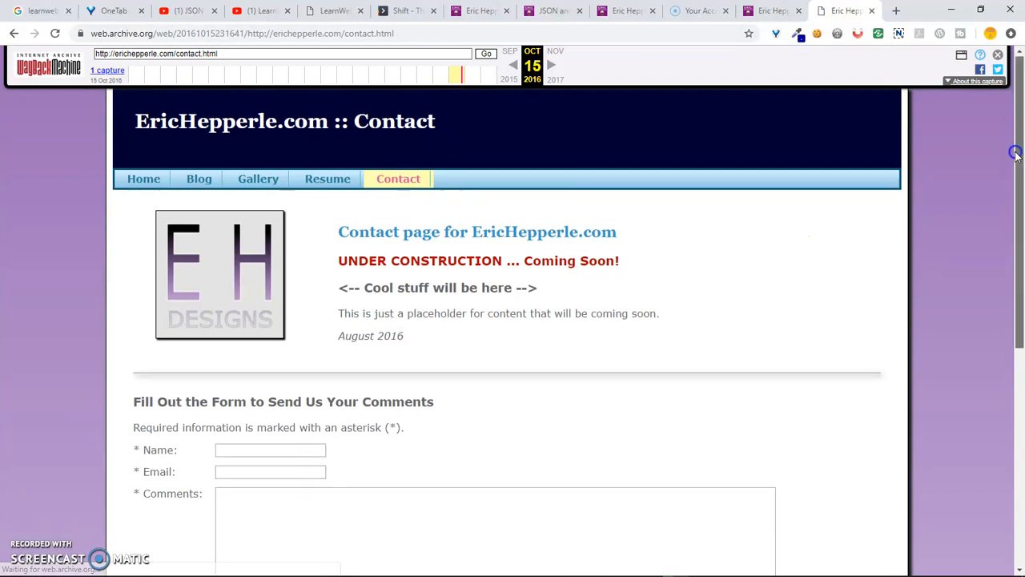
pyautogui.scroll(-3)
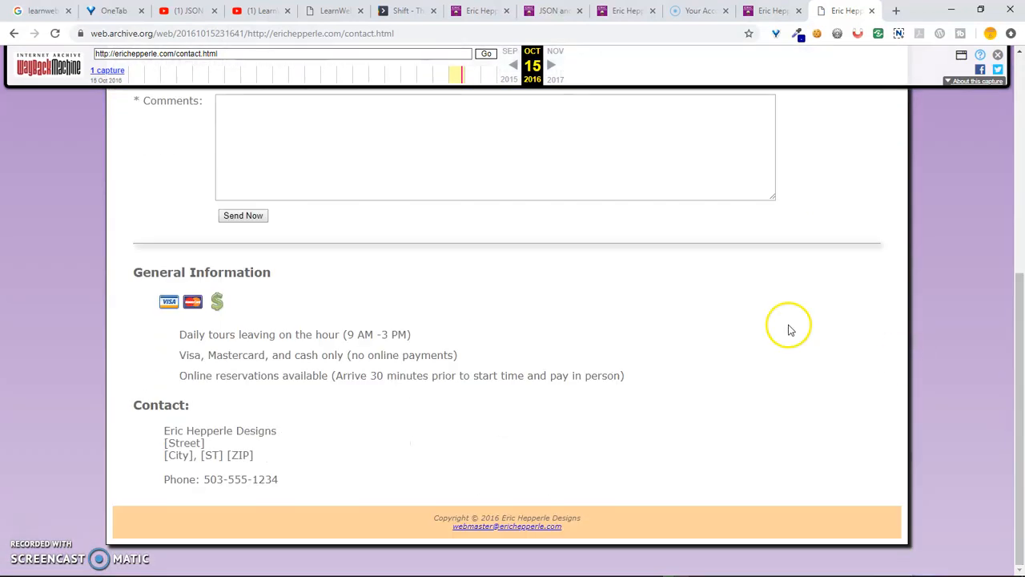
pyautogui.moveTo(67, 518)
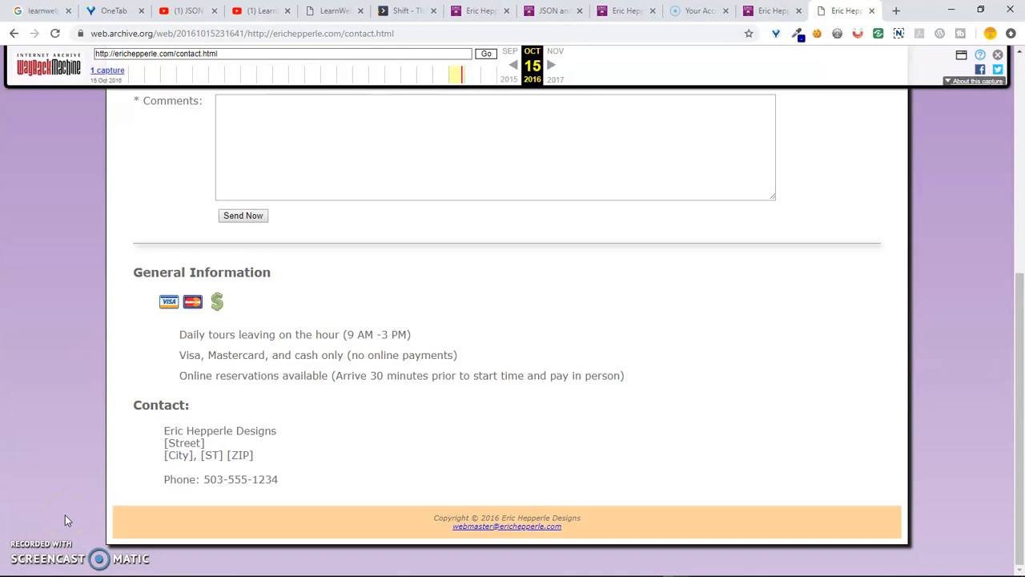
pyautogui.moveTo(28, 535)
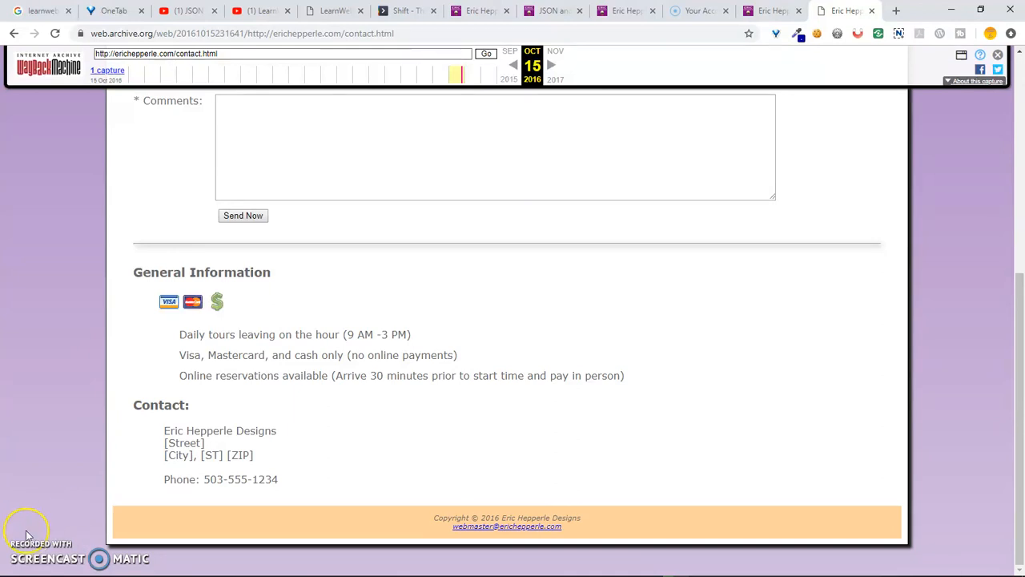